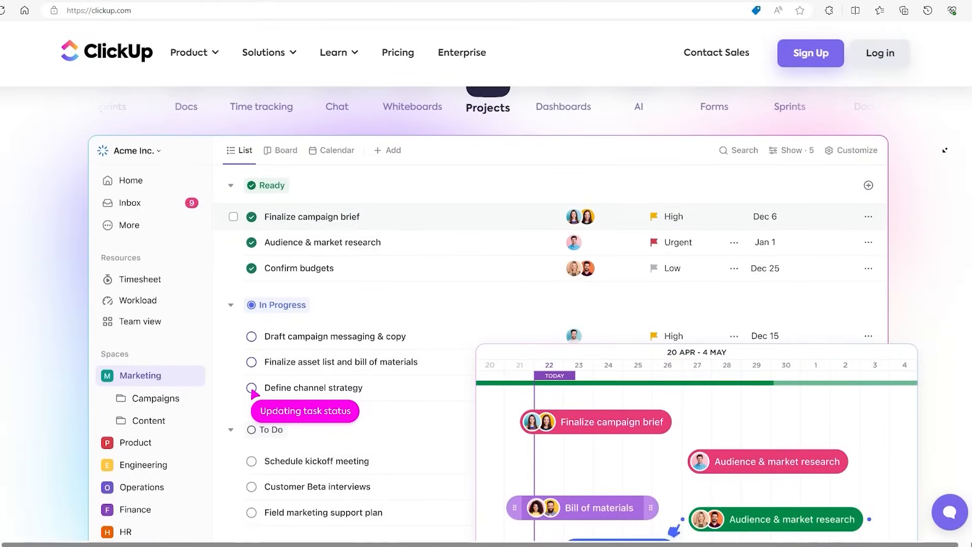
Scroll the ClickUp homepage past Projects preview, 'Save time' and customer logos to 'Bring teams and work together'.
scroll("down", 3)
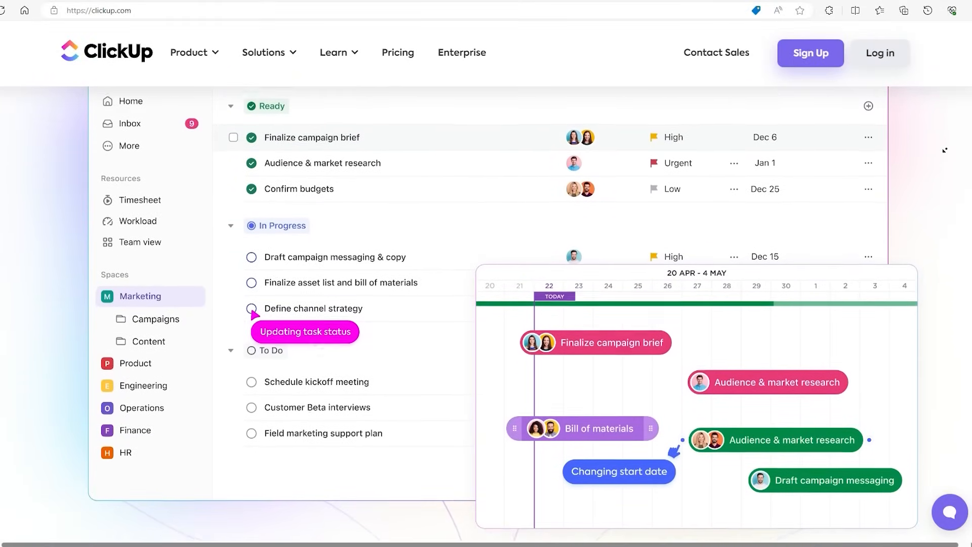
scroll("down", 3)
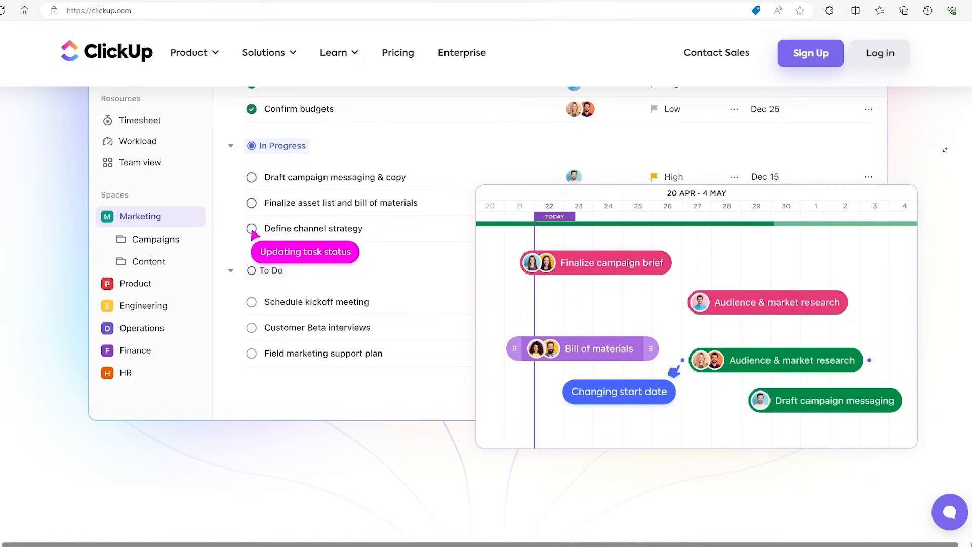
scroll("down", 3)
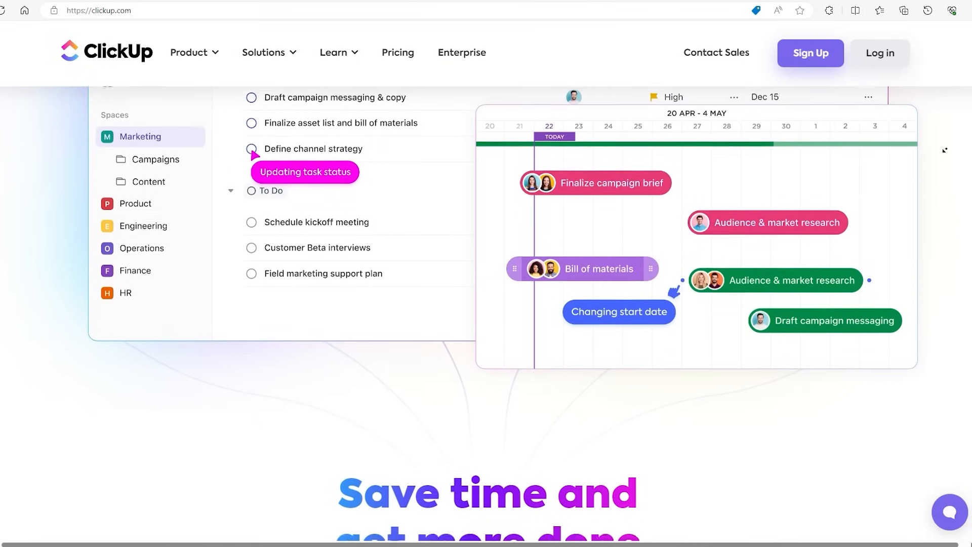
scroll("down", 3)
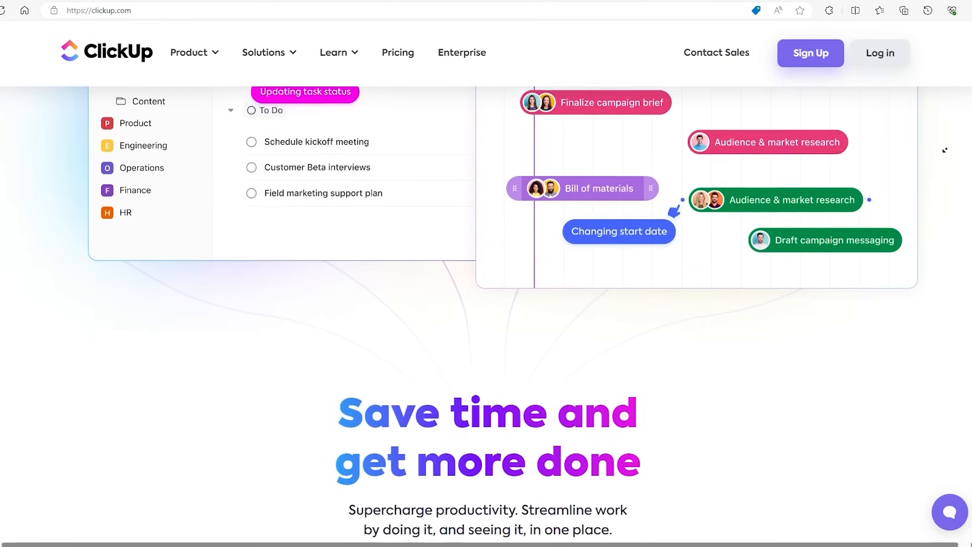
scroll("down", 3)
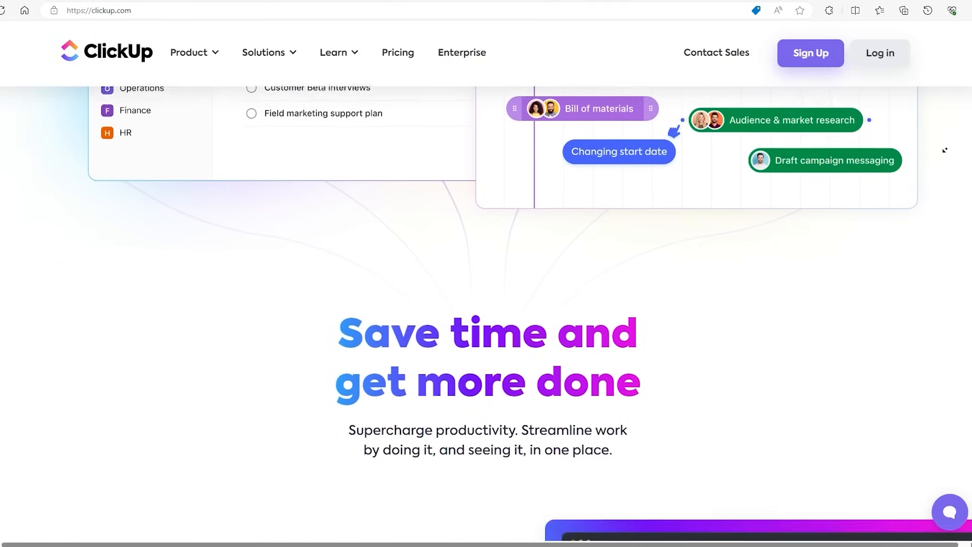
scroll("down", 3)
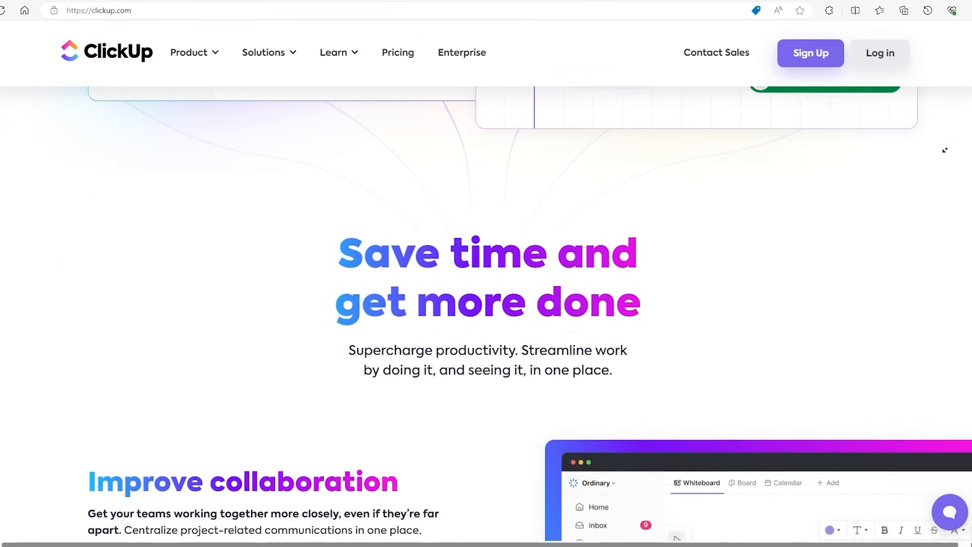
scroll("down", 3)
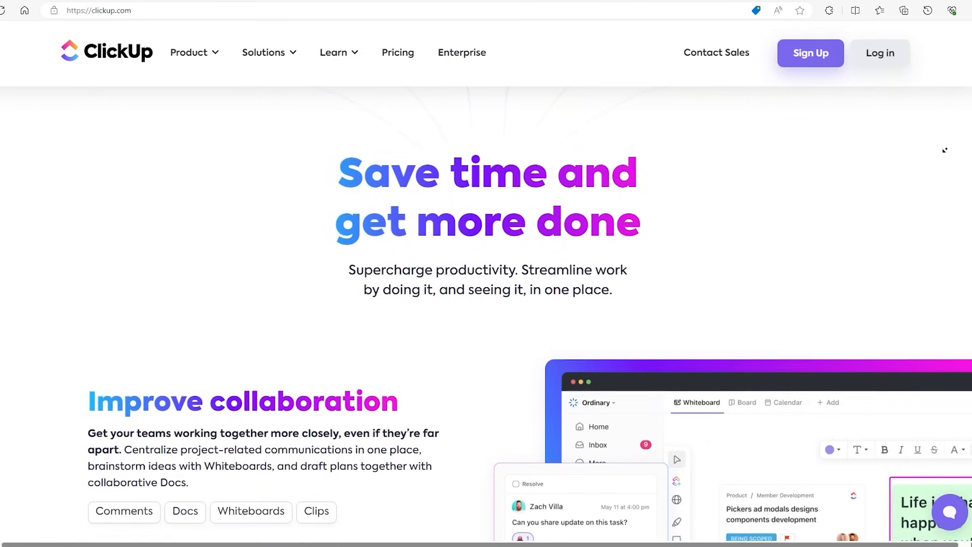
scroll("down", 3)
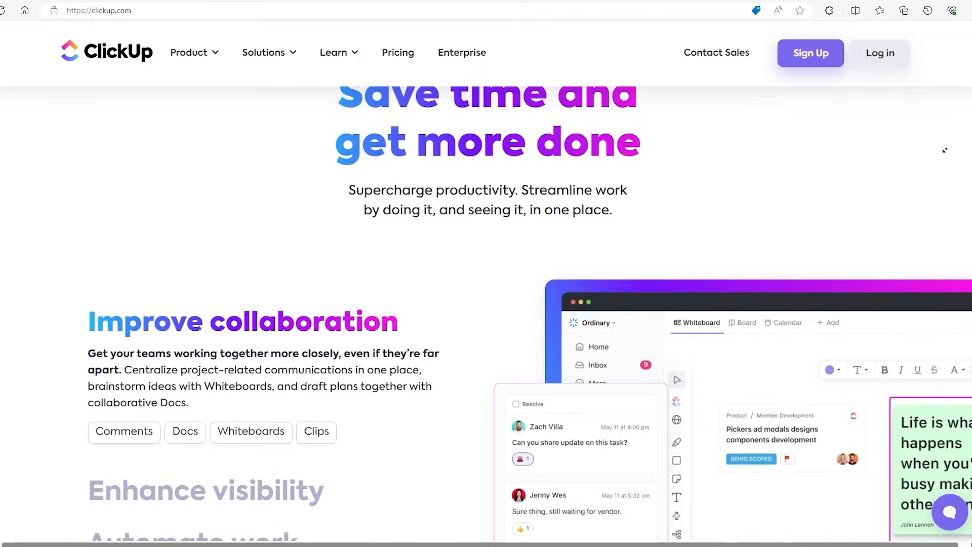
scroll("down", 3)
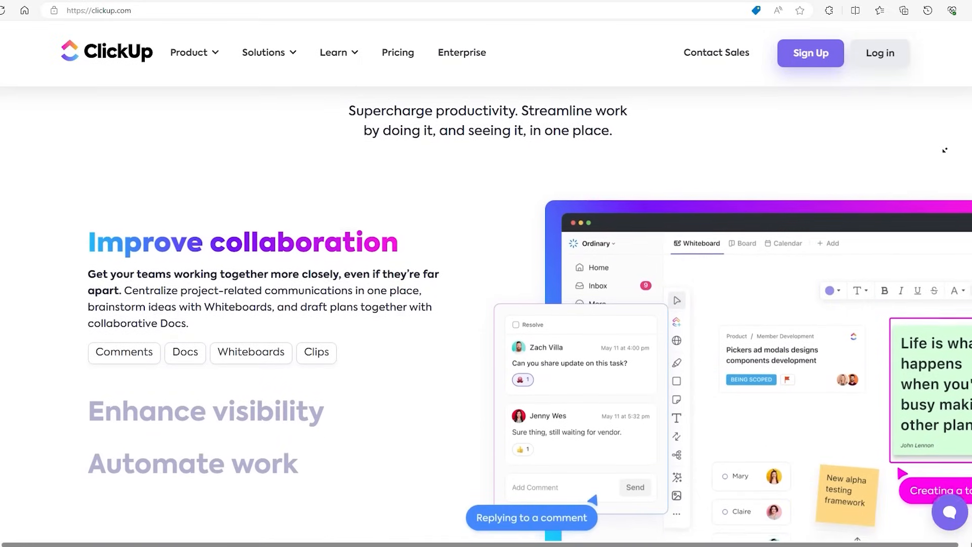
scroll("down", 3)
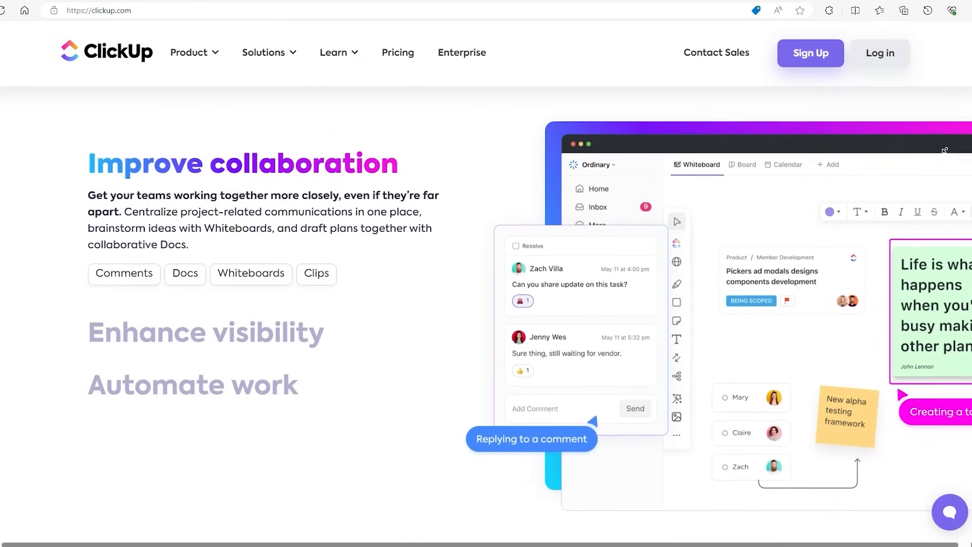
scroll("down", 3)
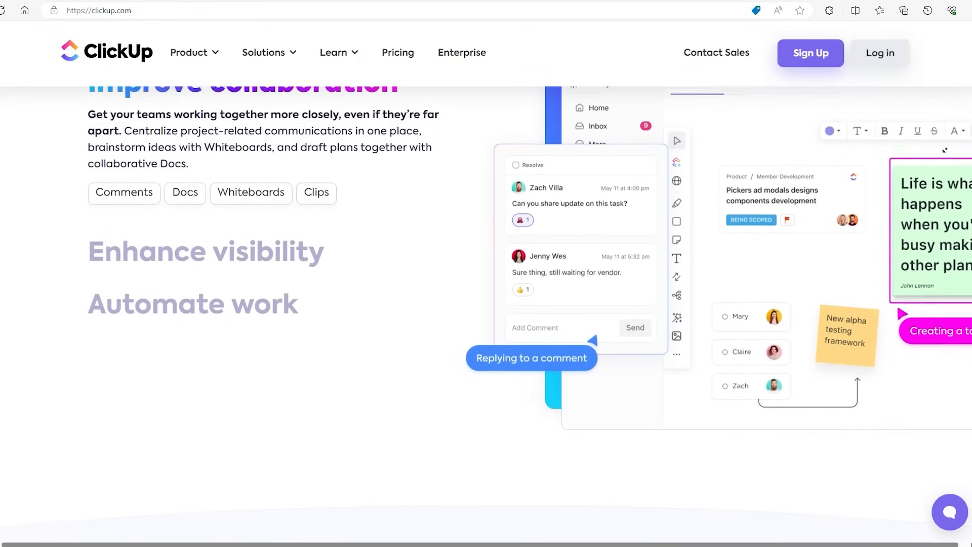
scroll("down", 3)
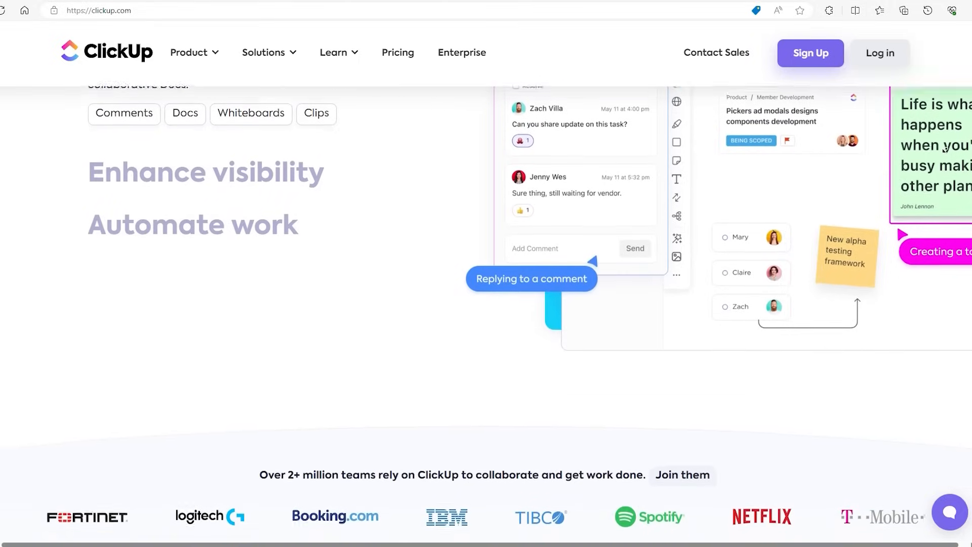
scroll("down", 3)
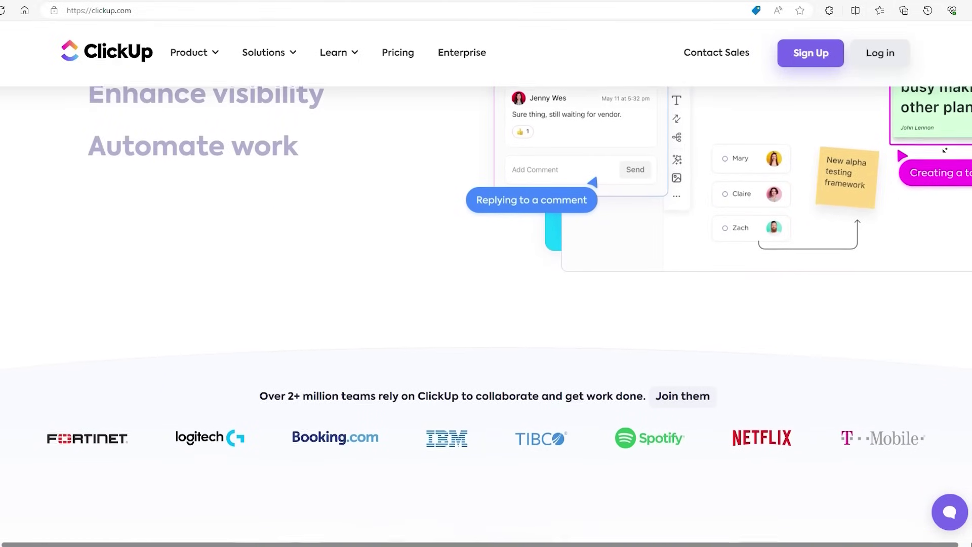
scroll("down", 3)
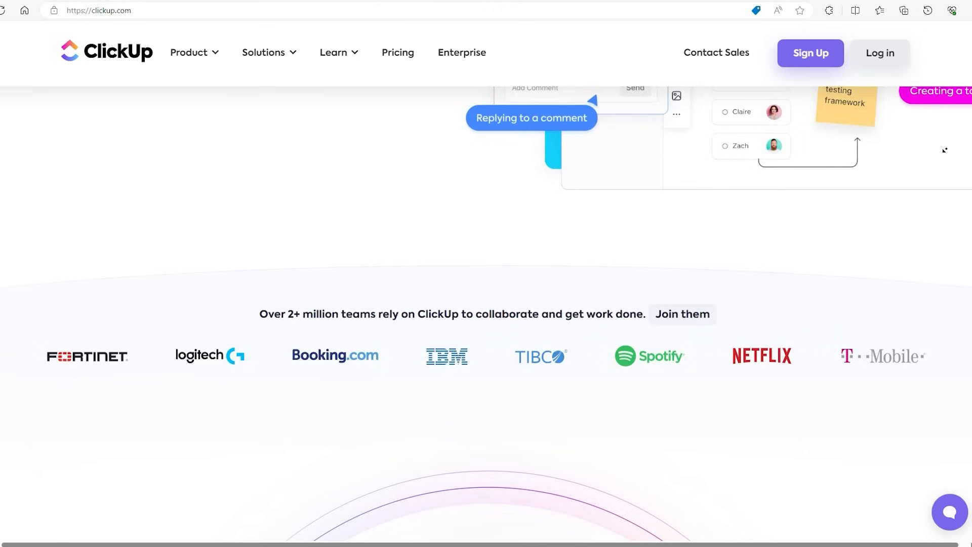
scroll("down", 3)
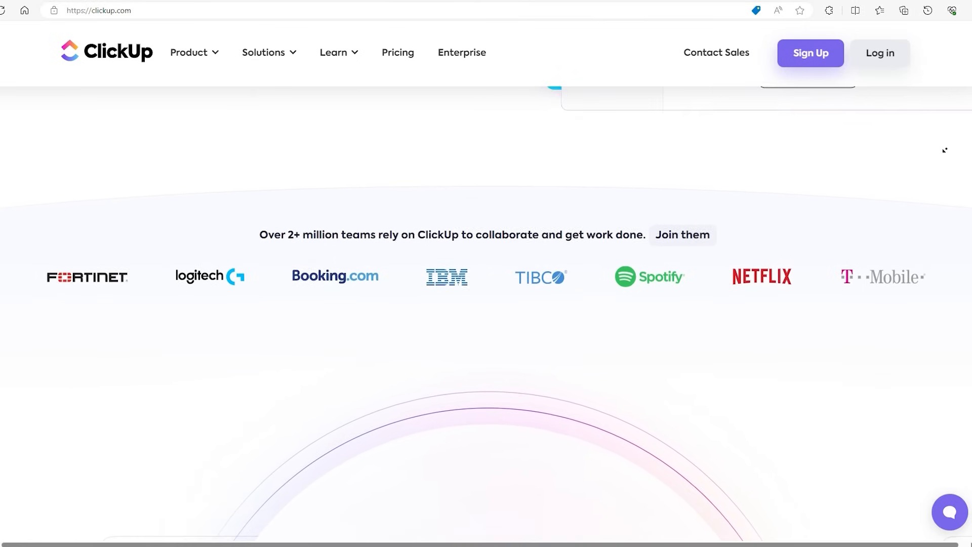
scroll("down", 3)
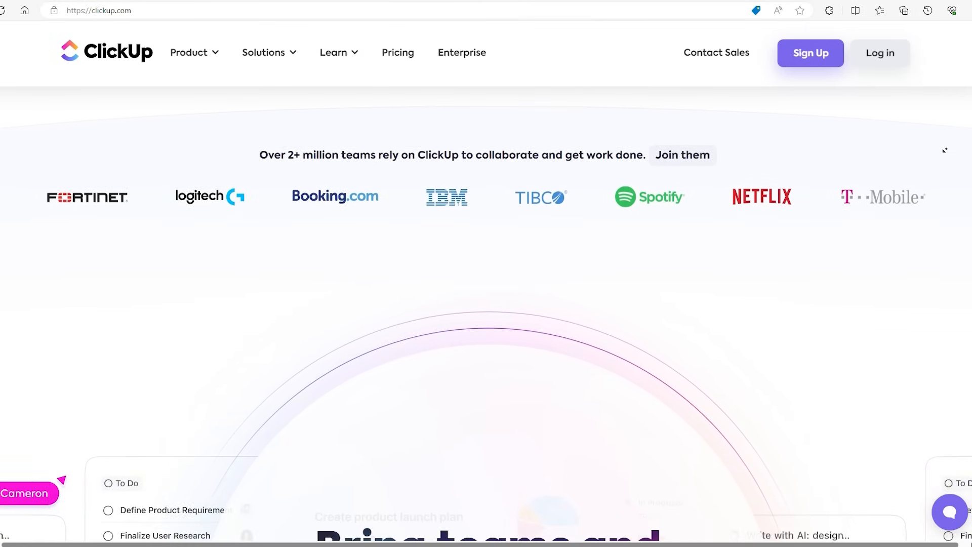
scroll("down", 3)
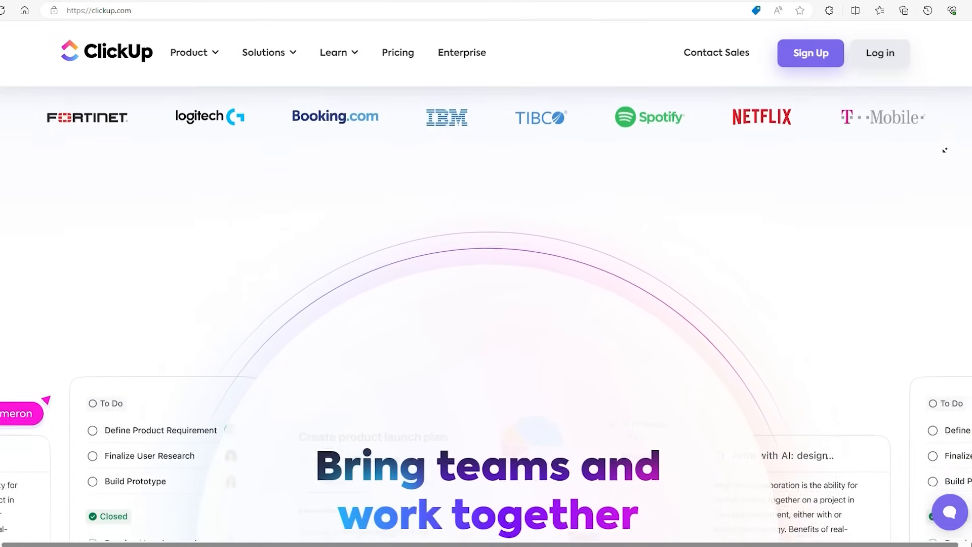
scroll("down", 3)
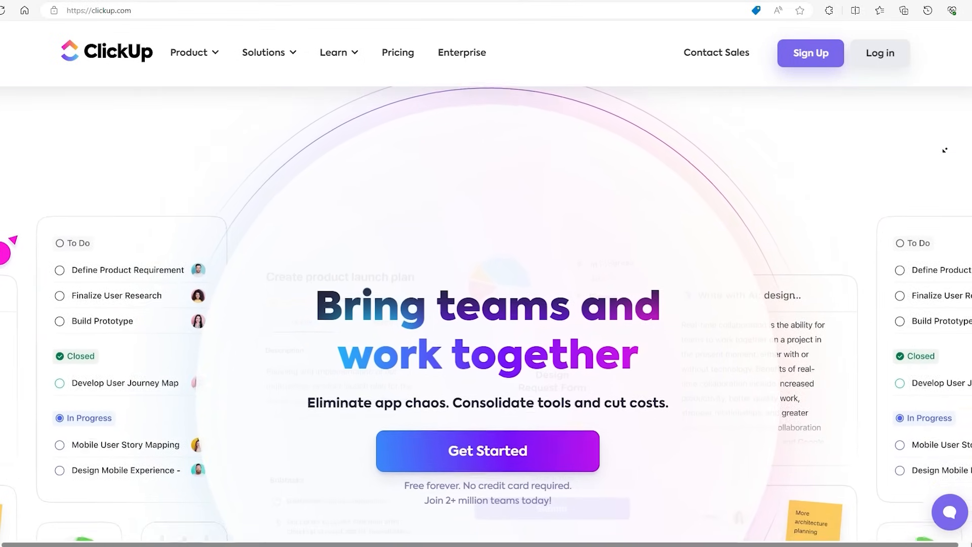
scroll("down", 3)
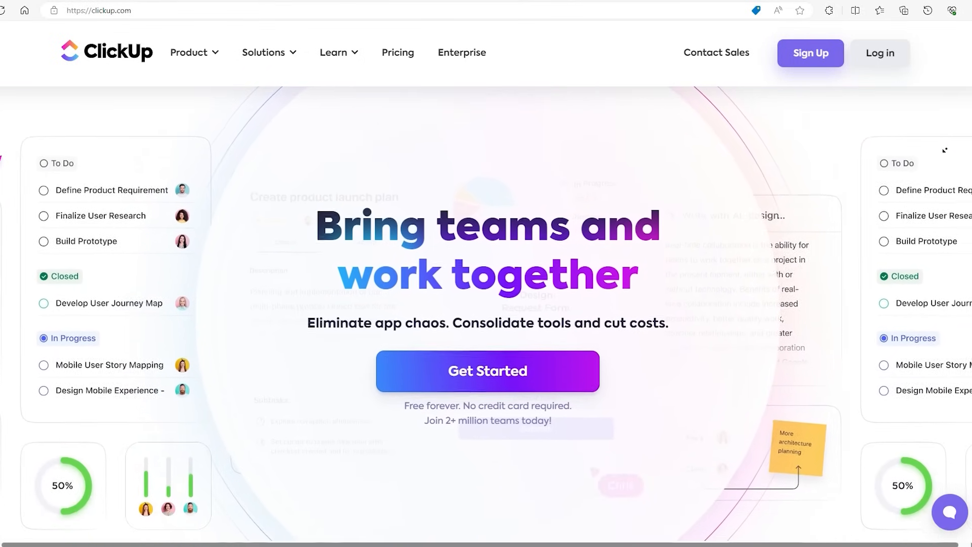
scroll("down", 3)
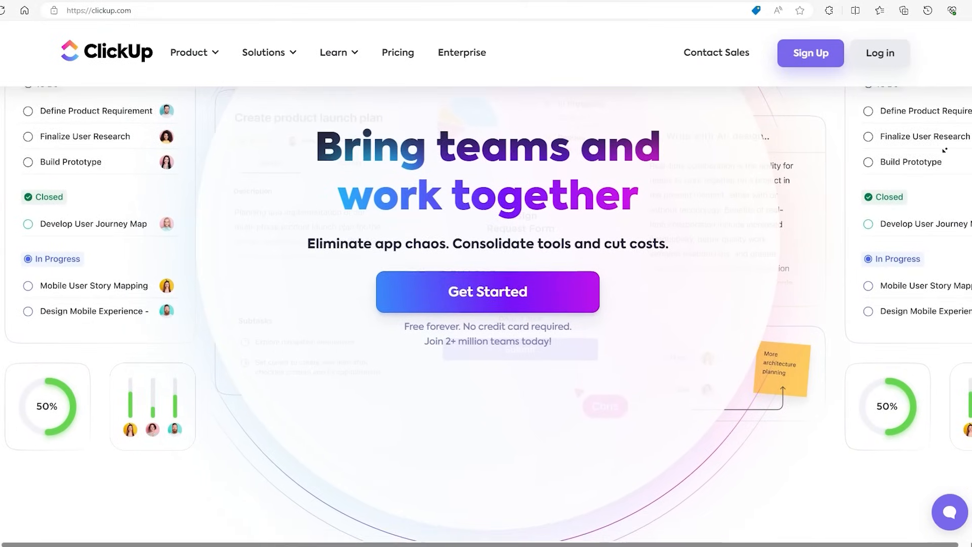
Go to the Pricing page and review the Free Forever, Unlimited, Business and Enterprise plan cards.
left_click(397, 52)
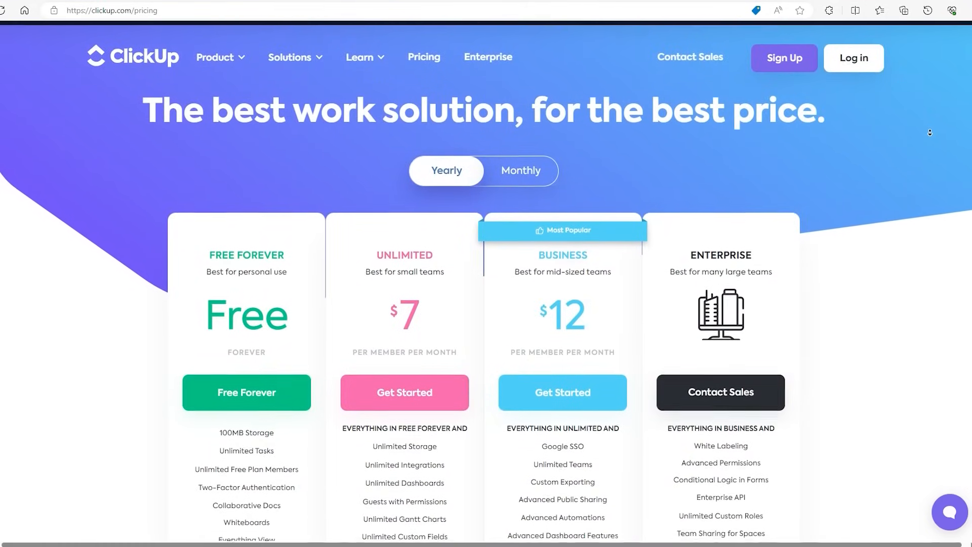
scroll("down", 3)
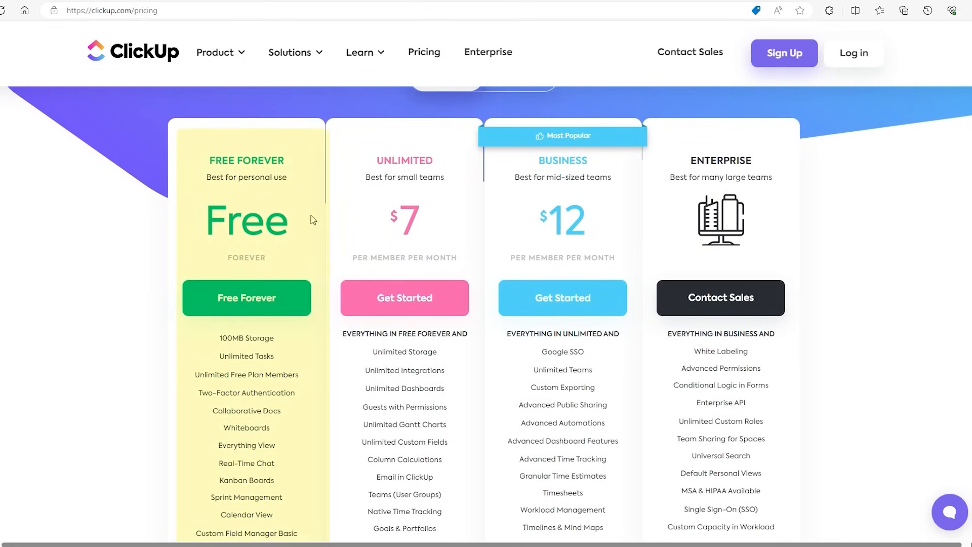
mouse_move(247, 368)
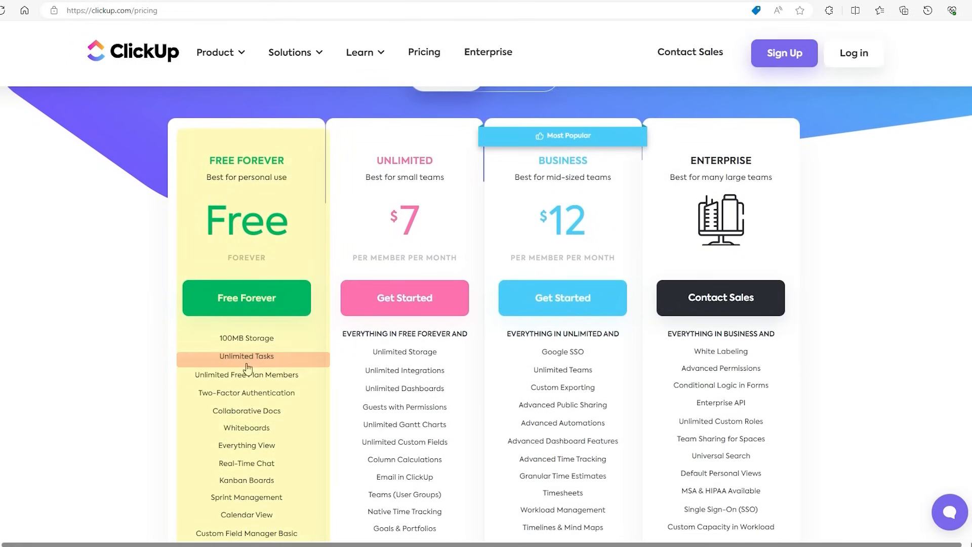
mouse_move(300, 351)
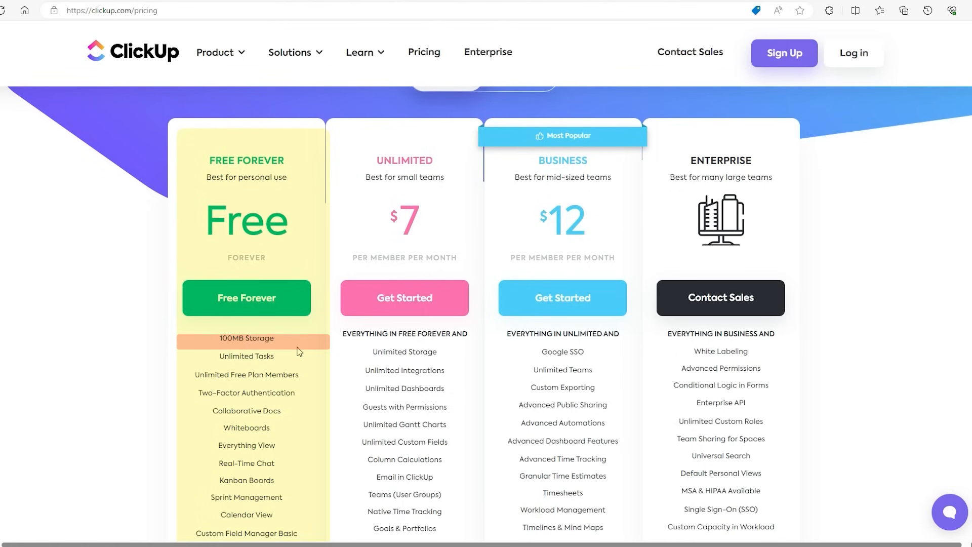
scroll("down", 3)
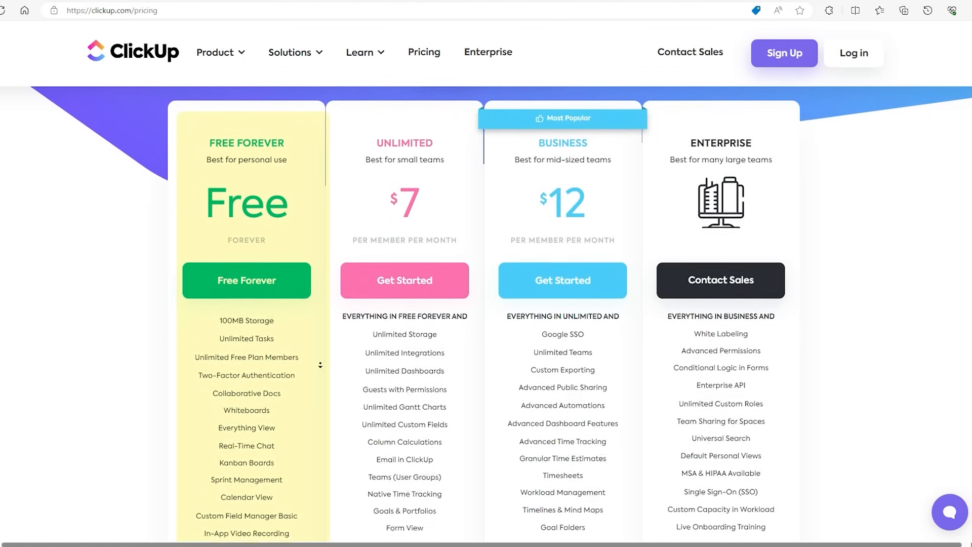
scroll("down", 3)
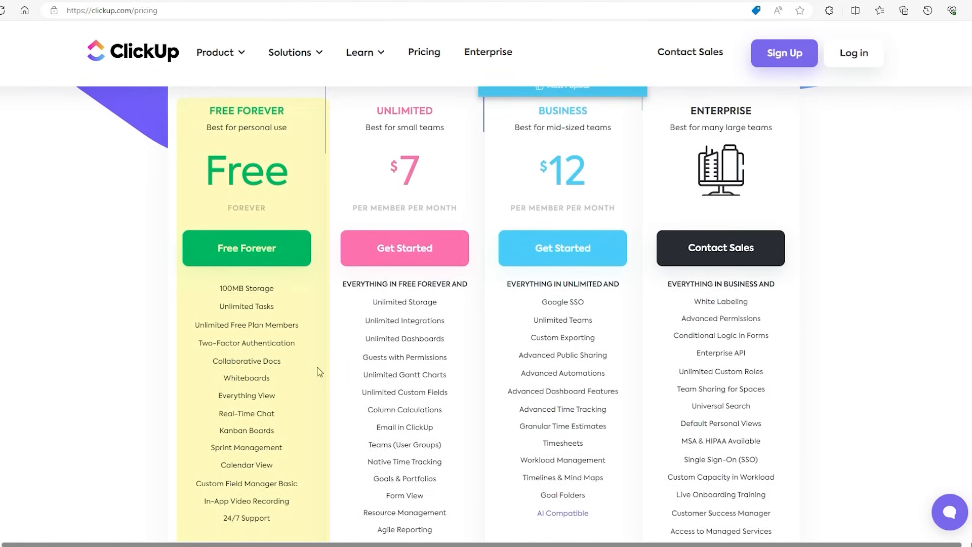
mouse_move(721, 387)
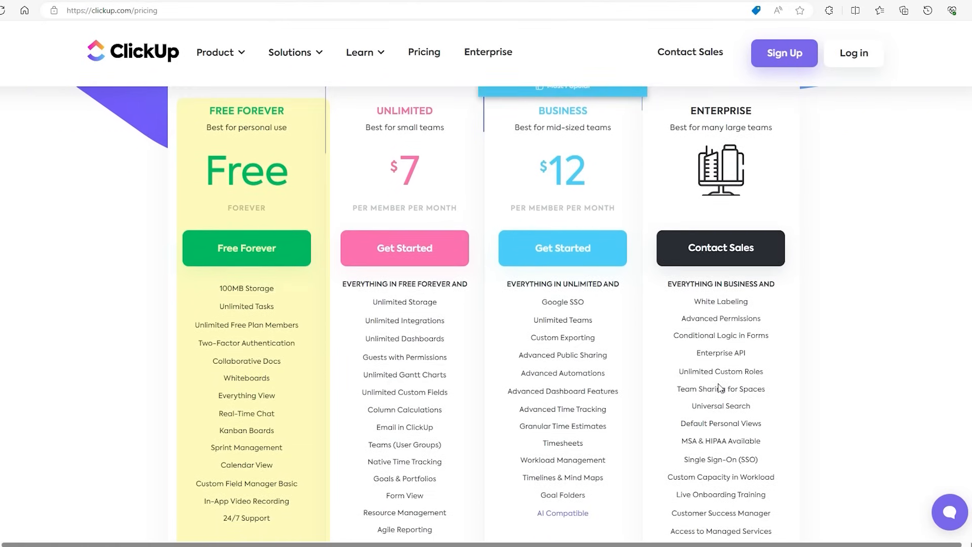
mouse_move(496, 344)
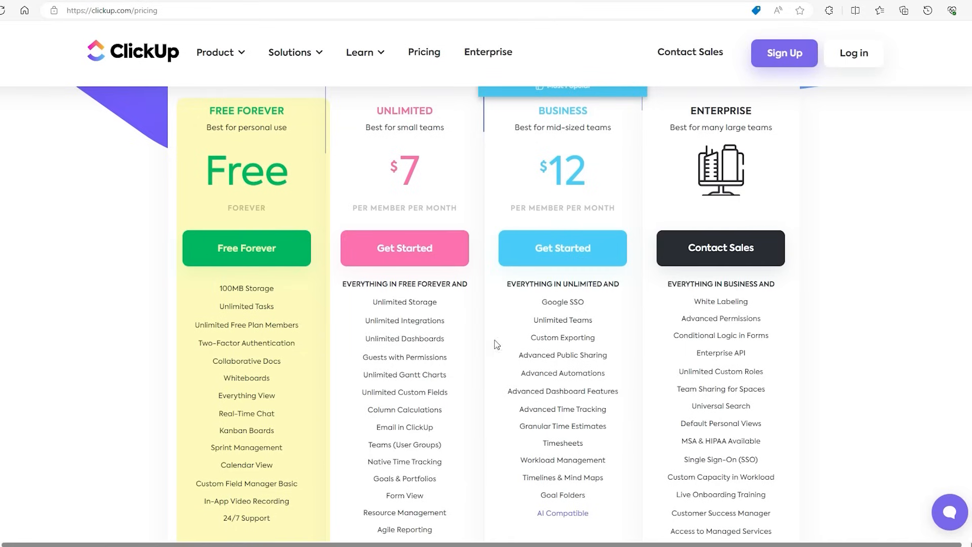
mouse_move(247, 530)
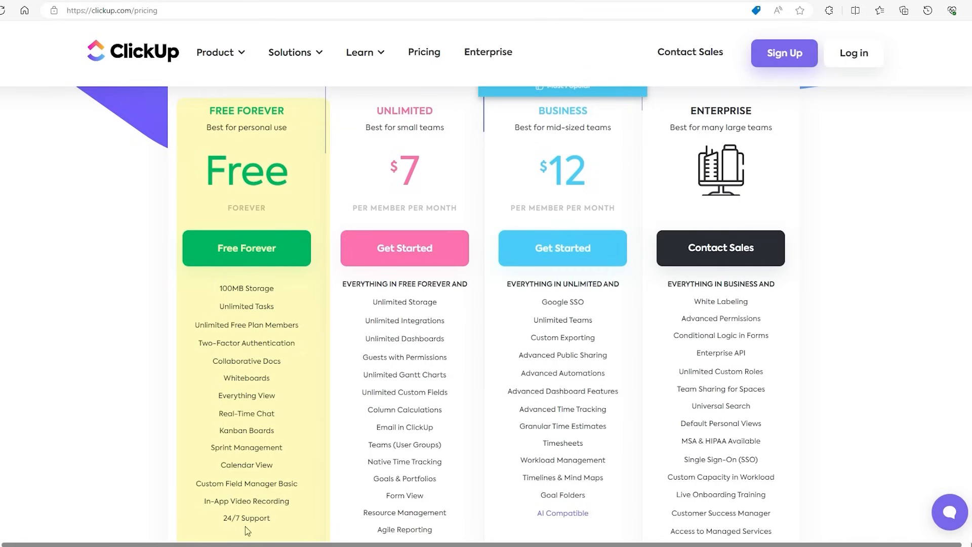
mouse_move(205, 280)
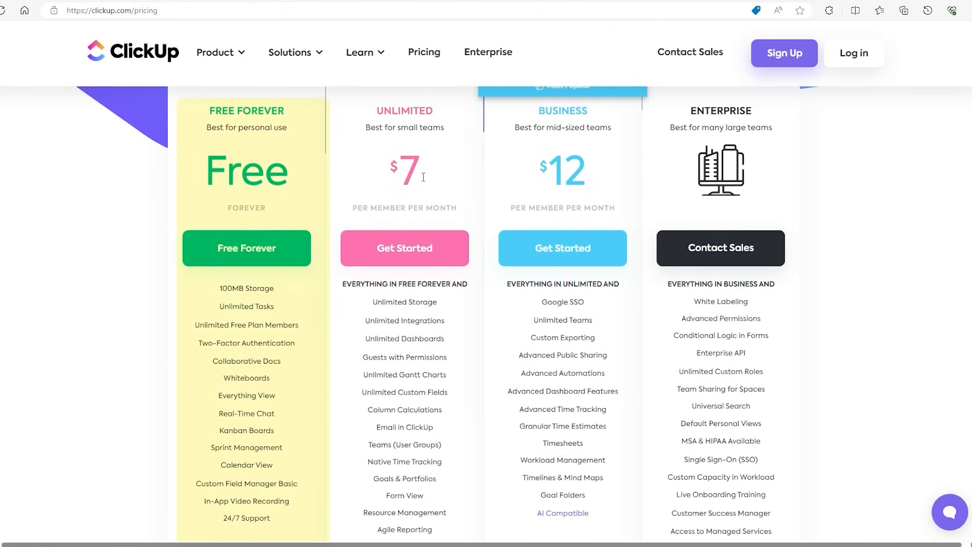
mouse_move(879, 191)
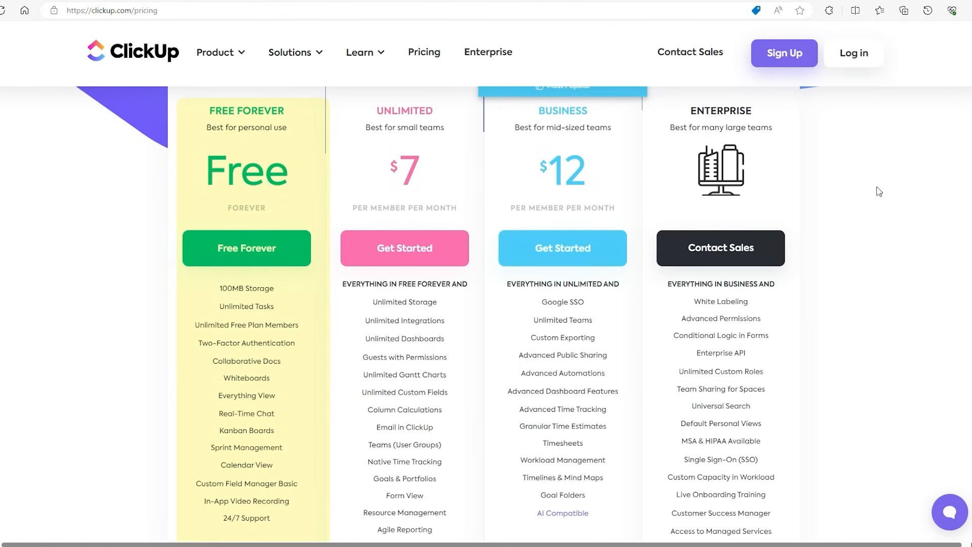
scroll("up", 3)
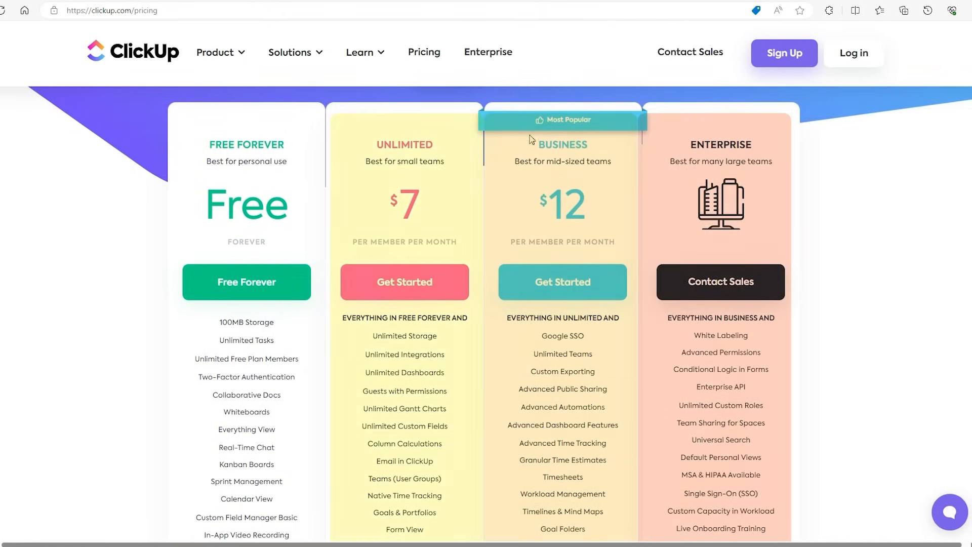
Scroll below the plan cards to the ClickUp AI add-on section.
scroll("down", 3)
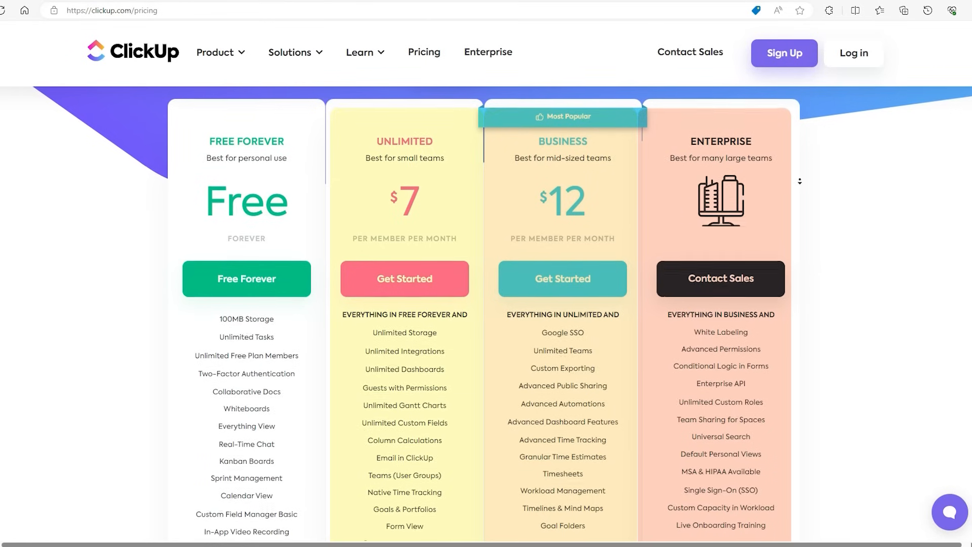
scroll("down", 3)
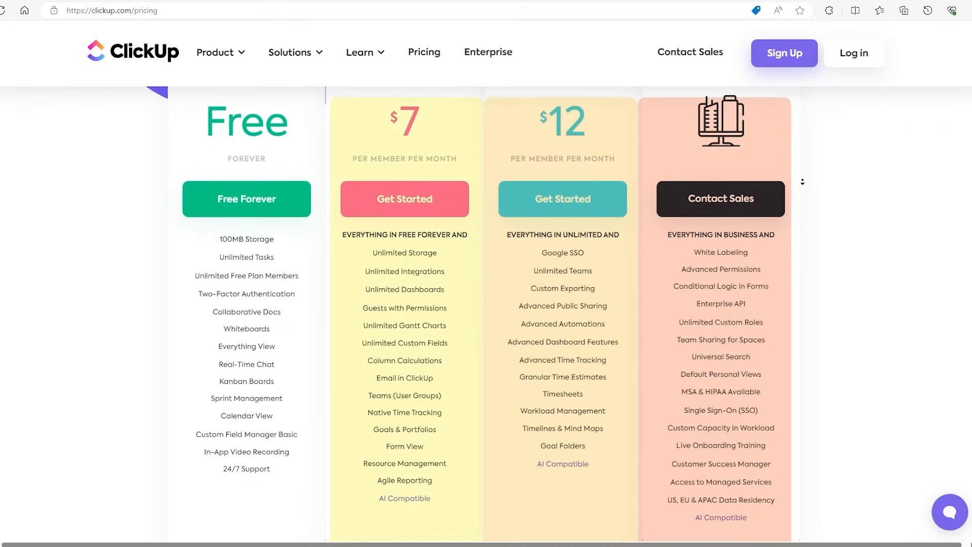
scroll("down", 3)
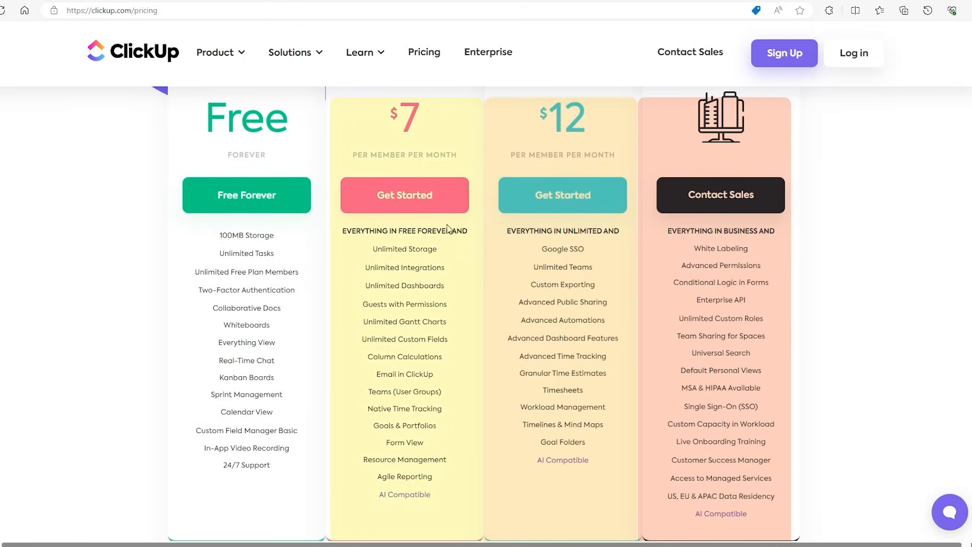
mouse_move(555, 249)
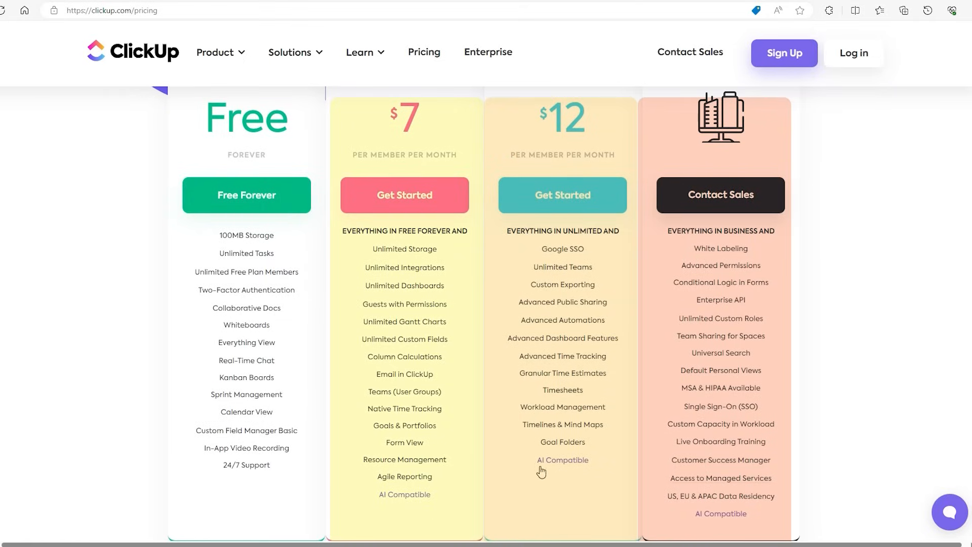
mouse_move(489, 336)
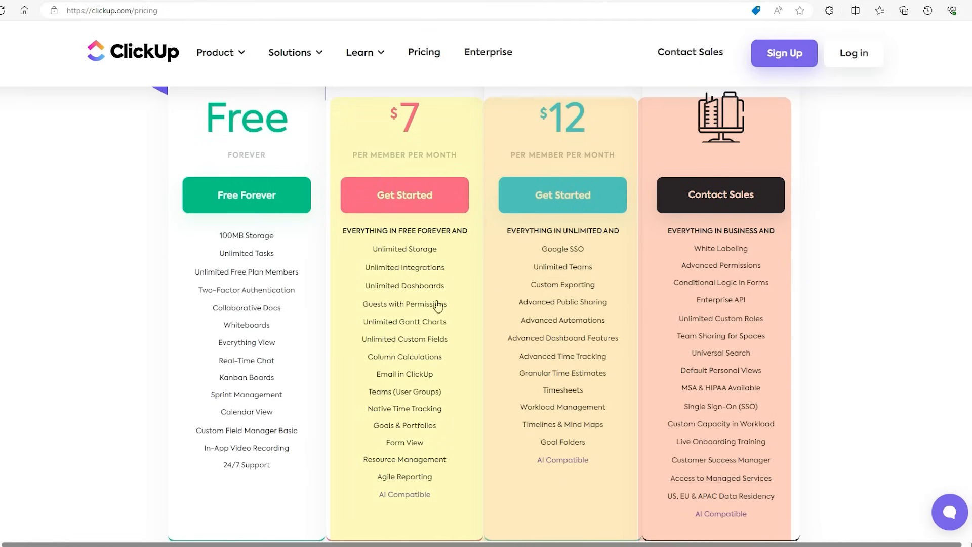
mouse_move(704, 305)
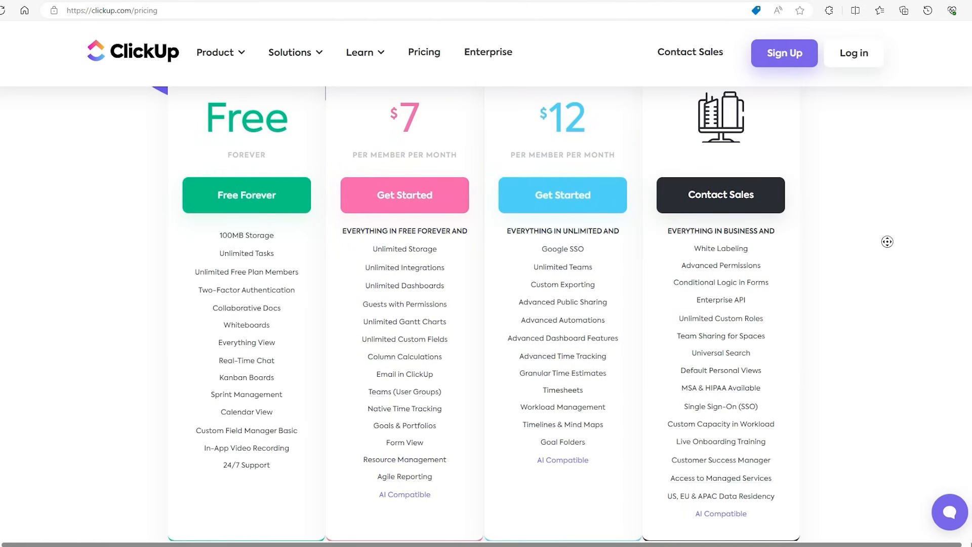
scroll("down", 3)
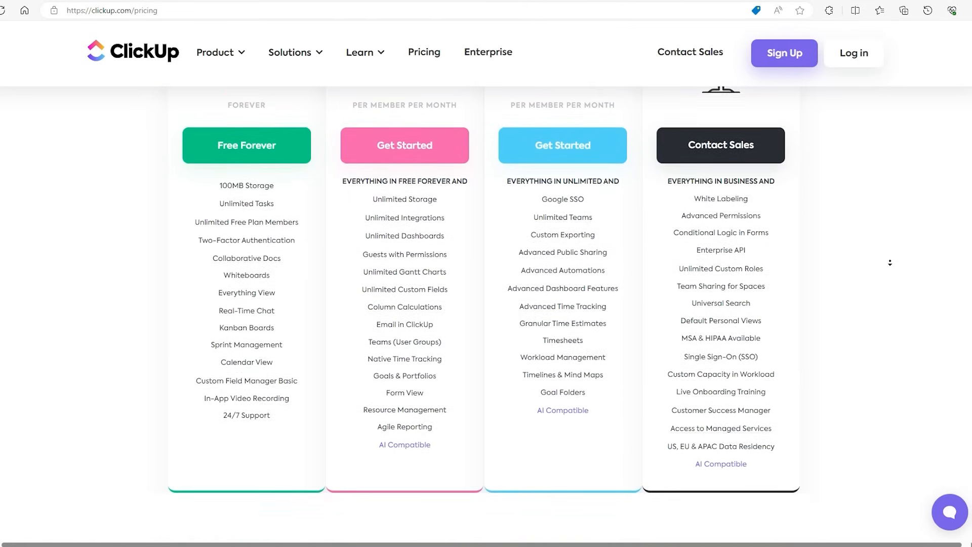
scroll("down", 3)
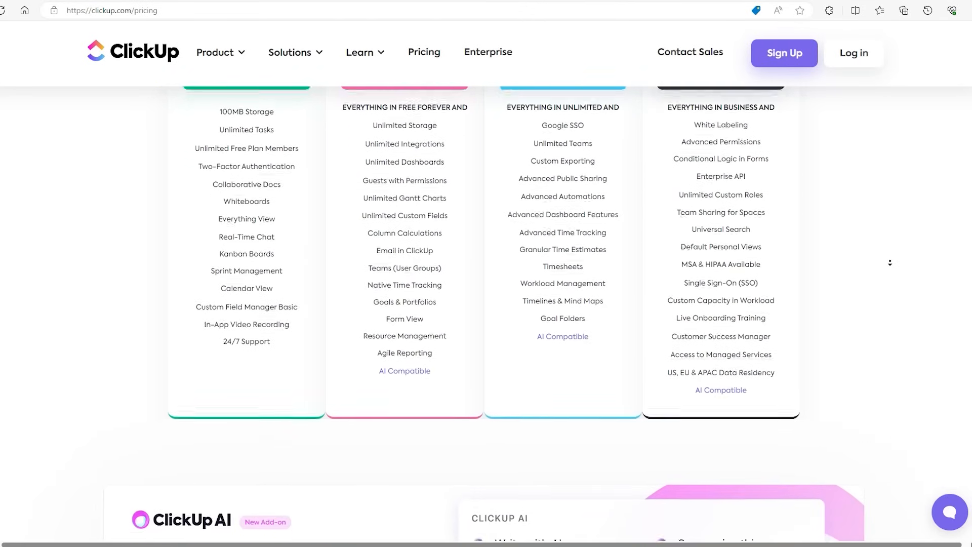
scroll("down", 3)
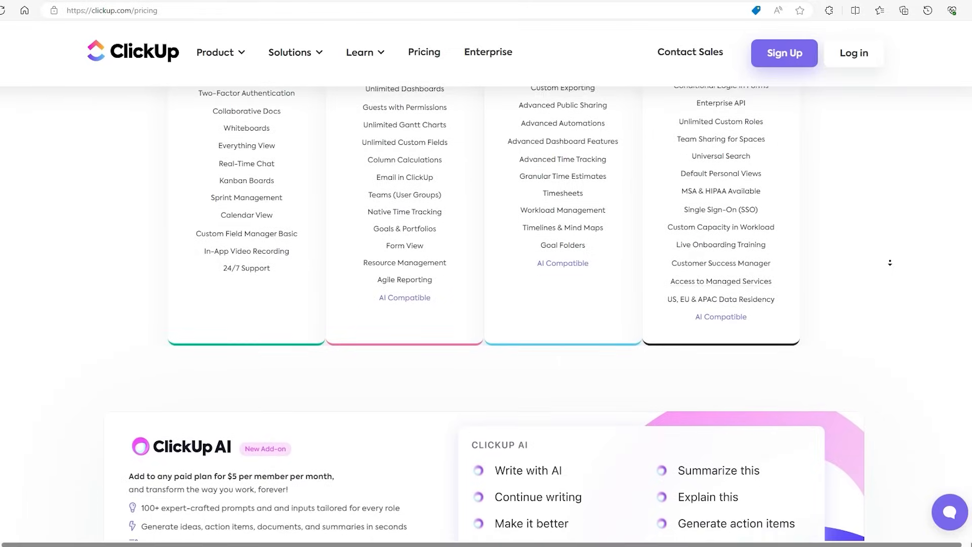
scroll("down", 3)
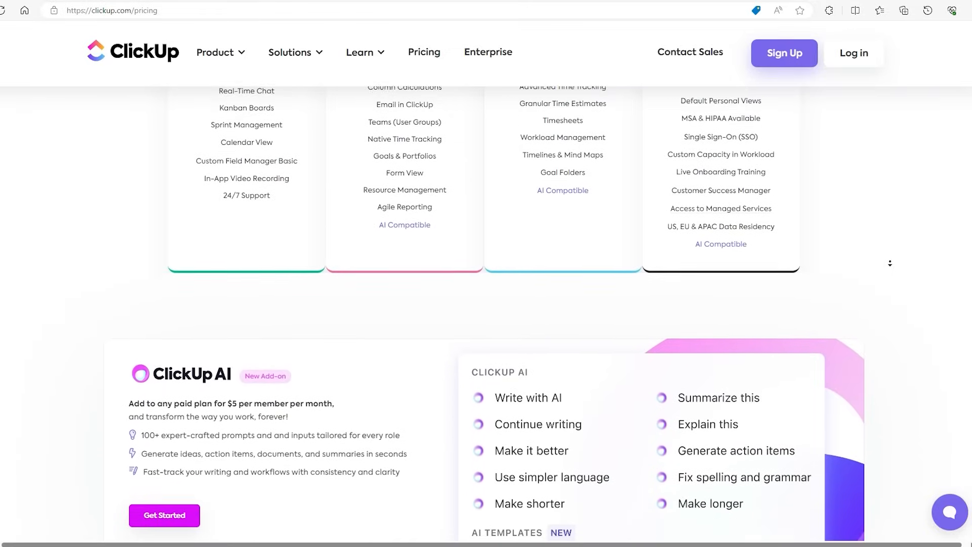
scroll("down", 3)
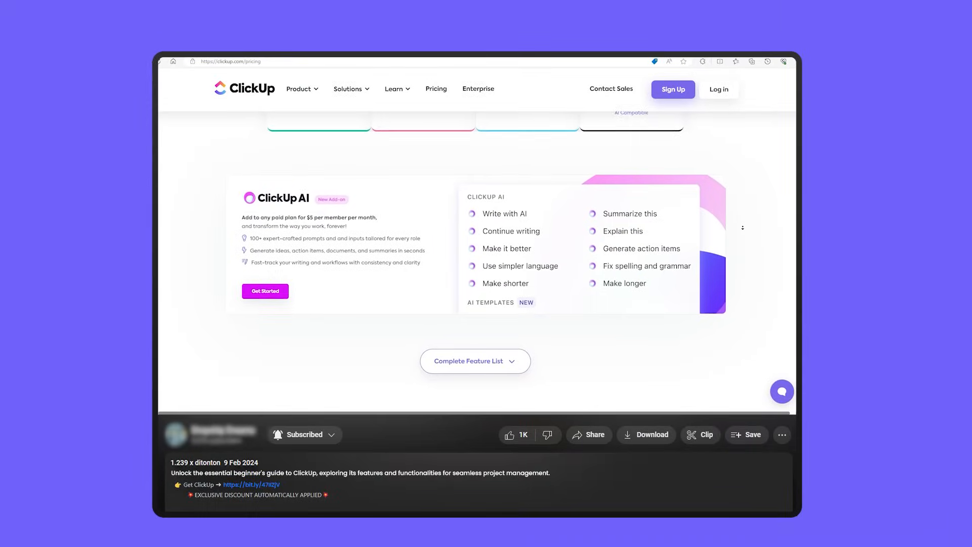
Scroll the Pricing page to the Complete Feature List button and testimonials heading.
scroll("down", 3)
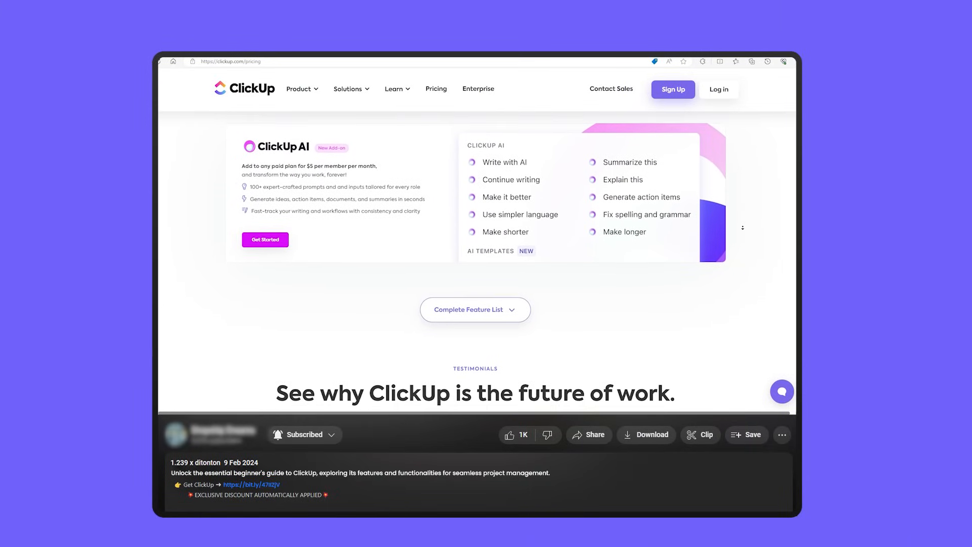
scroll("down", 3)
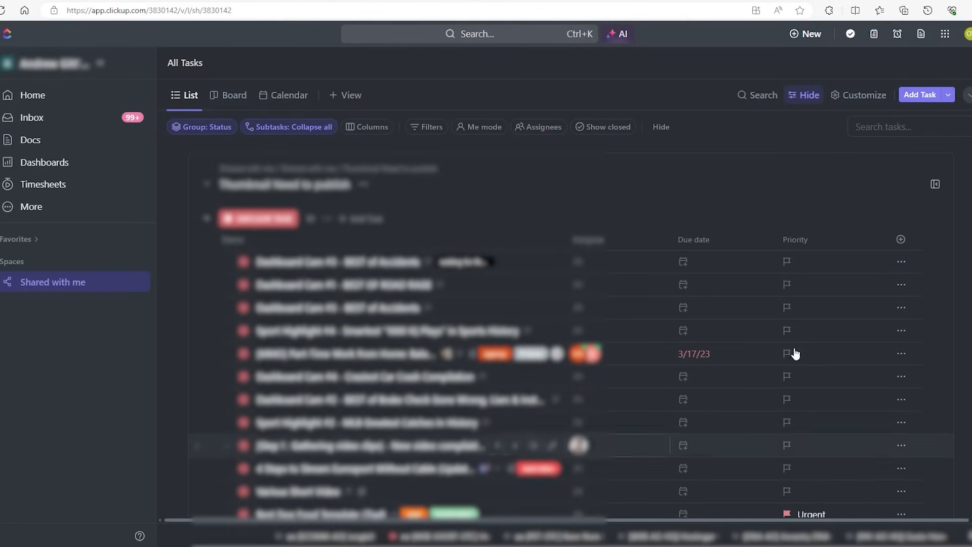
left_click(920, 95)
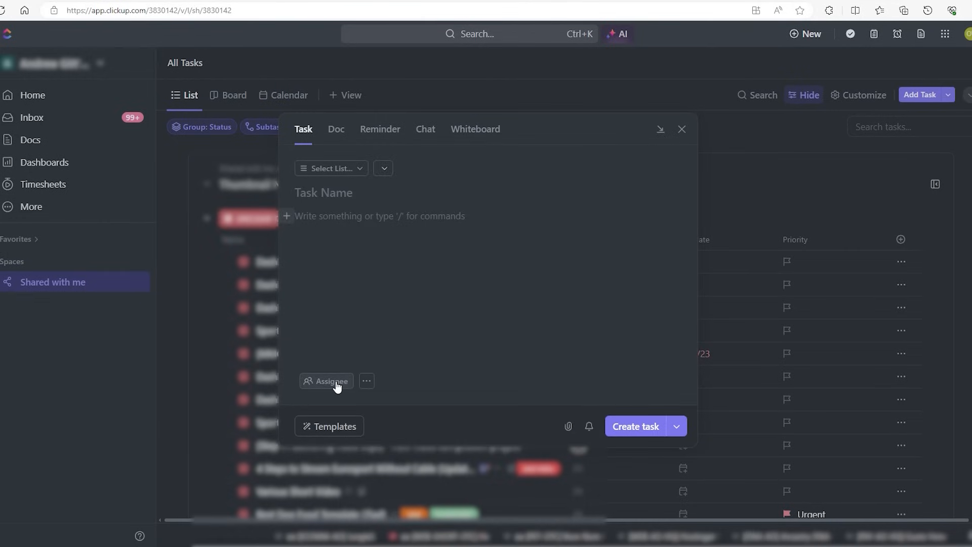
left_click(326, 381)
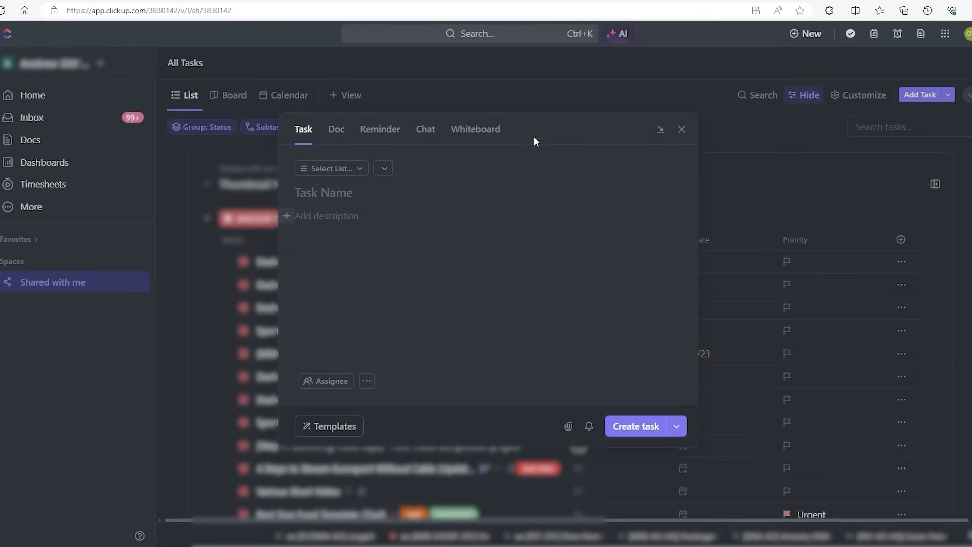
left_click(682, 129)
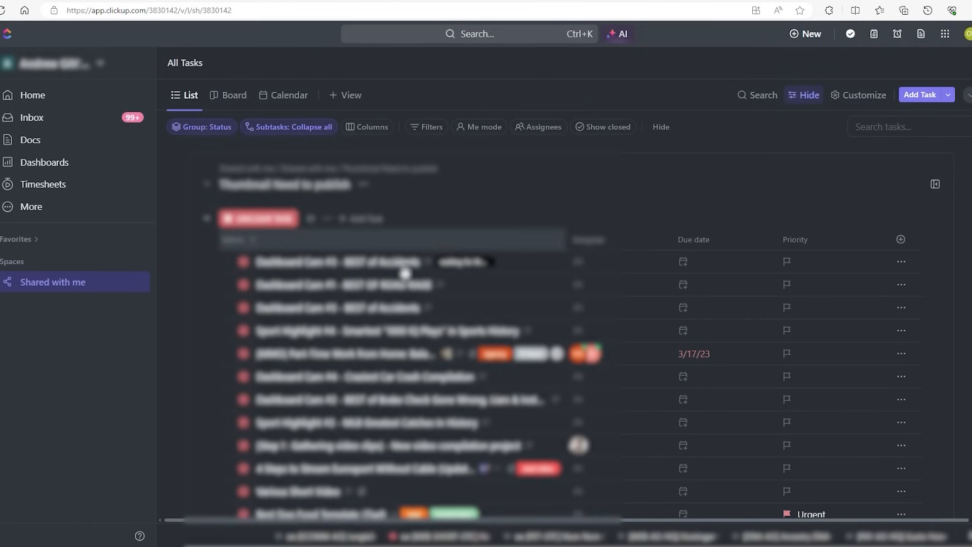
Scroll down the All Tasks list to the lower tasks, several marked Urgent priority.
left_click(243, 261)
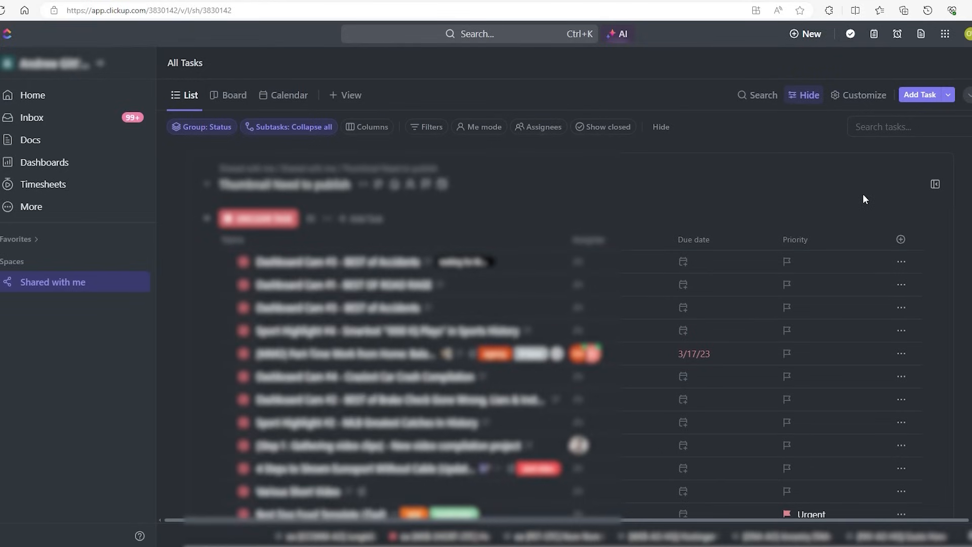
scroll("down", 3)
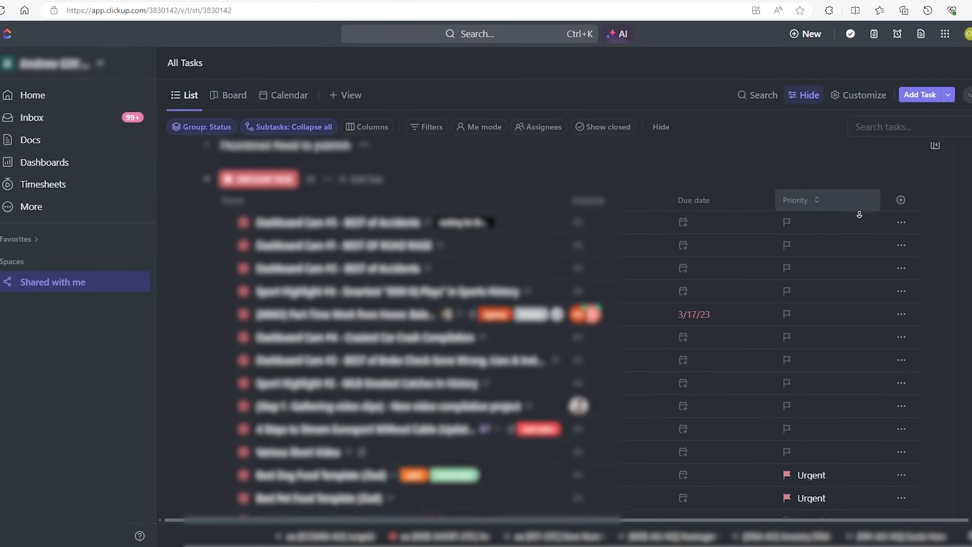
scroll("down", 3)
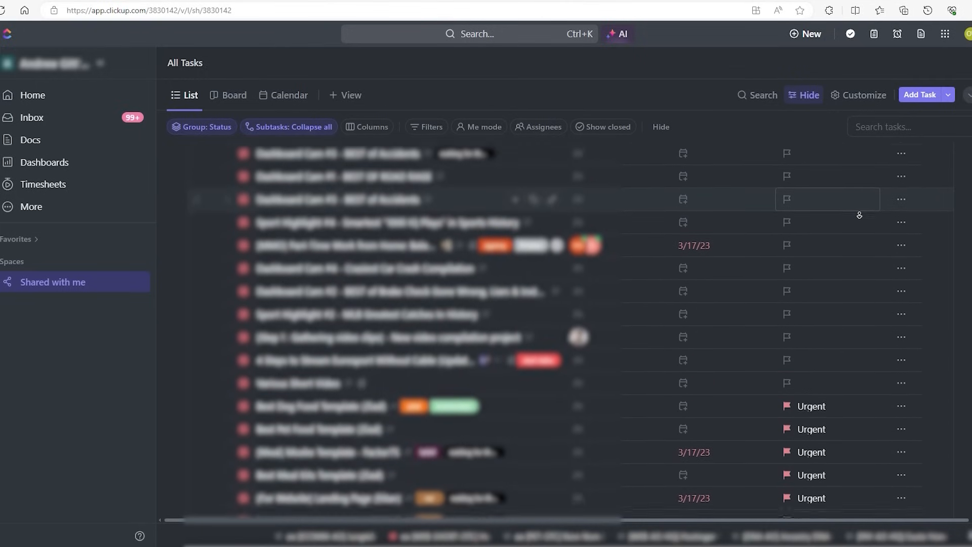
scroll("down", 3)
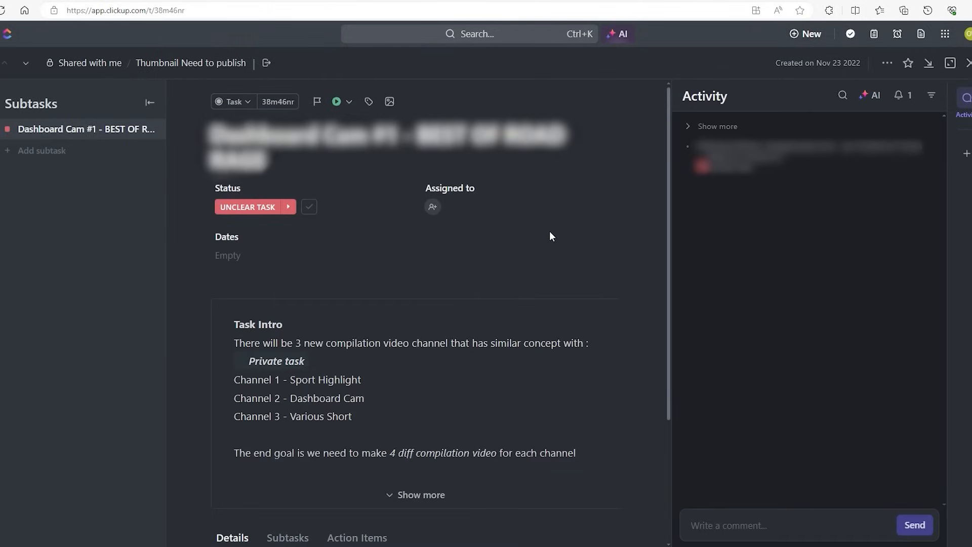
mouse_move(395, 186)
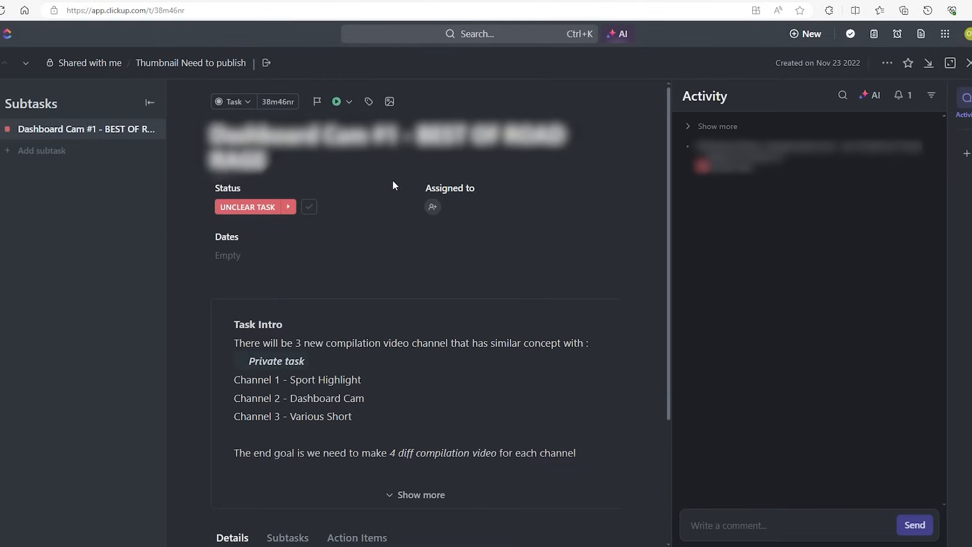
mouse_move(399, 189)
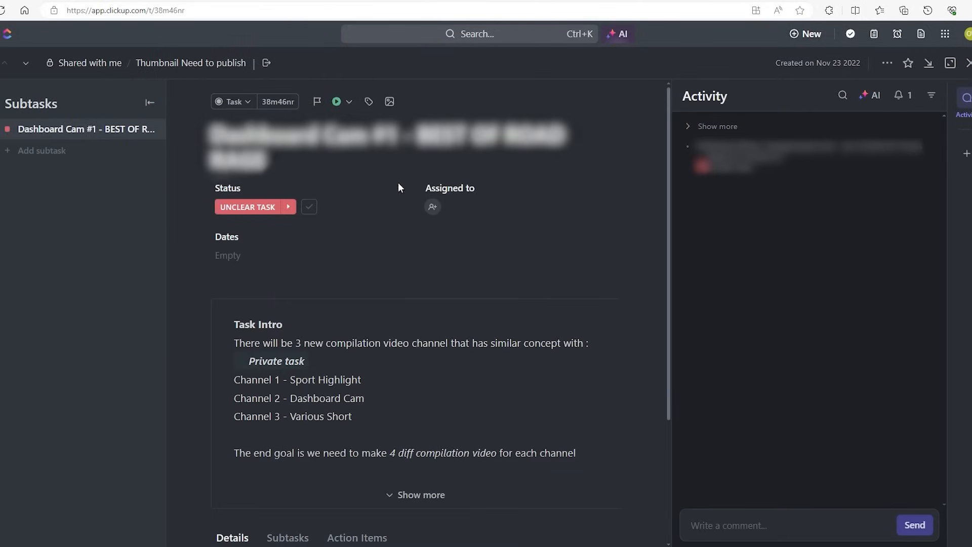
mouse_move(239, 215)
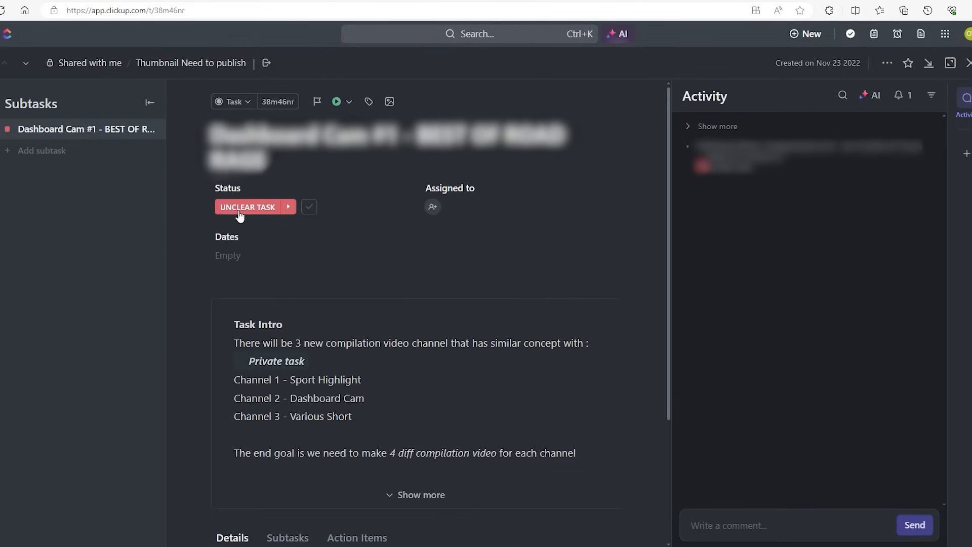
left_click(247, 207)
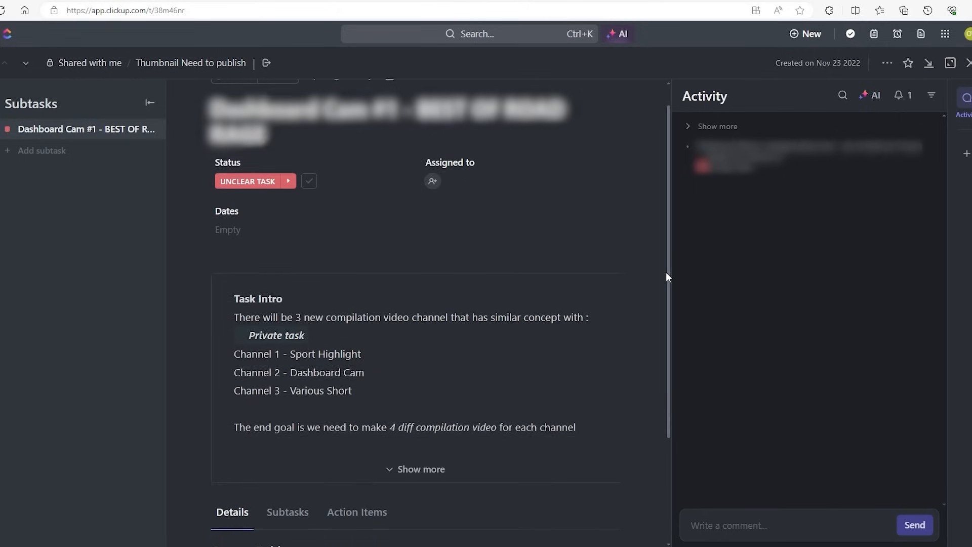
scroll("down", 3)
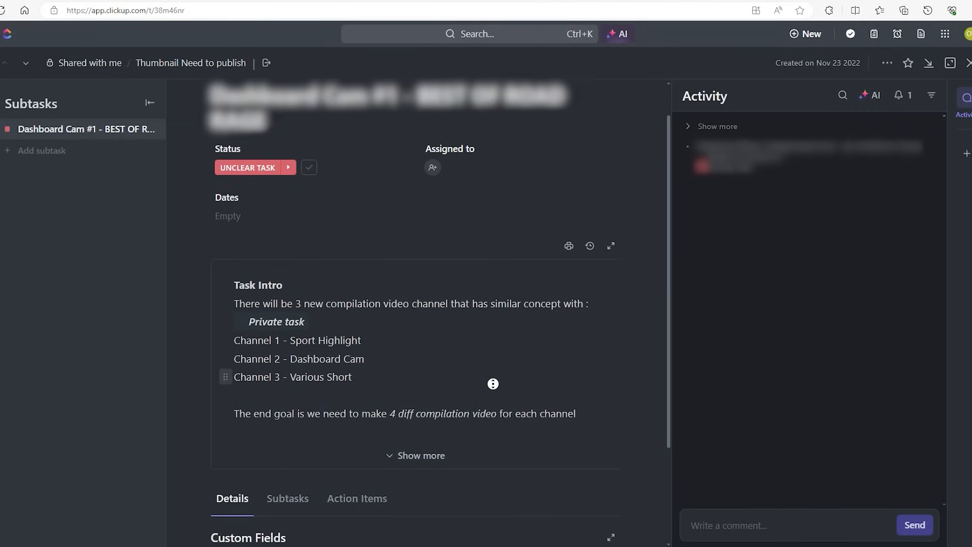
scroll("down", 3)
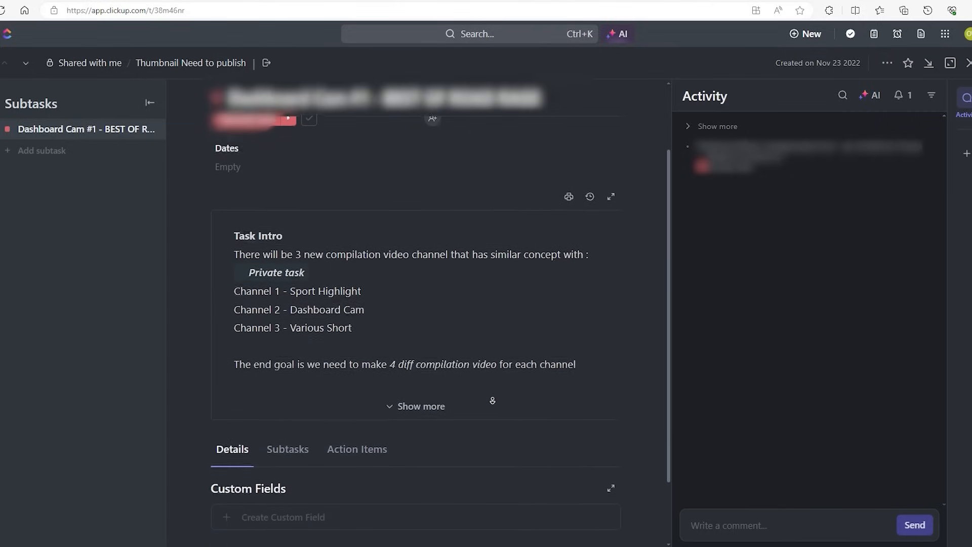
scroll("down", 3)
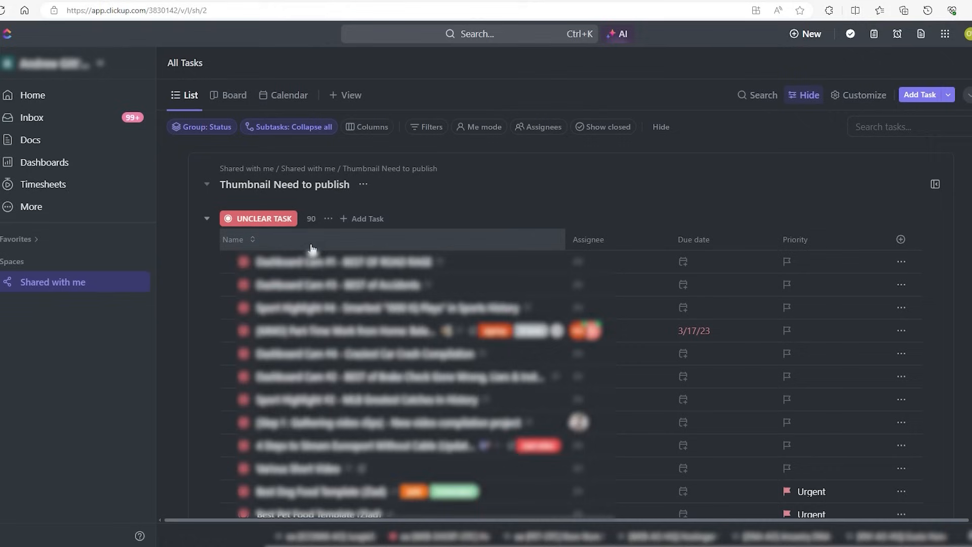
mouse_move(201, 100)
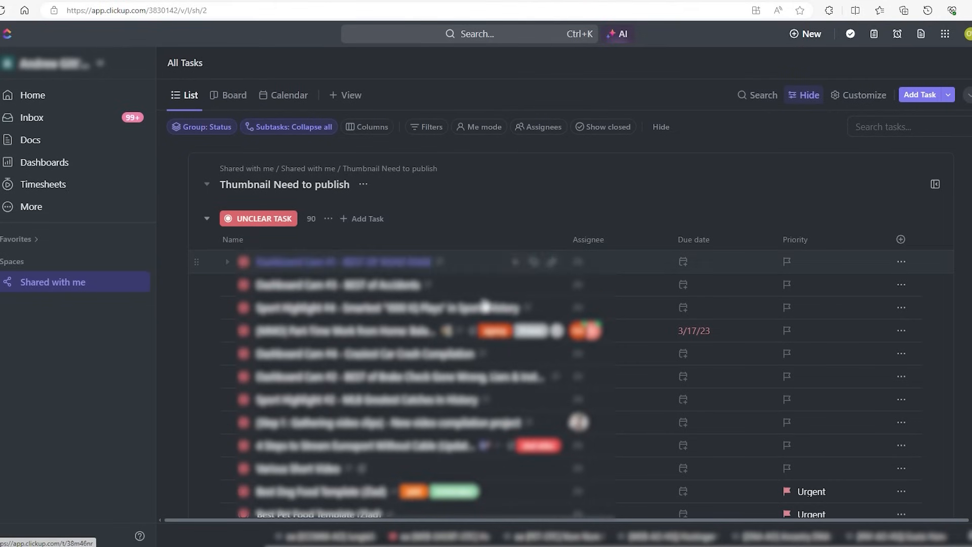
View All Tasks as Board and Calendar, browse + View types, then go to Dashboards.
left_click(234, 95)
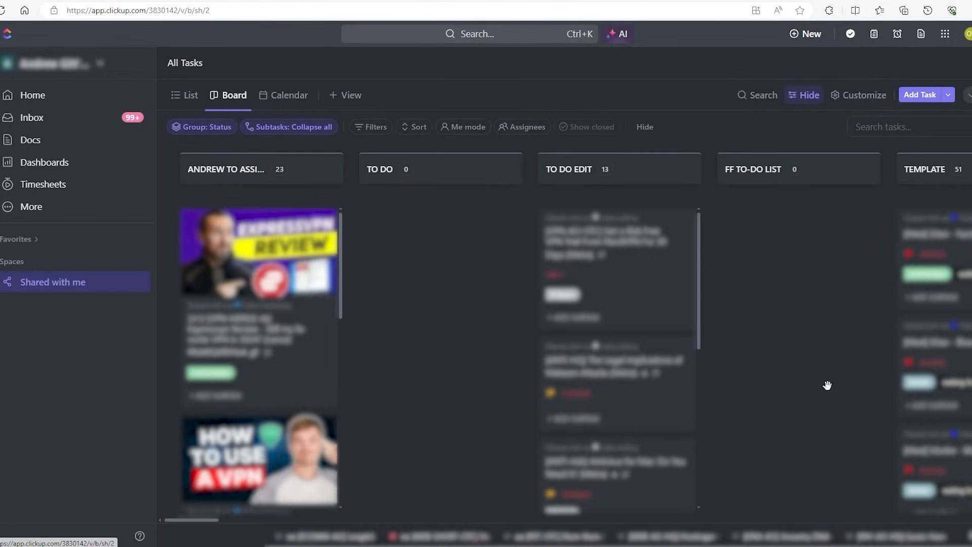
left_click(290, 95)
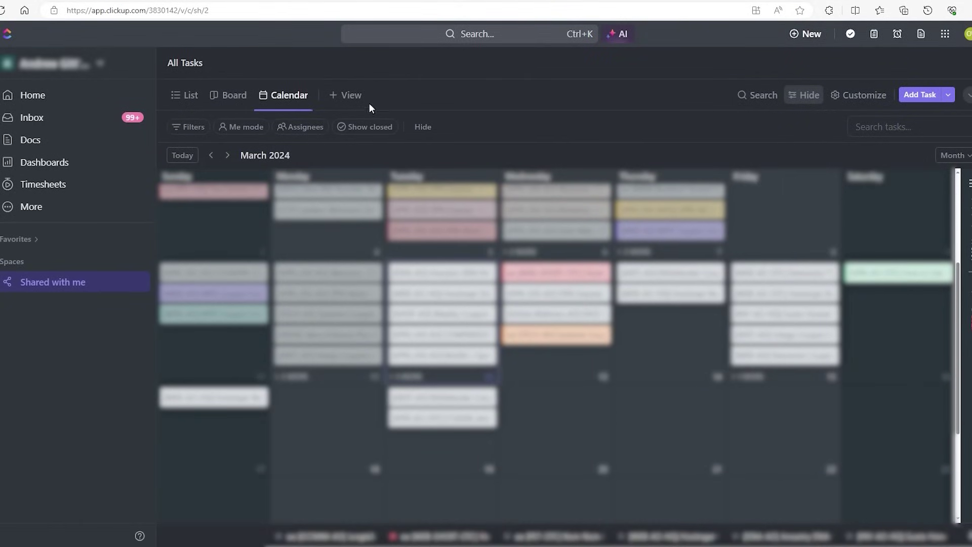
left_click(350, 95)
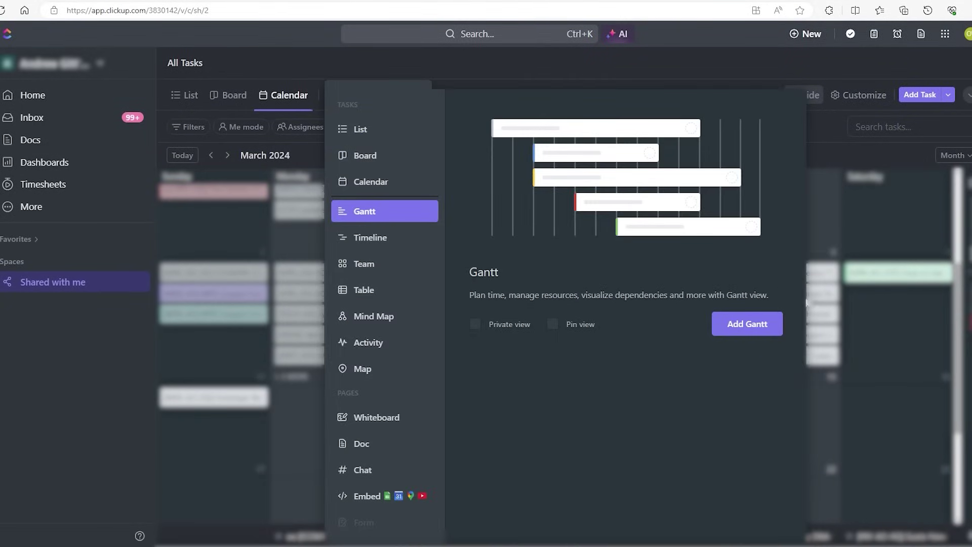
left_click(45, 162)
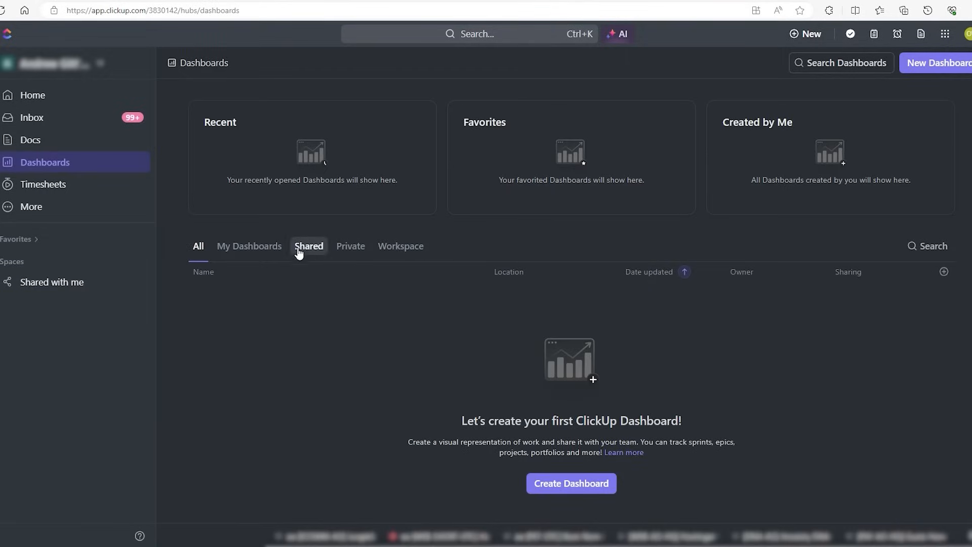
Switch the Dashboards page between the Shared with me and Workspace tabs.
left_click(249, 246)
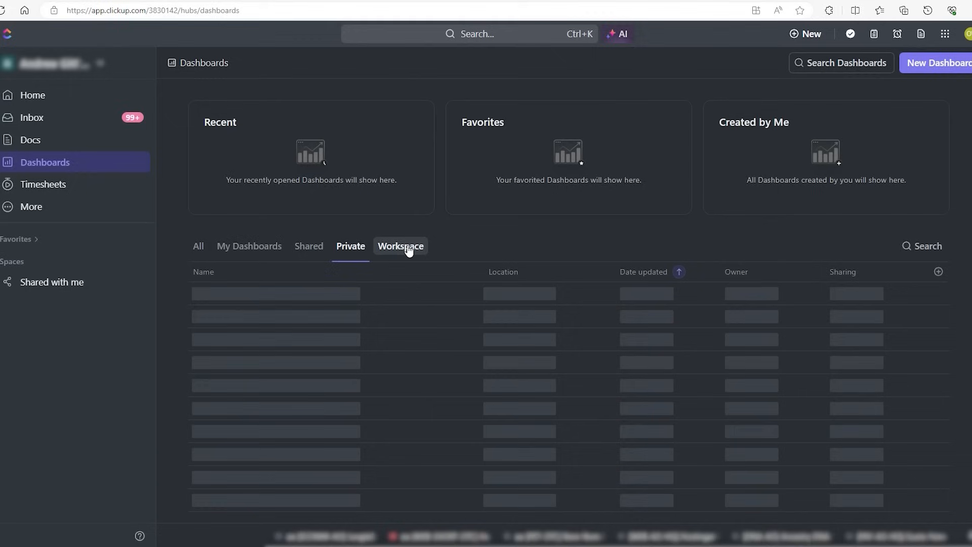
left_click(401, 246)
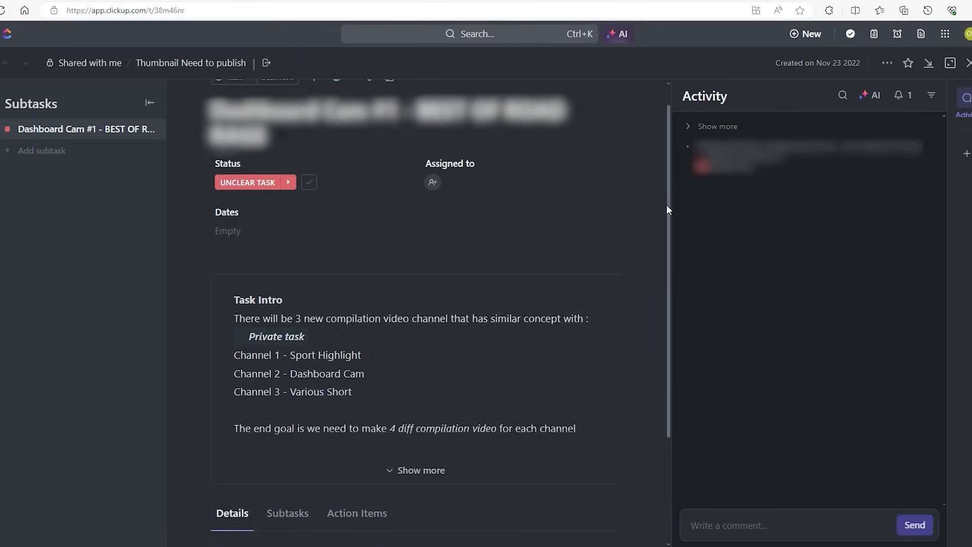
Draft the comment 'What in the world is this' on the task, then return to All Tasks.
scroll("down", 3)
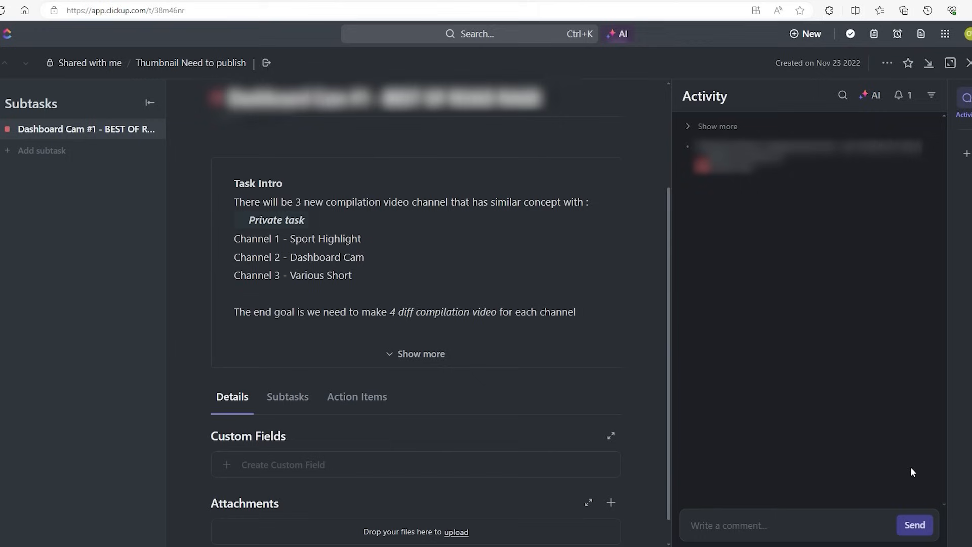
left_click(728, 525)
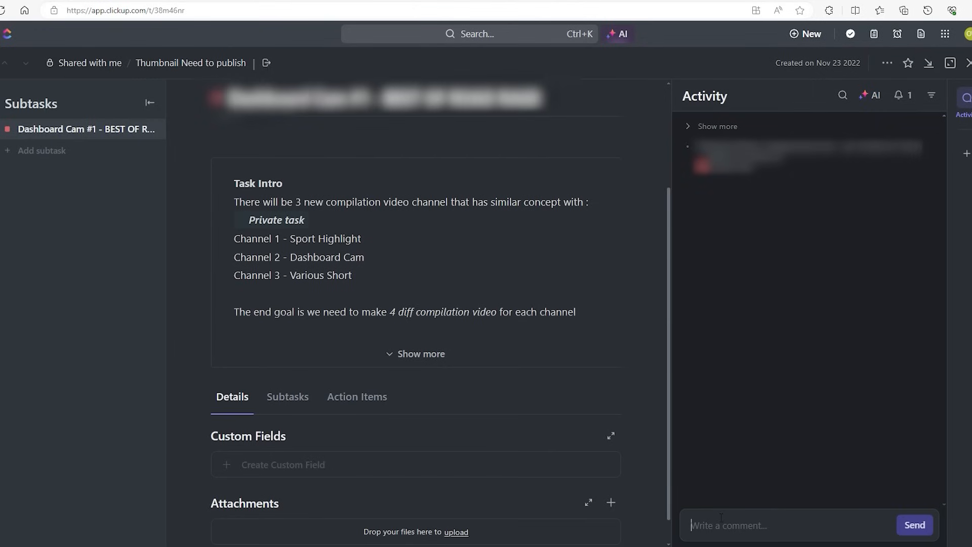
type("What in the w")
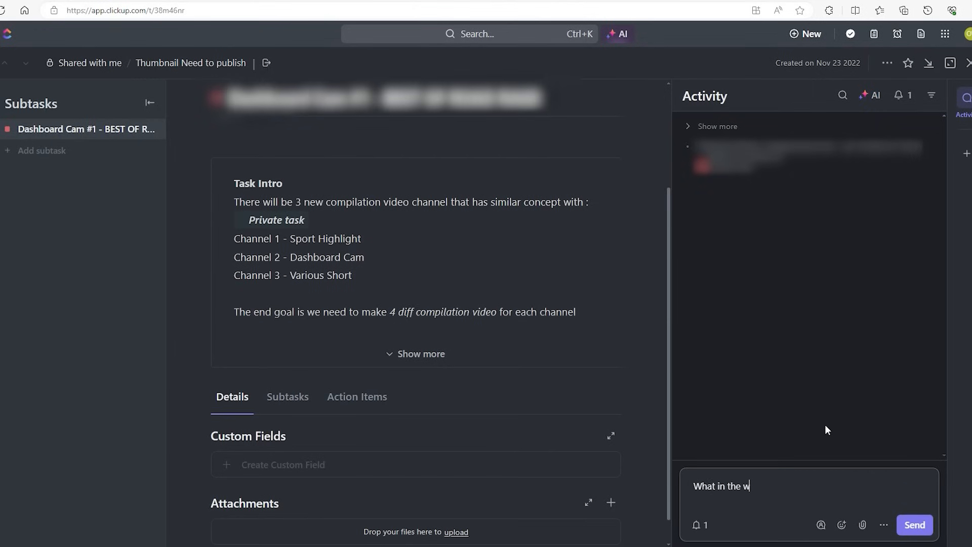
type("orld is this")
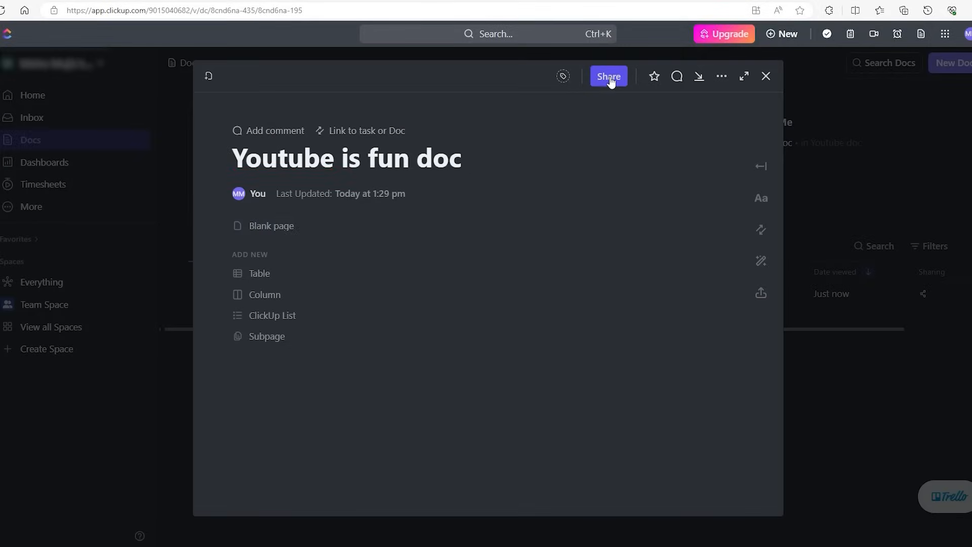
left_click(608, 76)
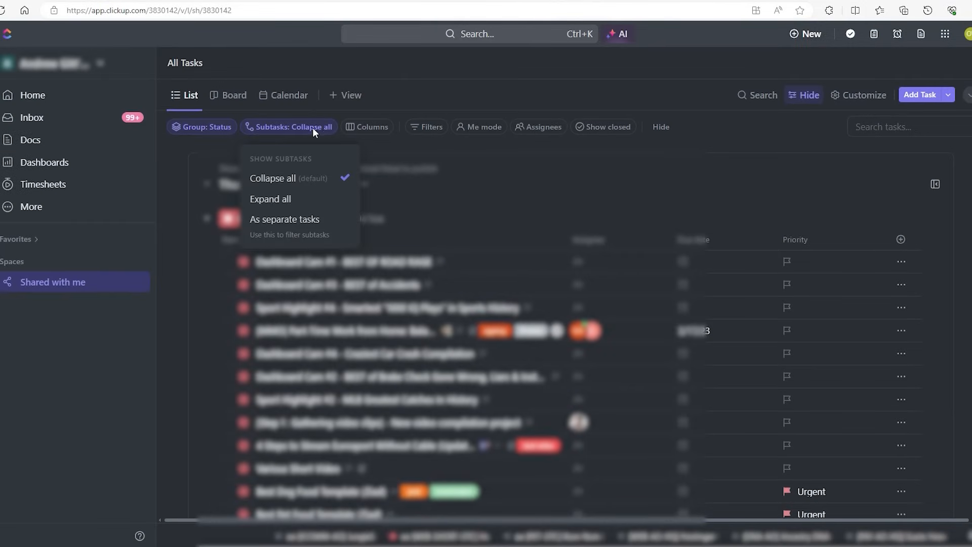
Review the Columns field options, then go to the App Center.
left_click(370, 126)
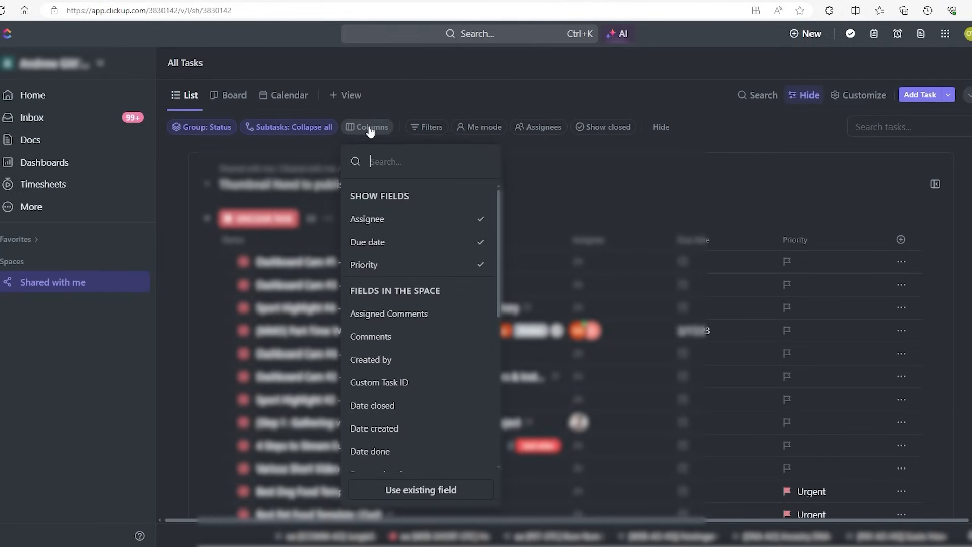
mouse_move(438, 146)
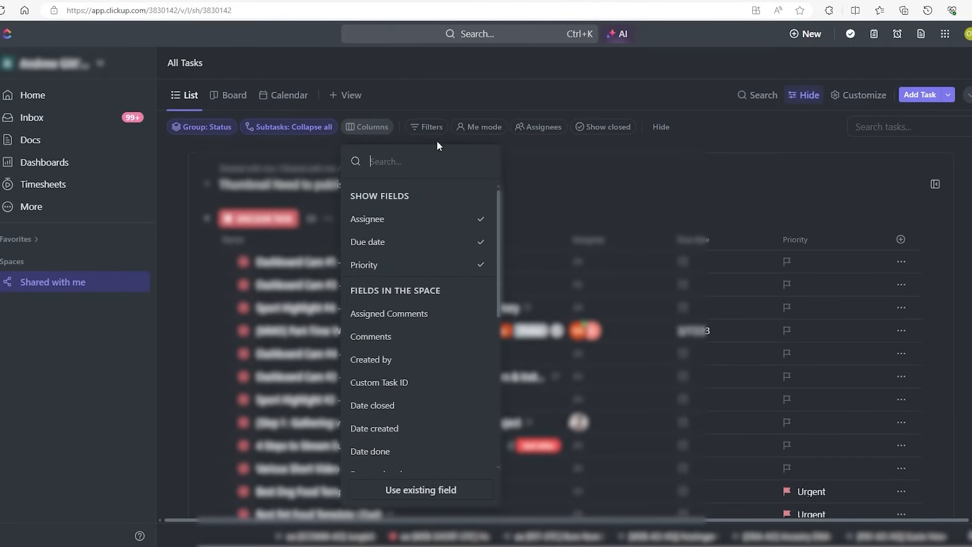
left_click(426, 127)
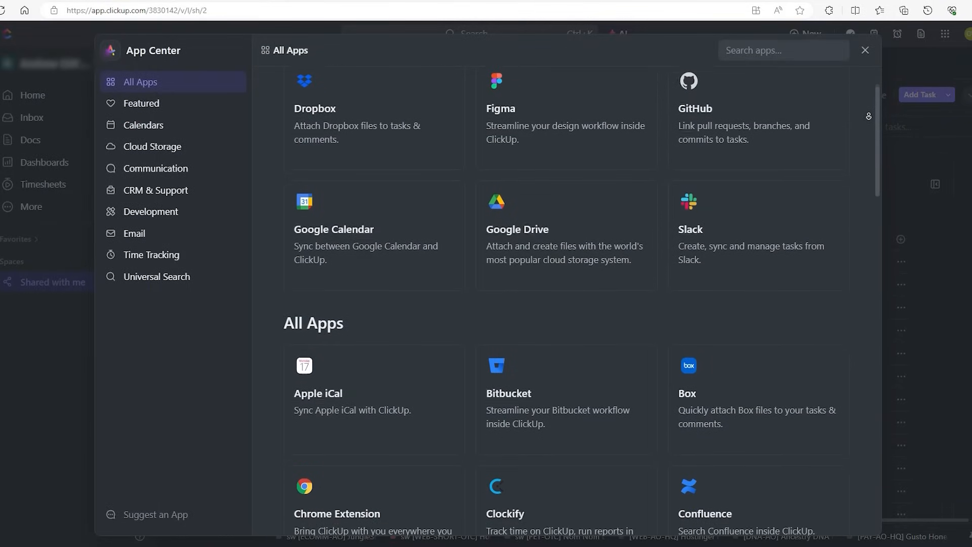
Scroll through the All Apps integrations list in the App Center.
scroll("down", 3)
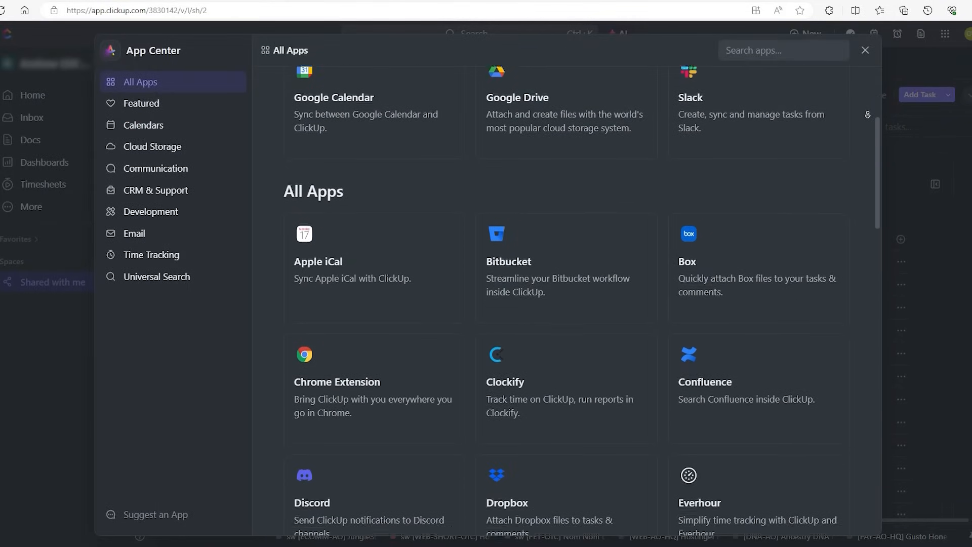
scroll("down", 3)
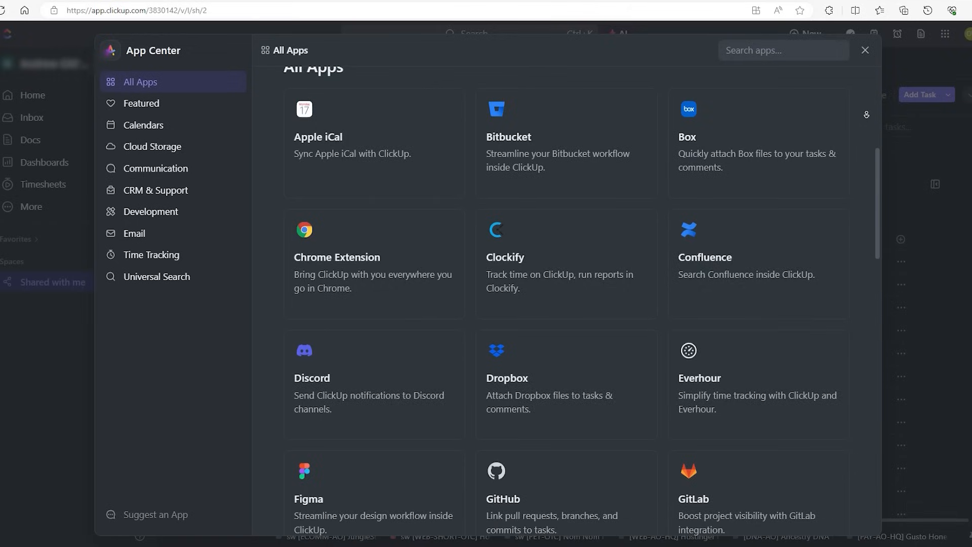
scroll("down", 3)
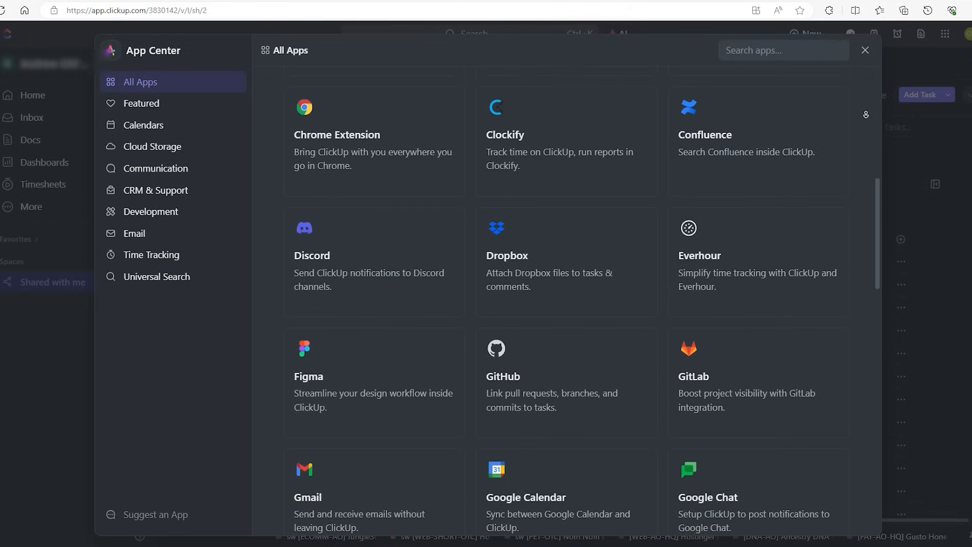
scroll("down", 3)
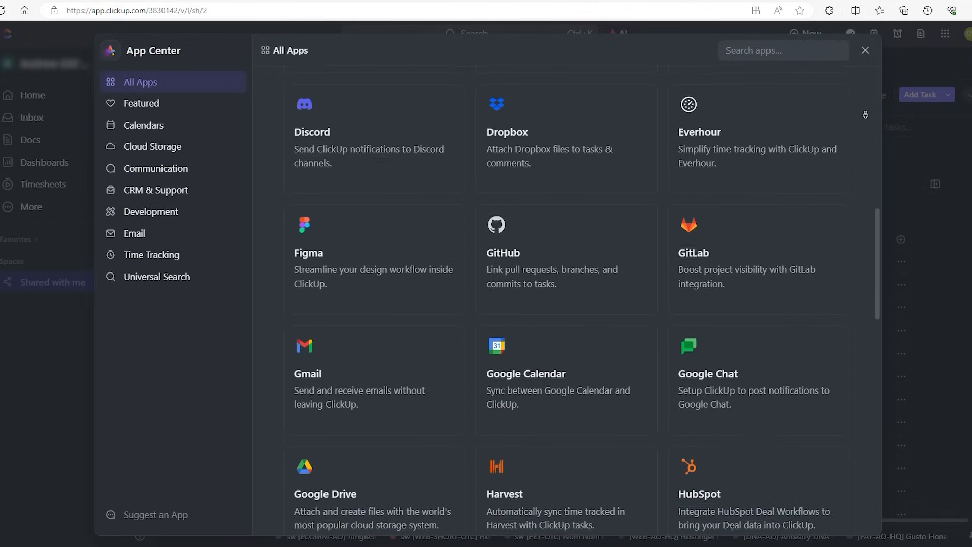
scroll("down", 3)
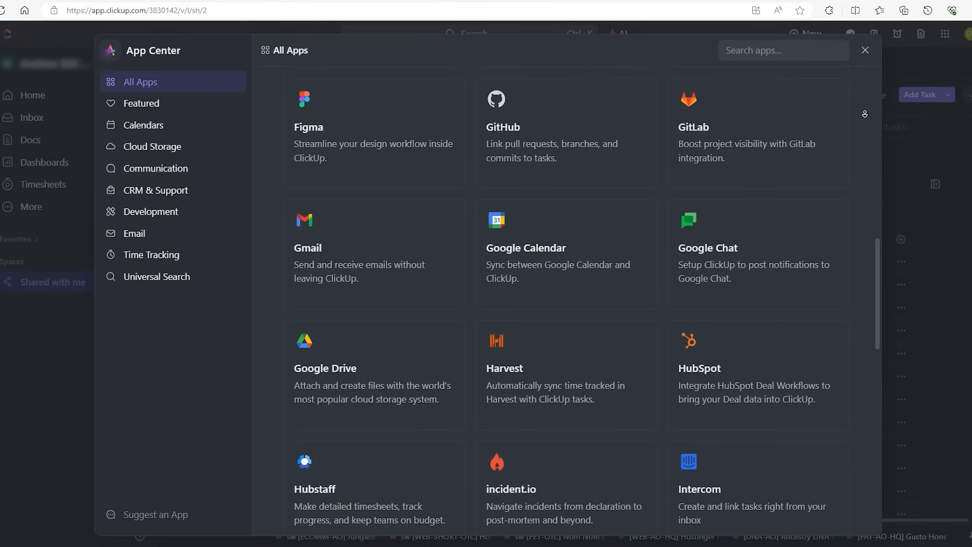
scroll("down", 3)
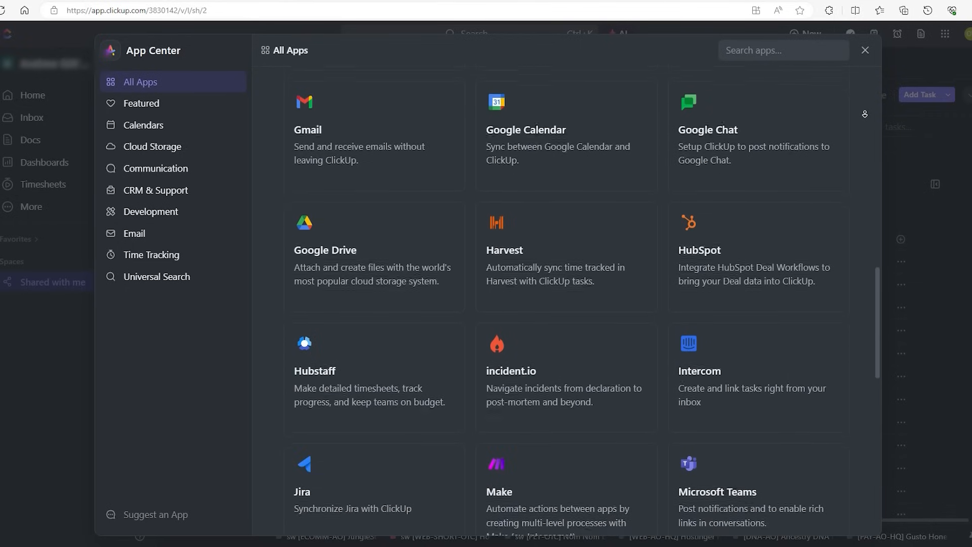
scroll("down", 3)
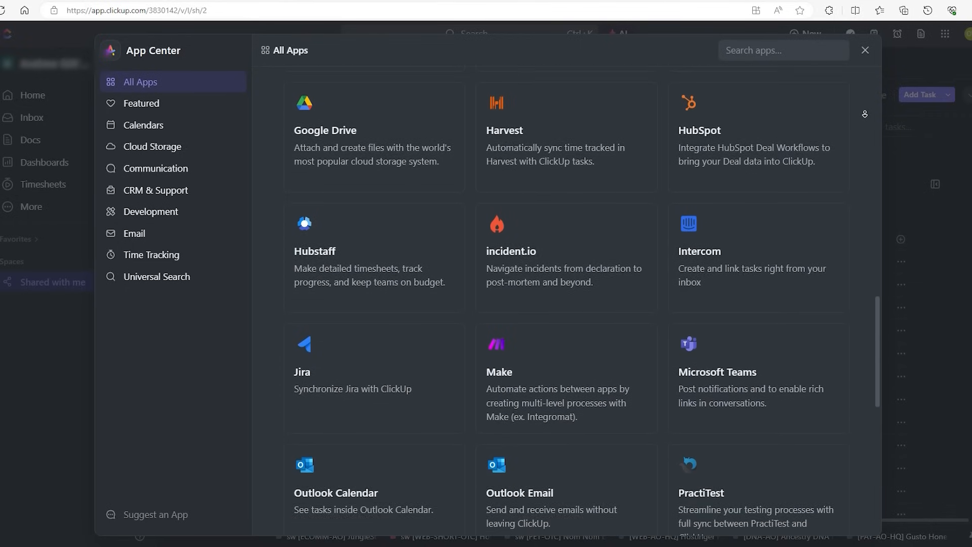
scroll("down", 3)
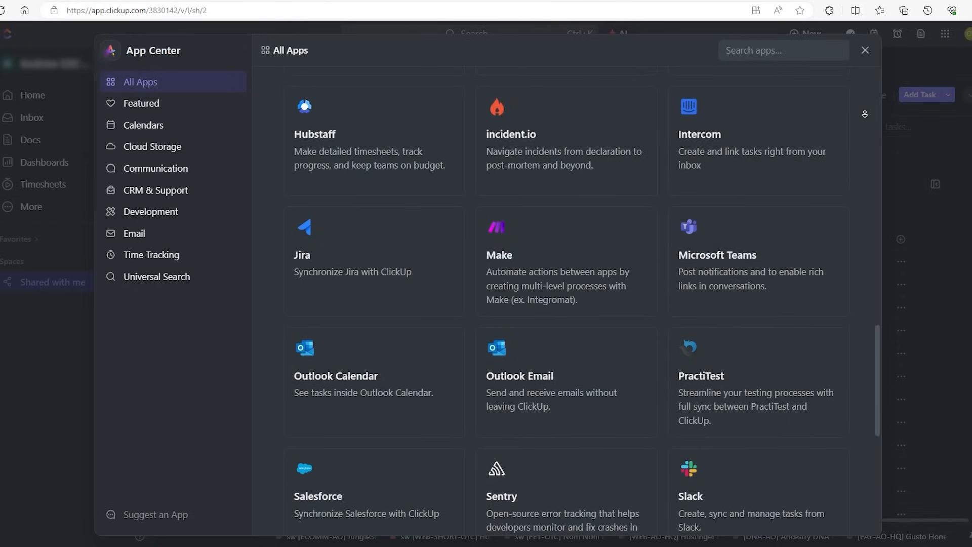
scroll("down", 3)
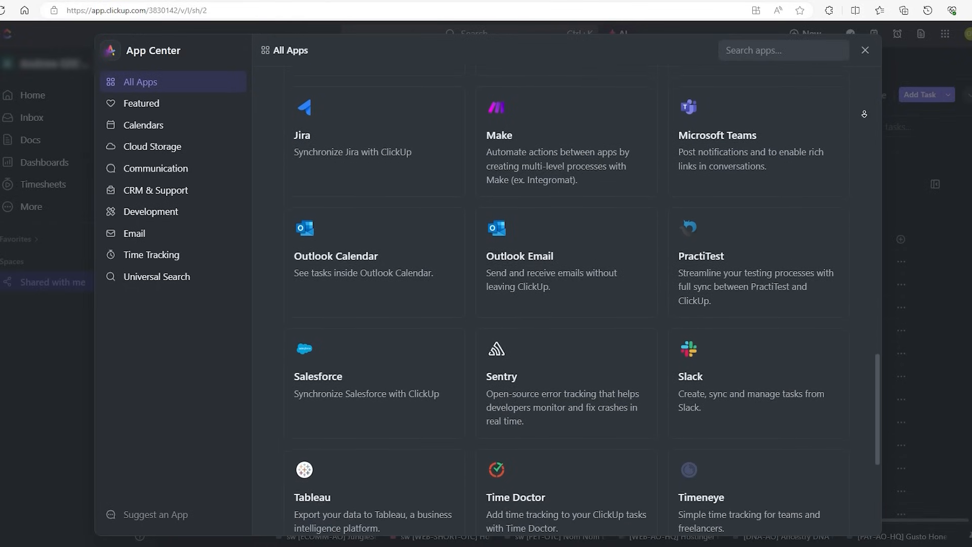
scroll("down", 3)
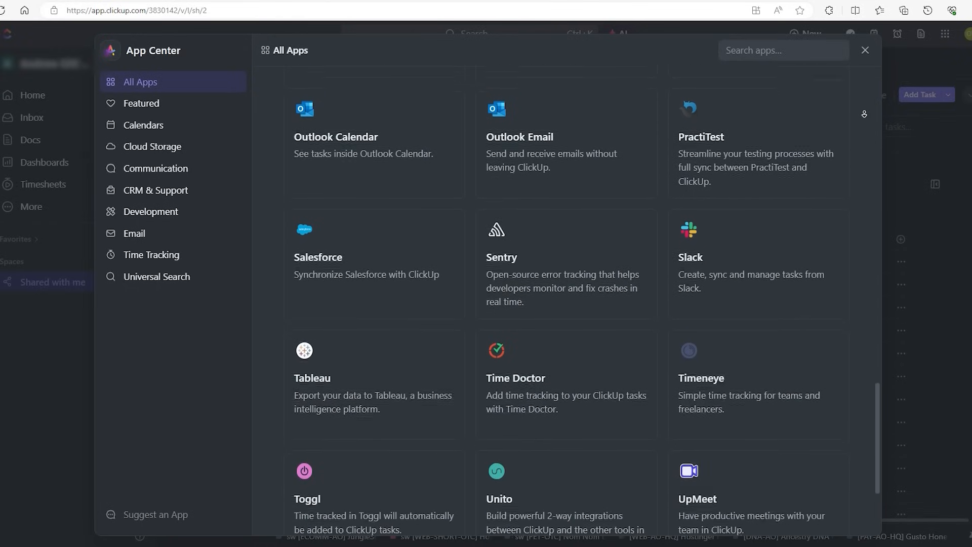
scroll("down", 3)
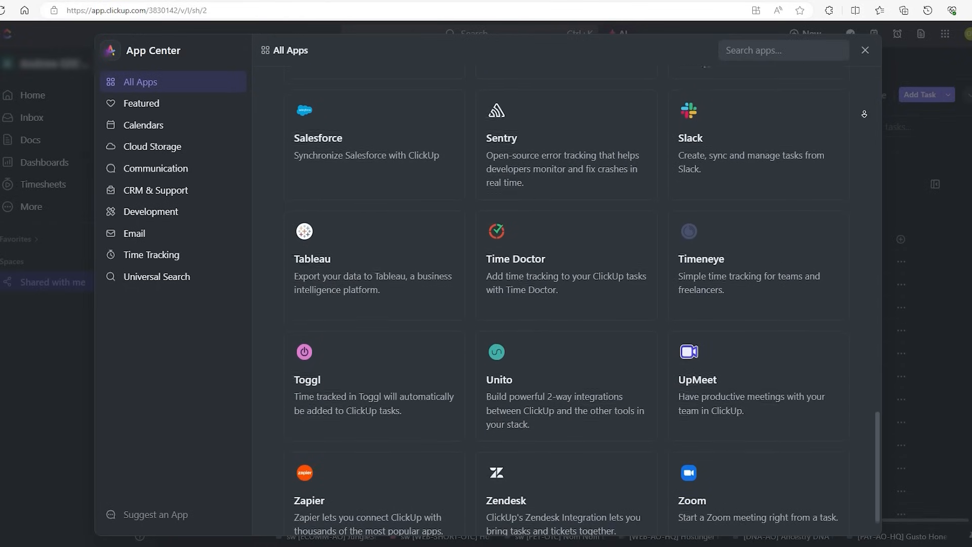
Filter the App Center by Calendars, then Cloud Storage (Box, Dropbox, Google Drive).
left_click(144, 126)
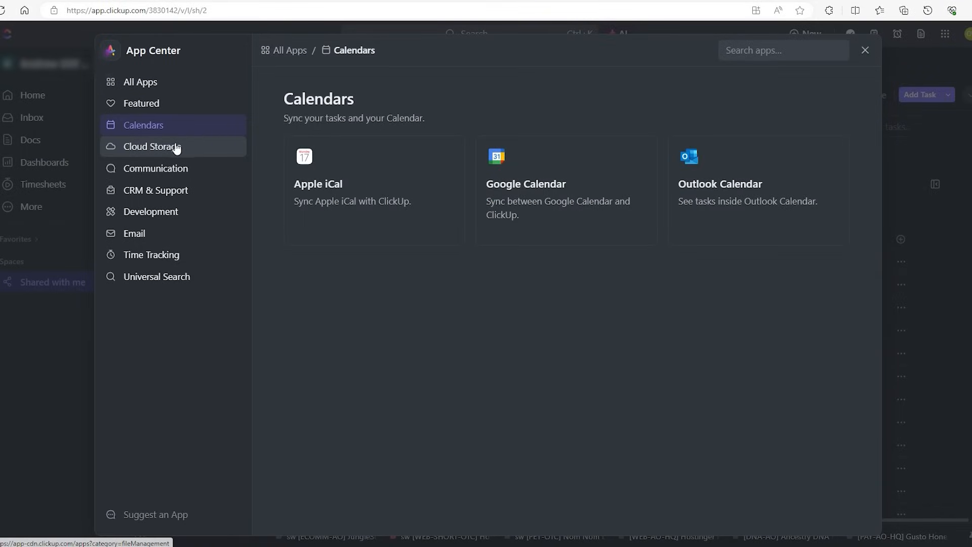
left_click(152, 146)
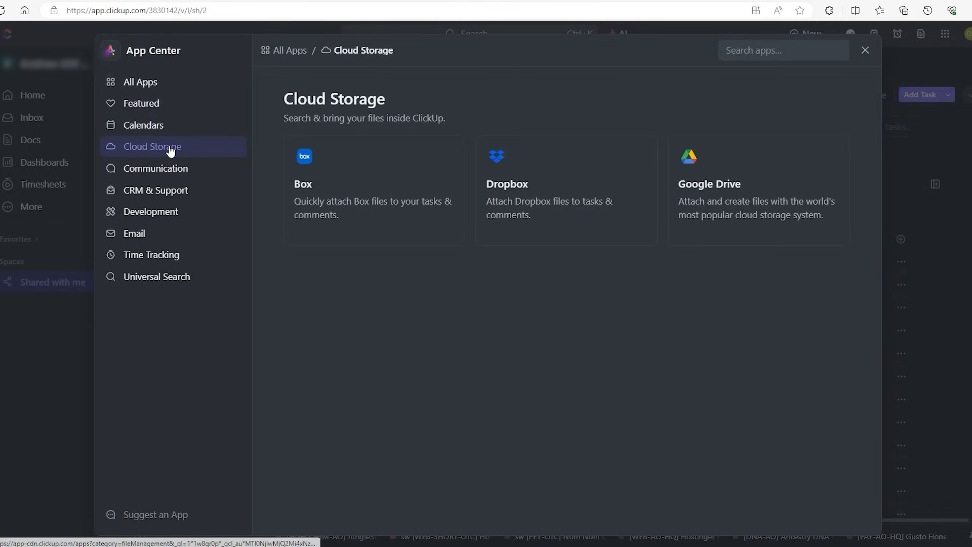
left_click(156, 168)
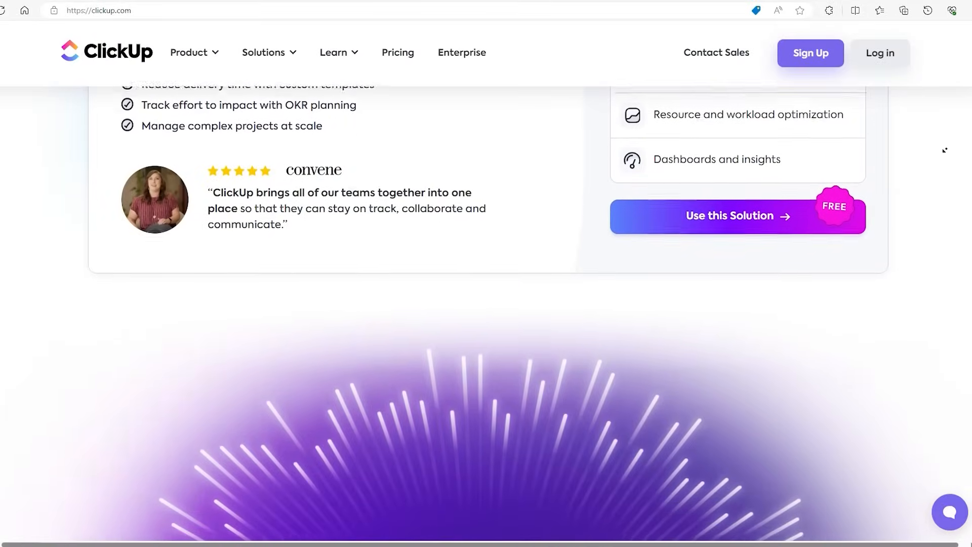
Scroll the homepage past the 'Ready to unleash' banner to testimonials and 2023 award badges.
scroll("down", 3)
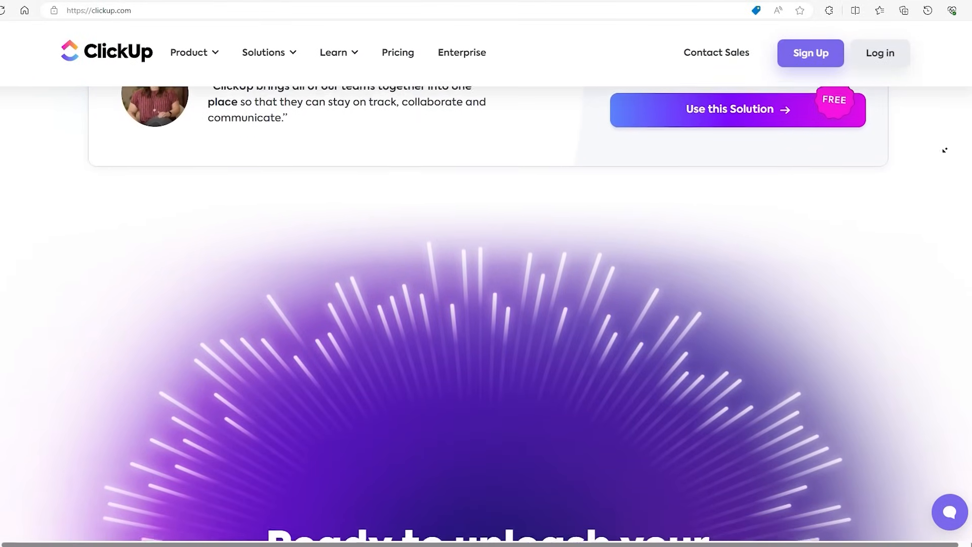
scroll("down", 3)
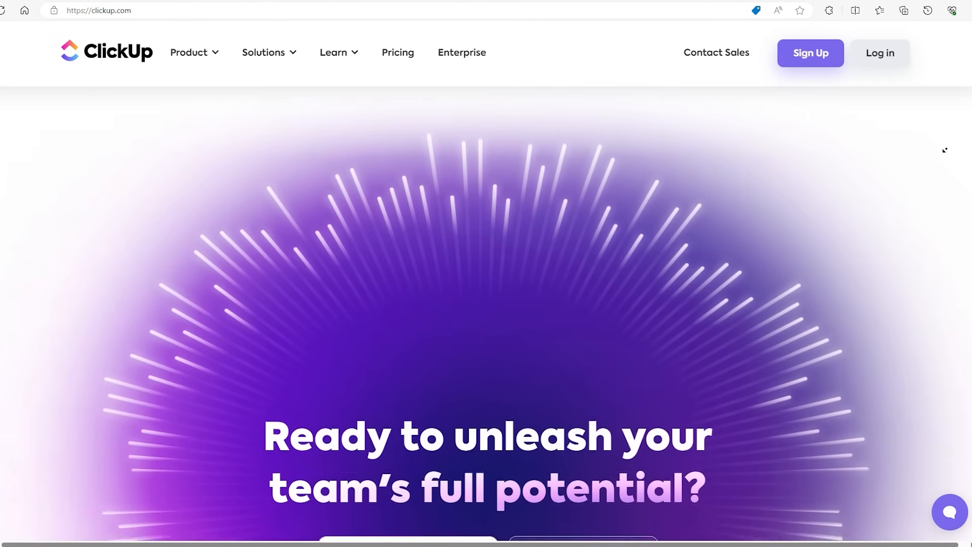
scroll("down", 3)
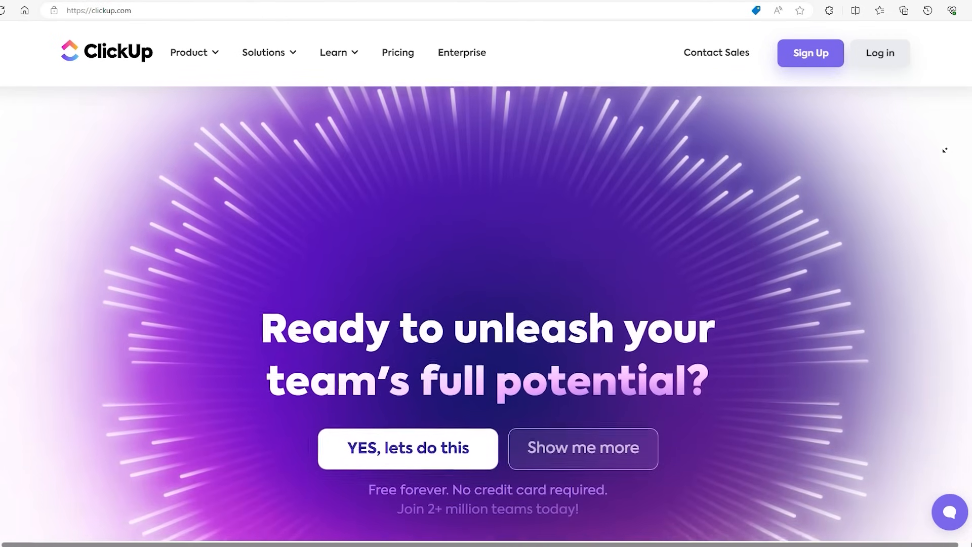
scroll("down", 3)
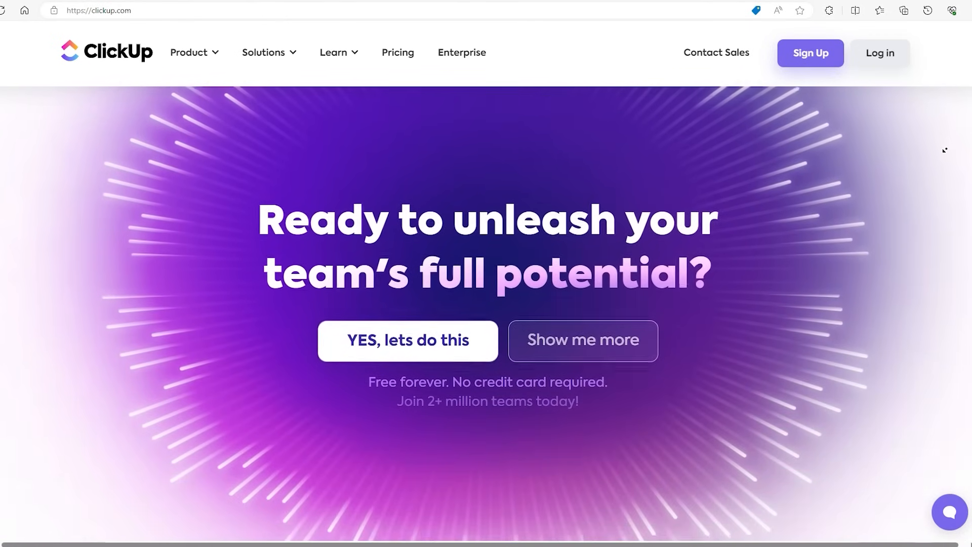
scroll("down", 3)
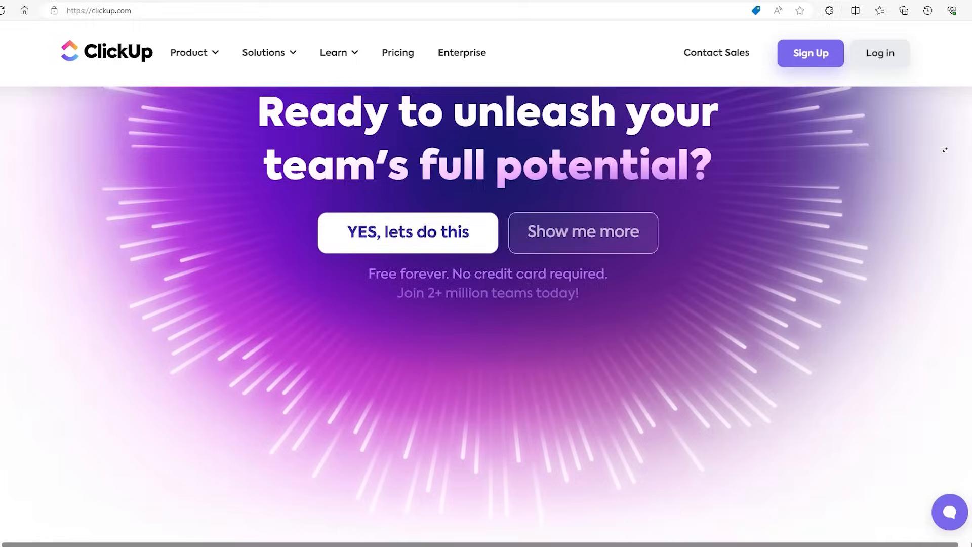
scroll("down", 3)
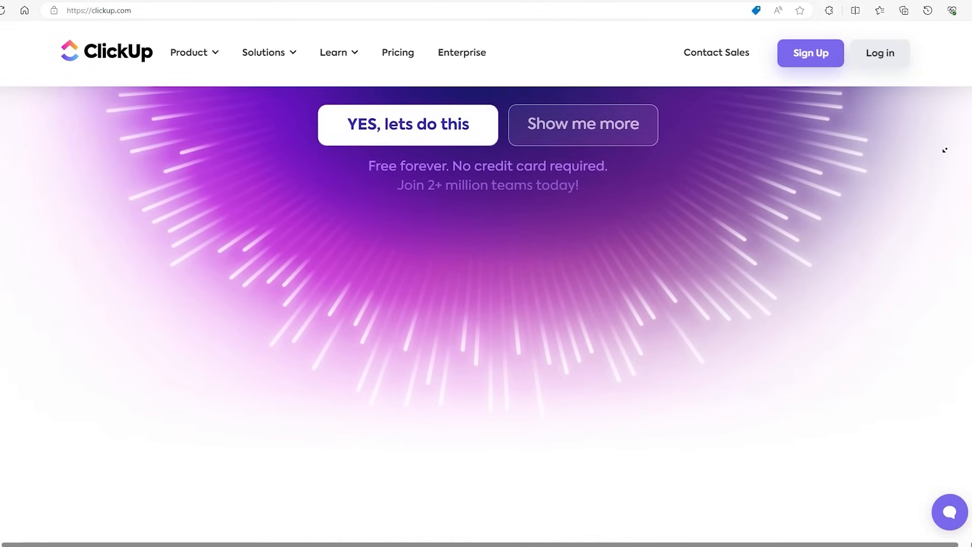
scroll("down", 3)
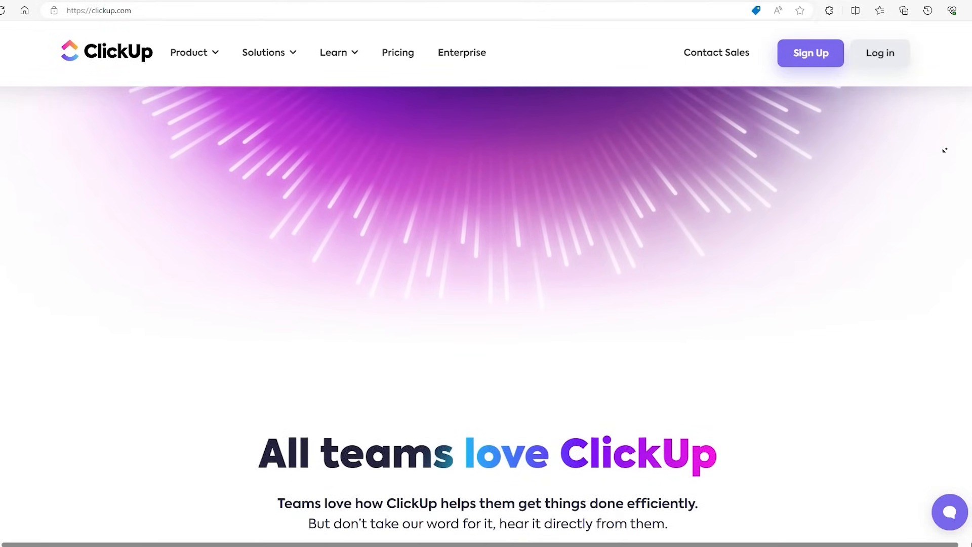
scroll("down", 3)
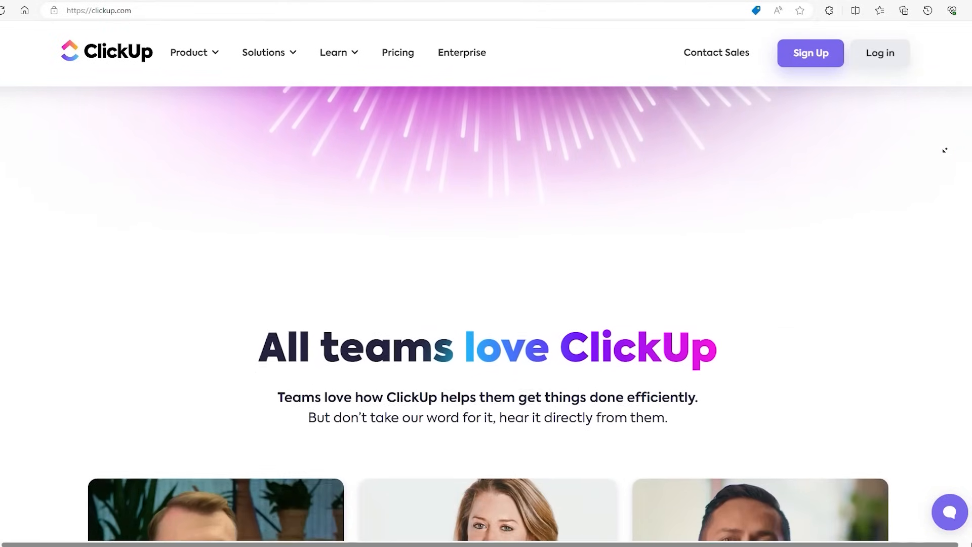
scroll("down", 3)
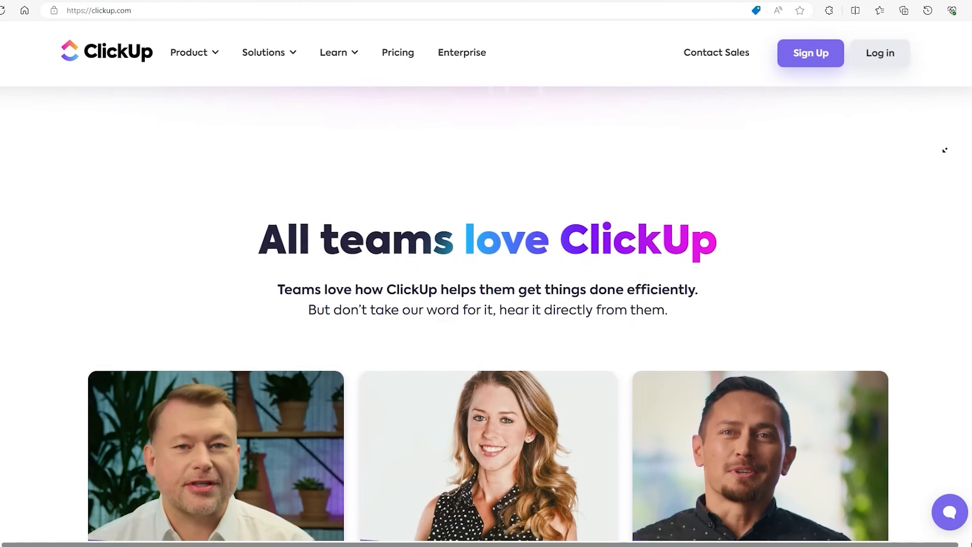
scroll("down", 3)
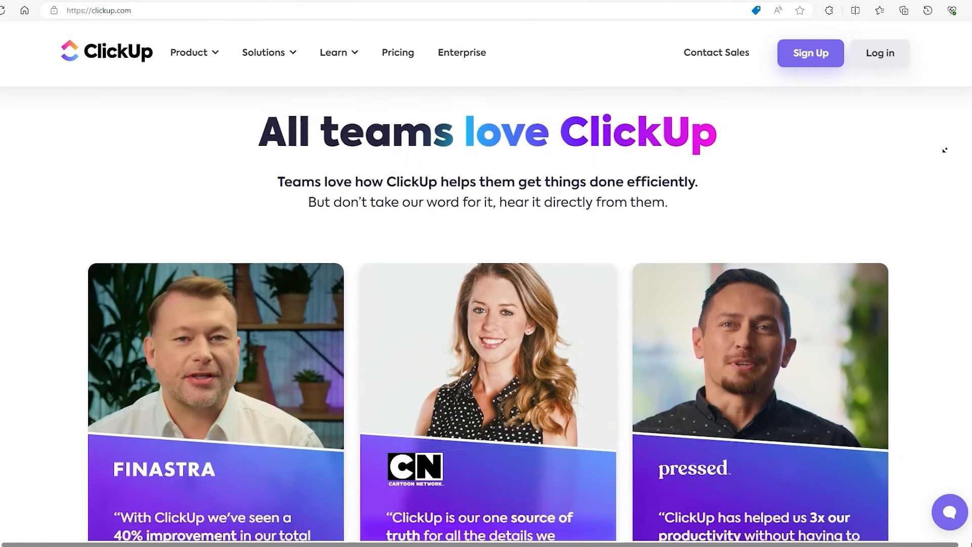
scroll("down", 3)
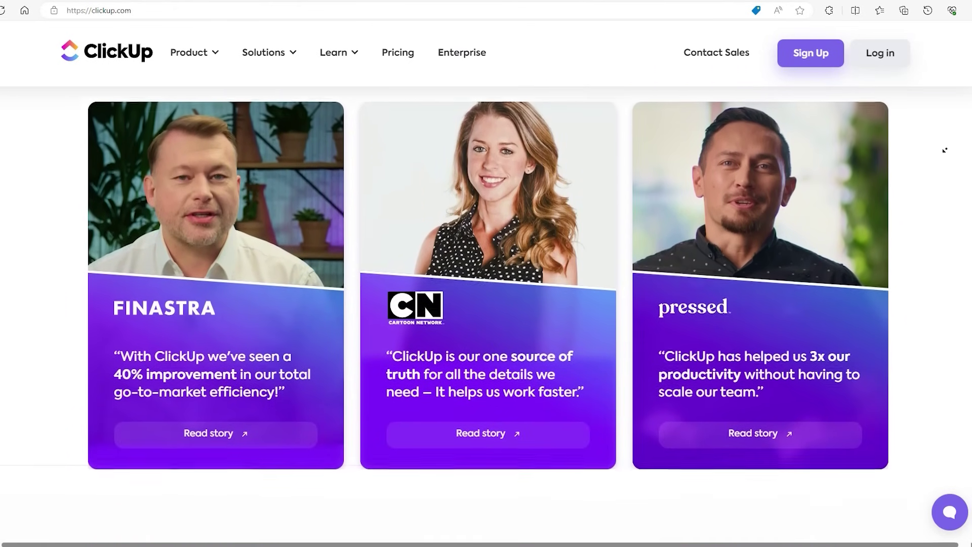
scroll("down", 3)
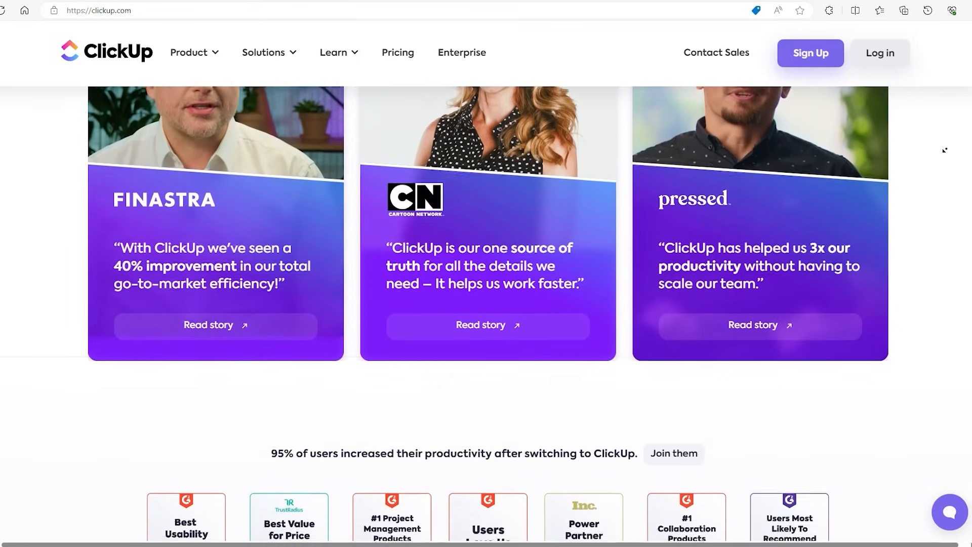
scroll("down", 3)
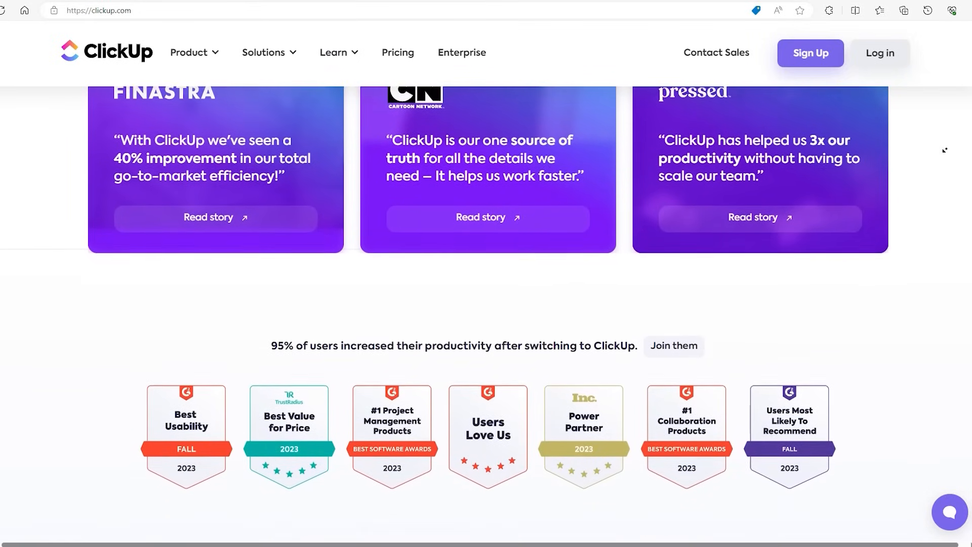
scroll("down", 3)
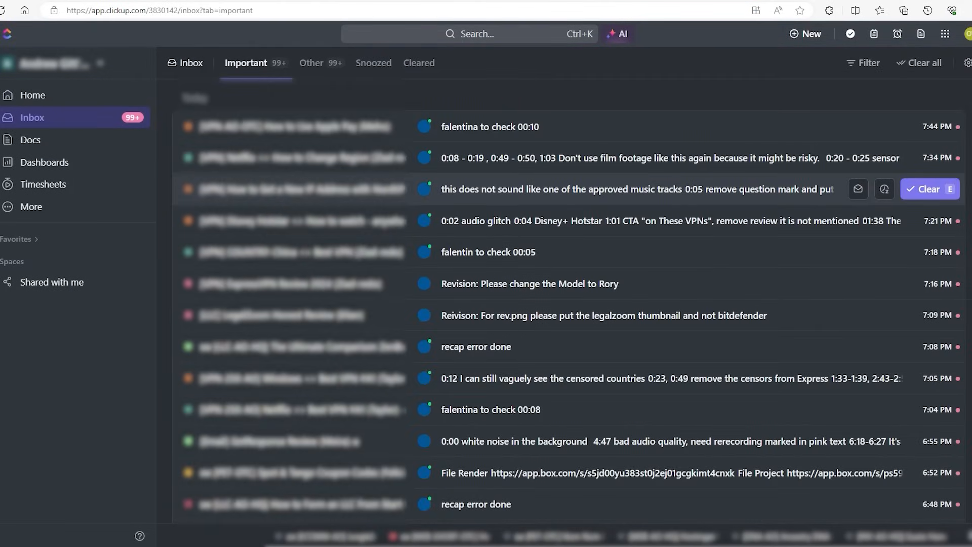
Scroll the Important inbox down to older notifications reading 'recap error done'.
scroll("down", 3)
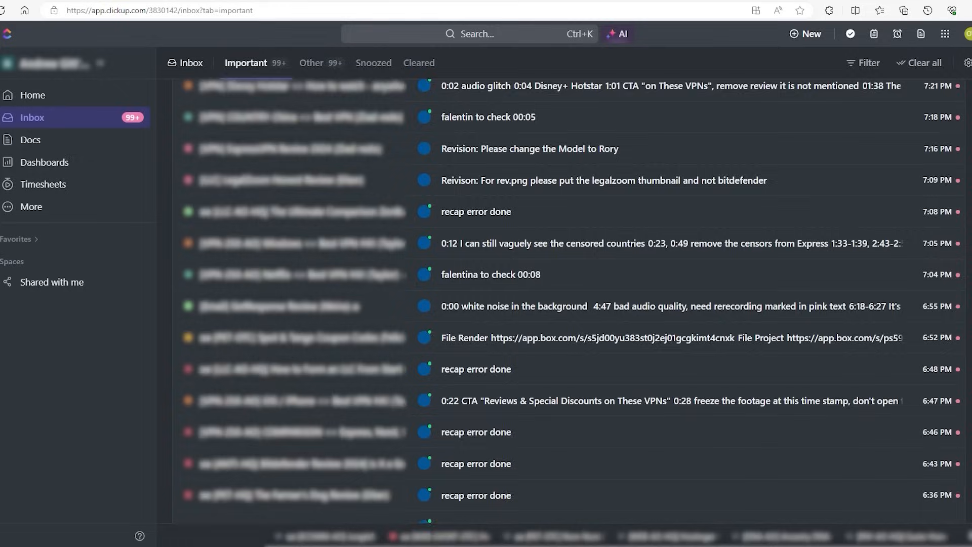
scroll("down", 3)
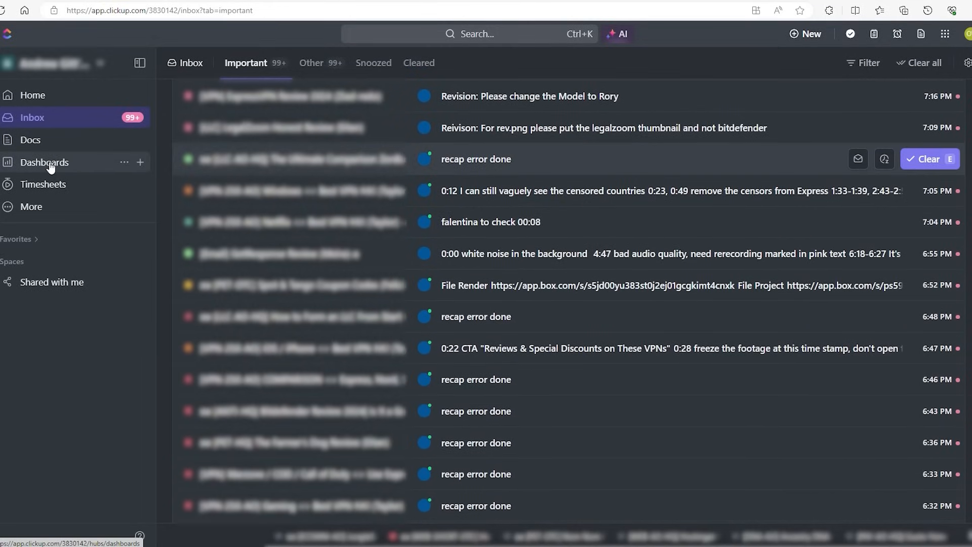
Show the personal timesheet for Feb 25 – Mar 2, which has no time tracked.
left_click(45, 162)
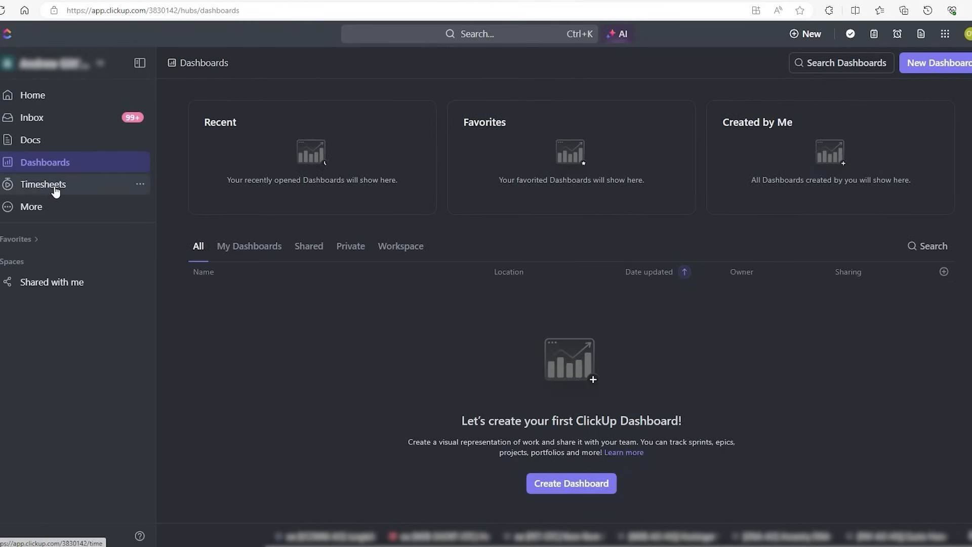
left_click(43, 185)
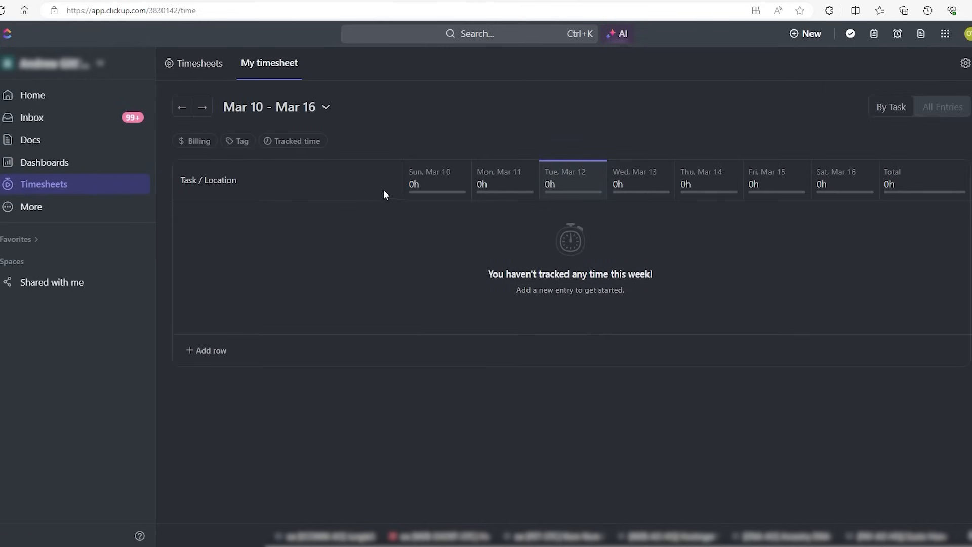
left_click(182, 107)
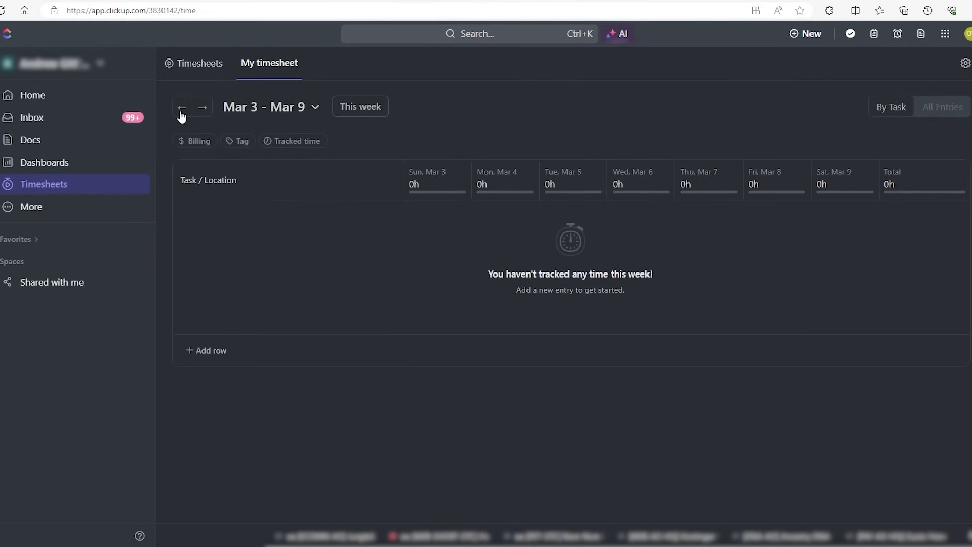
left_click(183, 108)
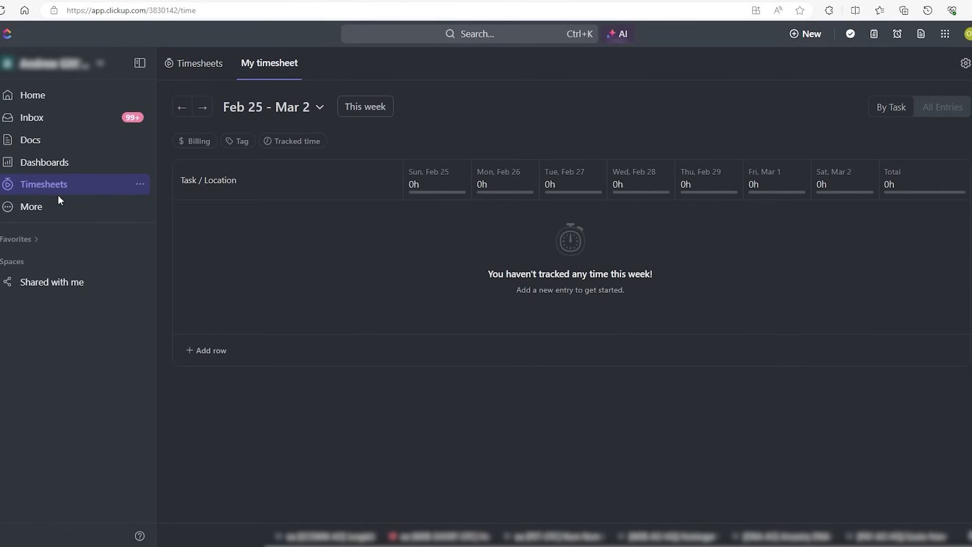
Reveal the sidebar's More sections and go to an inbox notification's task thread.
left_click(32, 207)
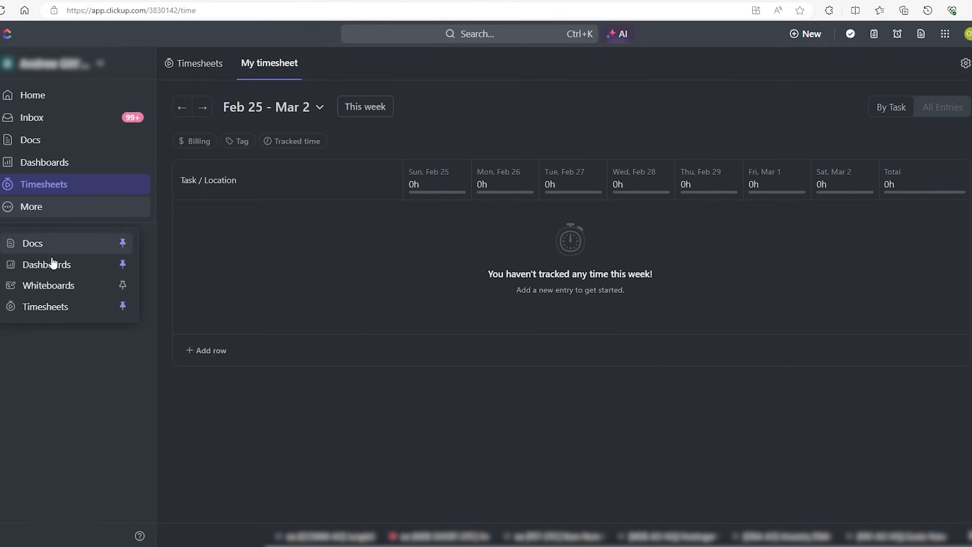
left_click(48, 285)
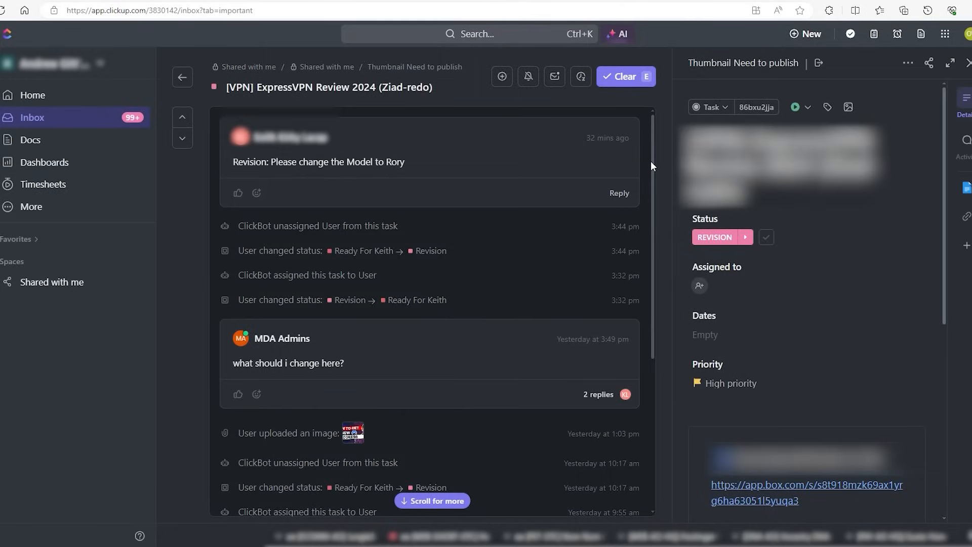
Scroll the ExpressVPN Review 2024 task's activity feed and comments.
scroll("down", 3)
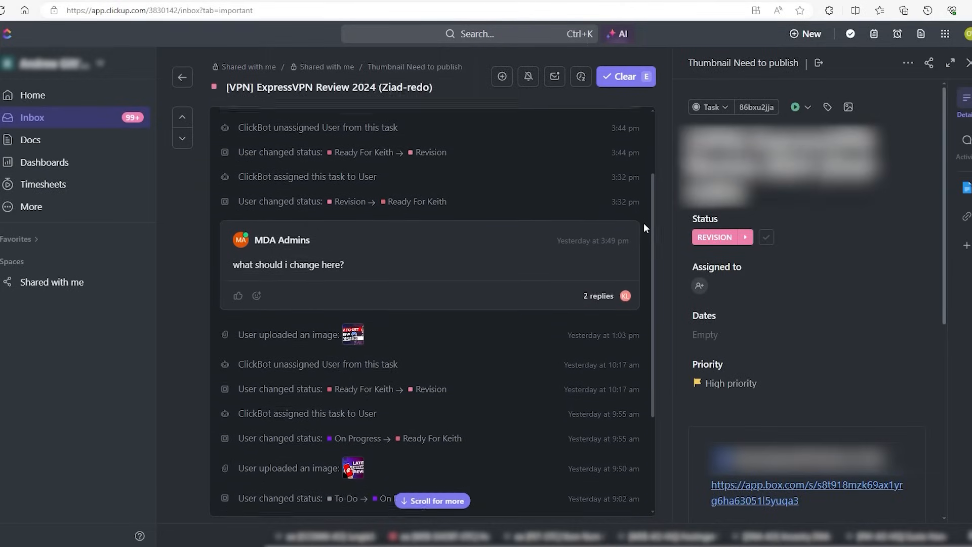
scroll("down", 3)
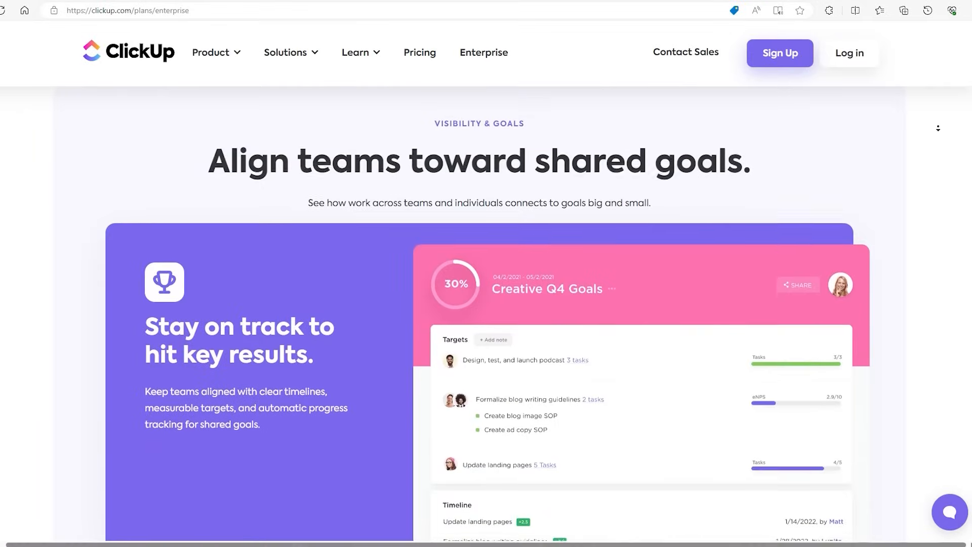
Scroll the Enterprise plan page through its shared-goals and customization sections.
scroll("down", 3)
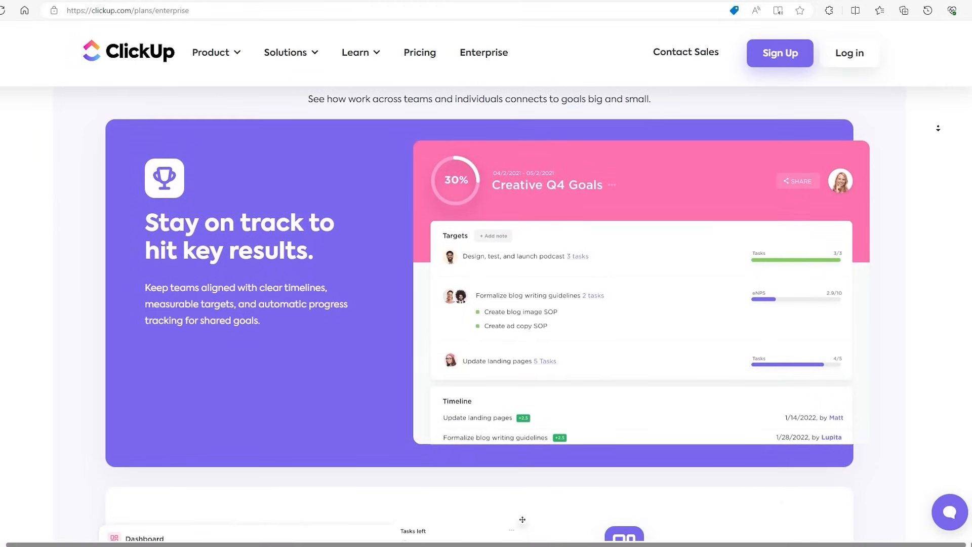
scroll("down", 3)
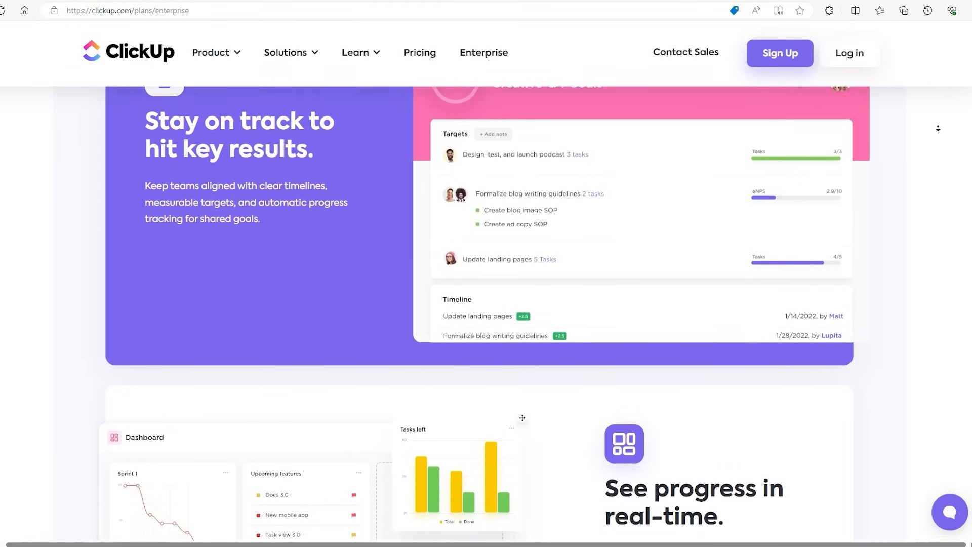
scroll("down", 3)
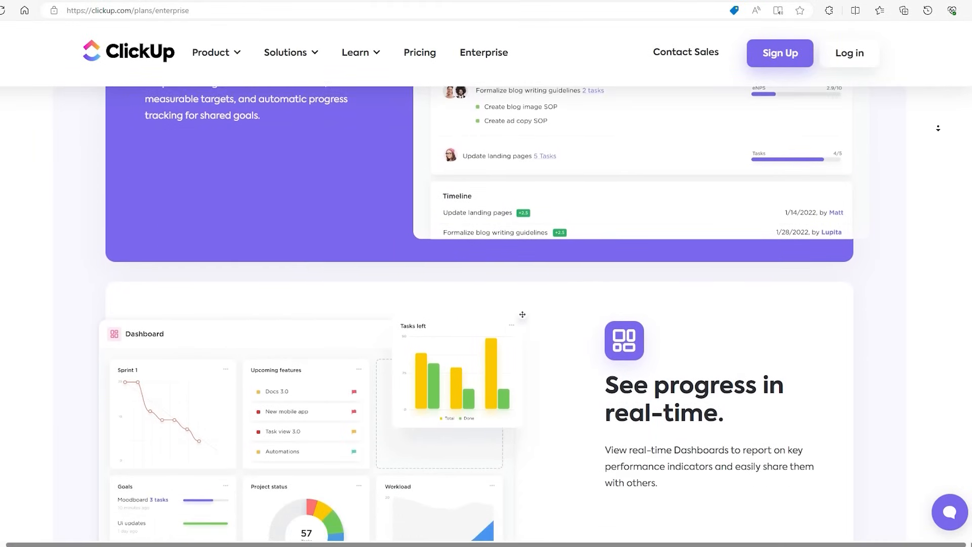
scroll("down", 3)
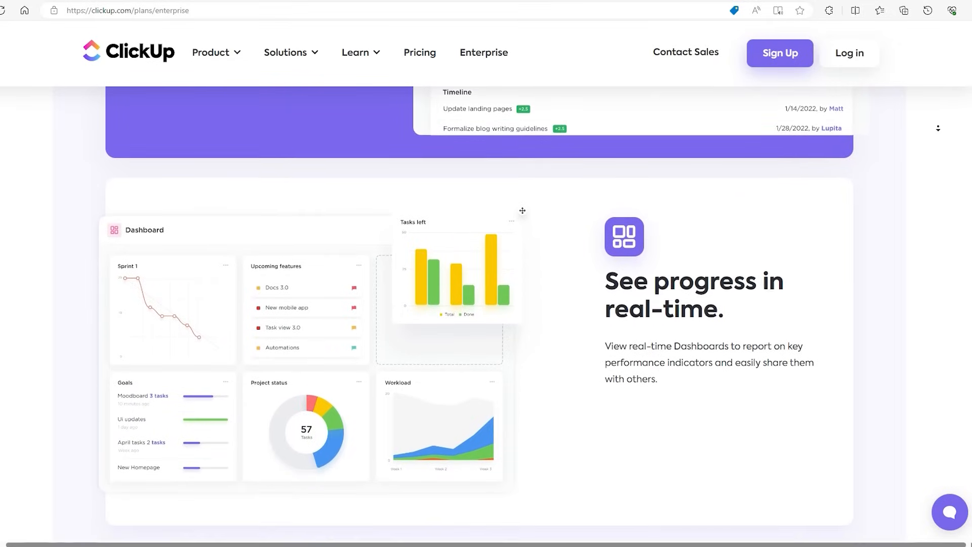
scroll("down", 3)
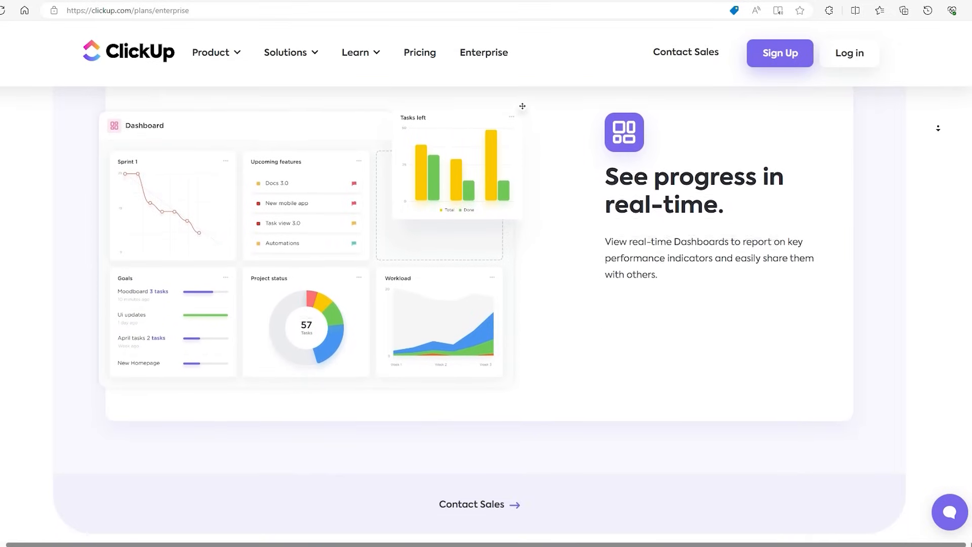
scroll("down", 3)
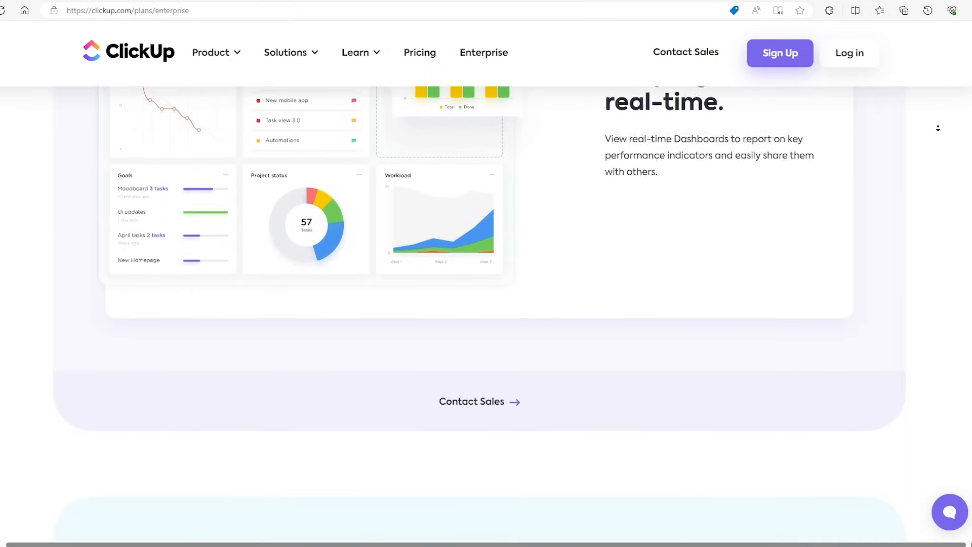
scroll("down", 3)
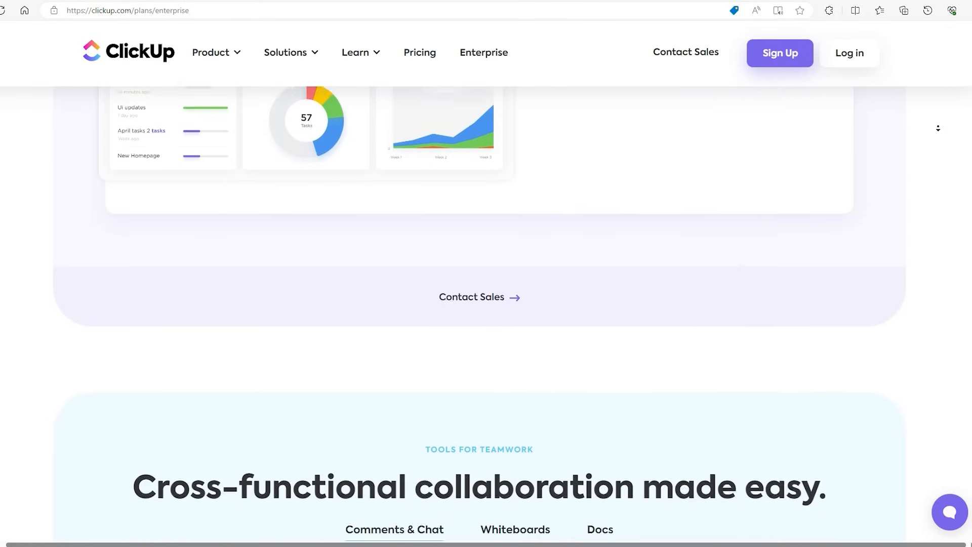
scroll("down", 3)
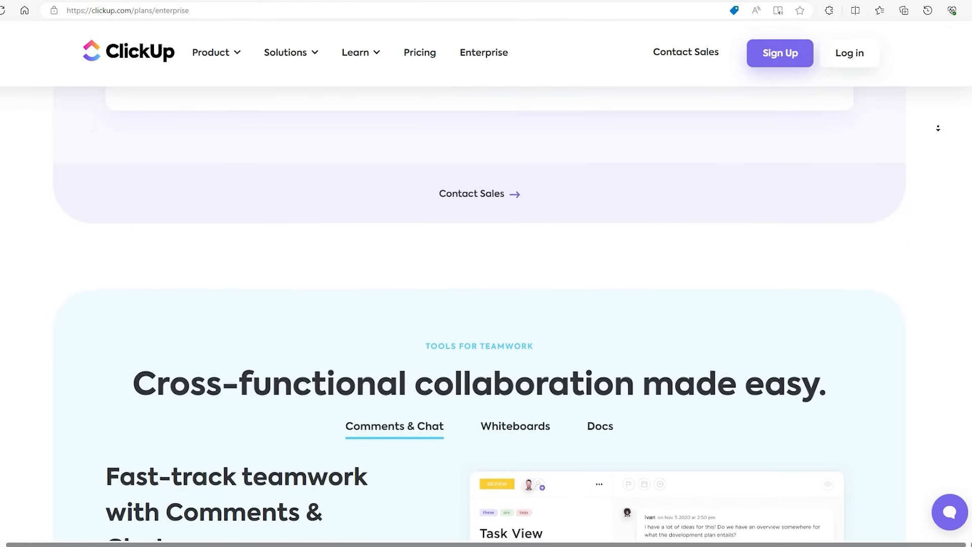
scroll("down", 3)
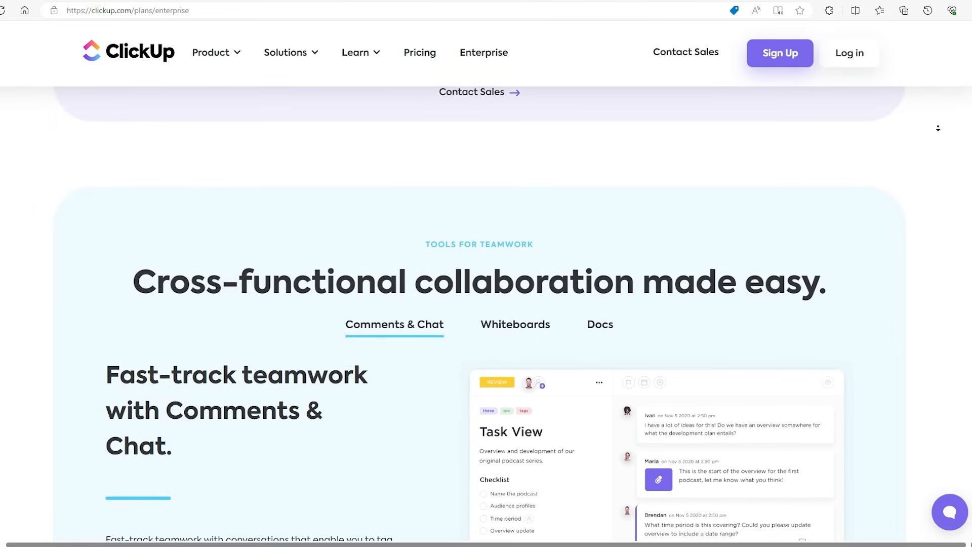
scroll("down", 3)
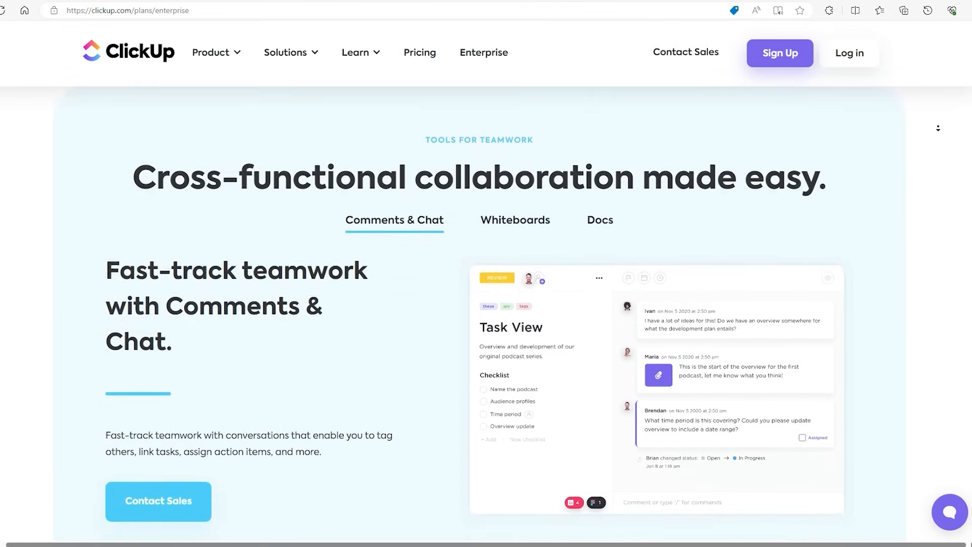
scroll("down", 3)
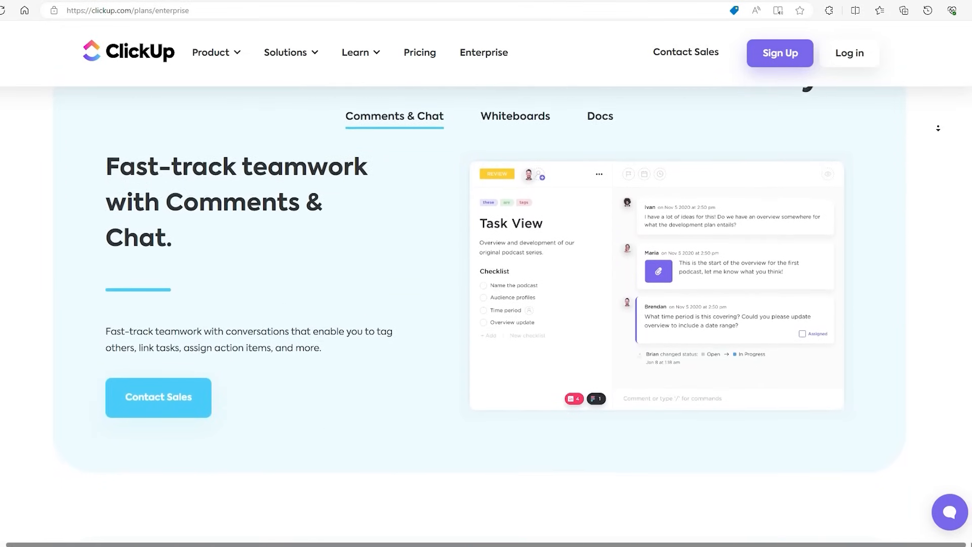
scroll("down", 3)
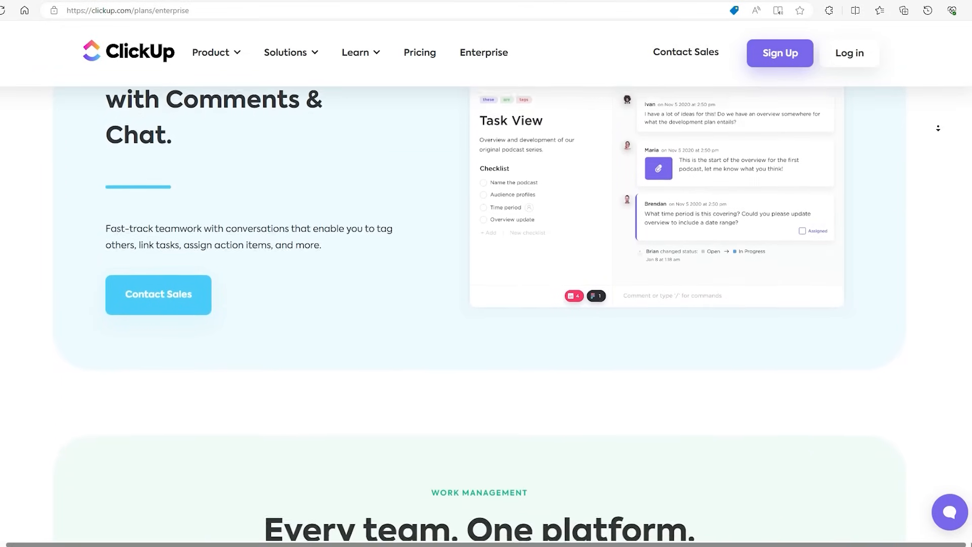
Continue through automation and 'Access your work from anywhere' to Contact Sales.
scroll("down", 3)
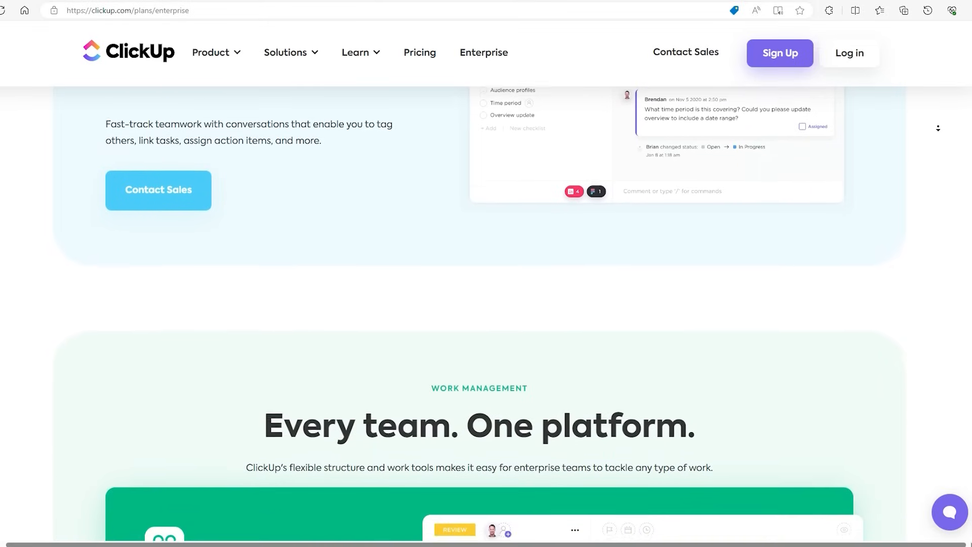
scroll("down", 3)
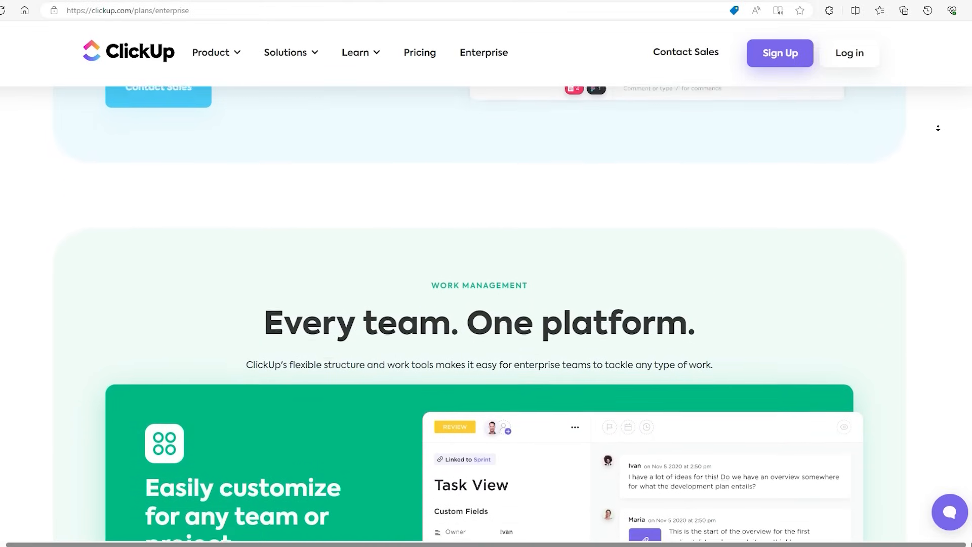
scroll("down", 3)
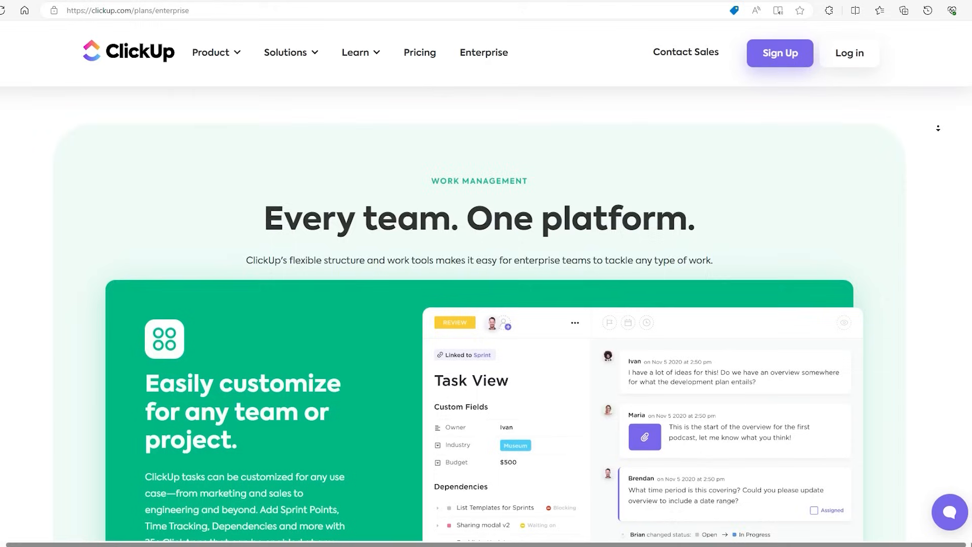
scroll("down", 3)
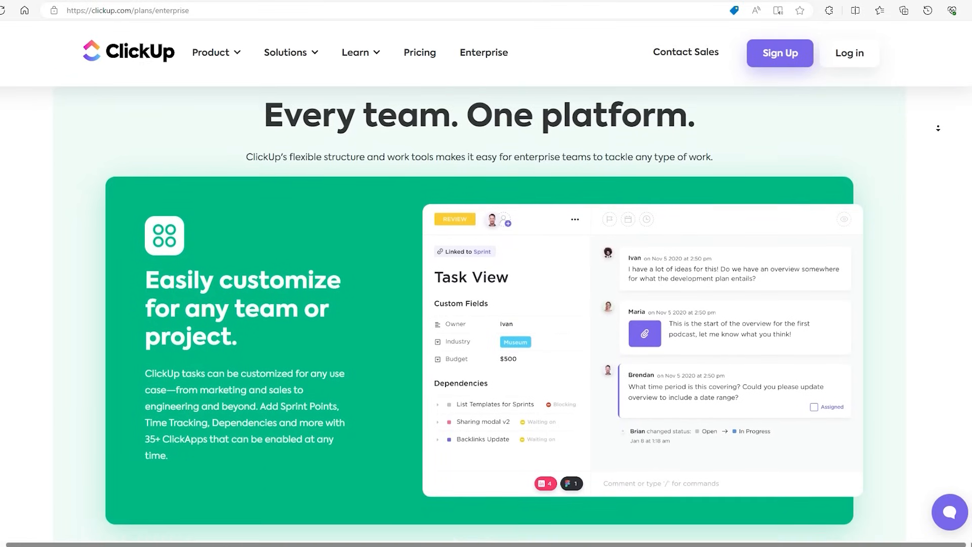
scroll("down", 3)
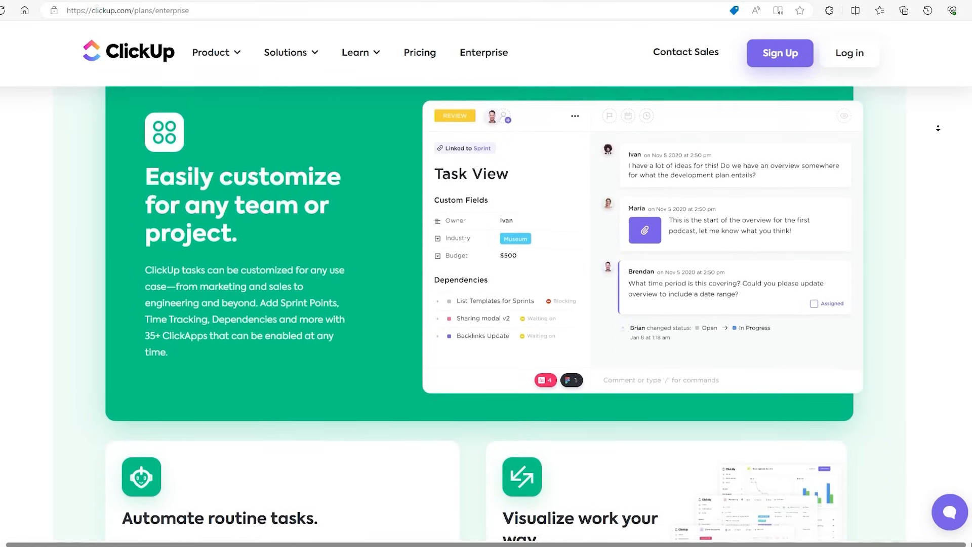
scroll("down", 3)
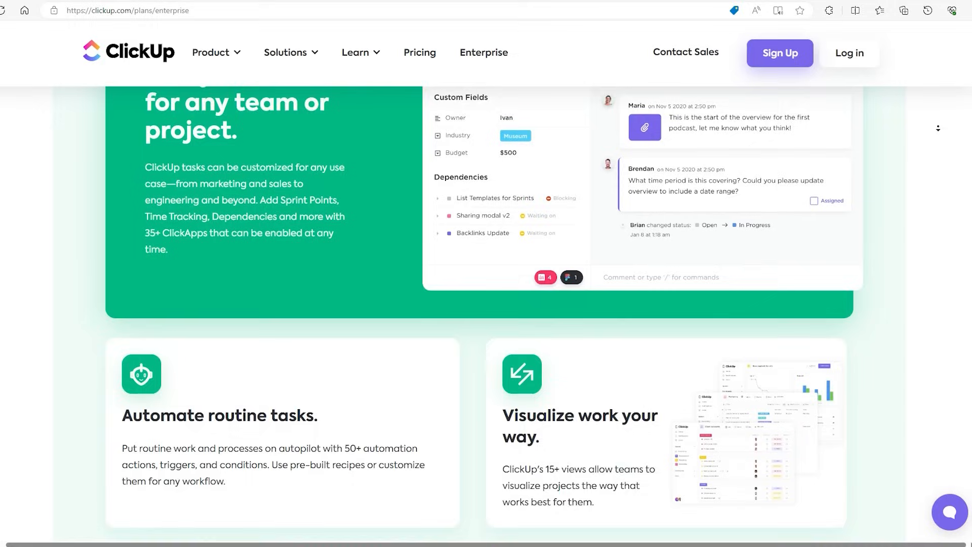
scroll("down", 3)
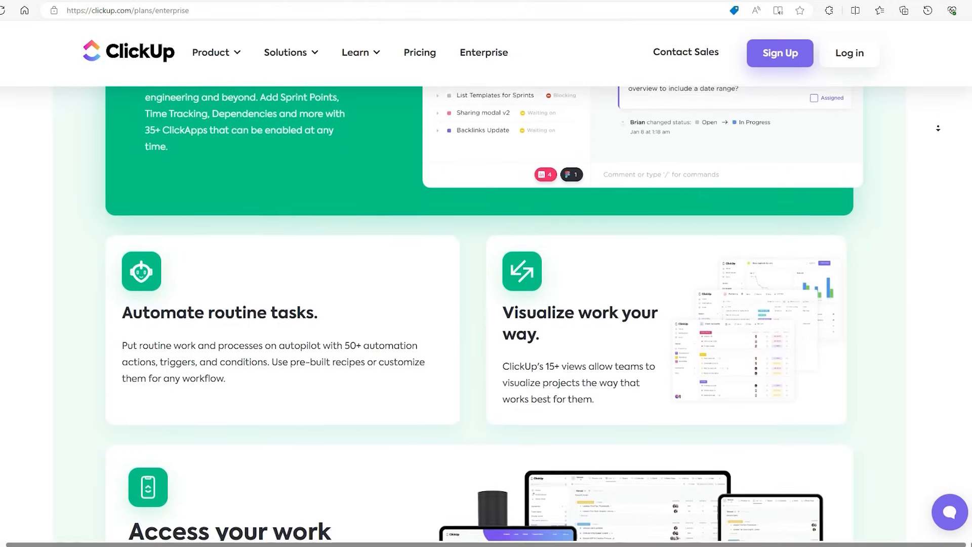
scroll("down", 3)
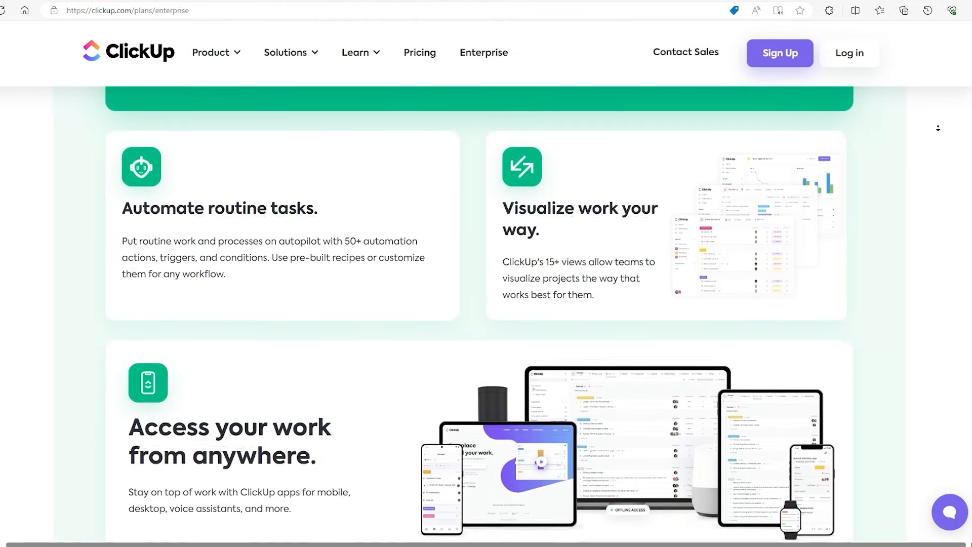
scroll("down", 3)
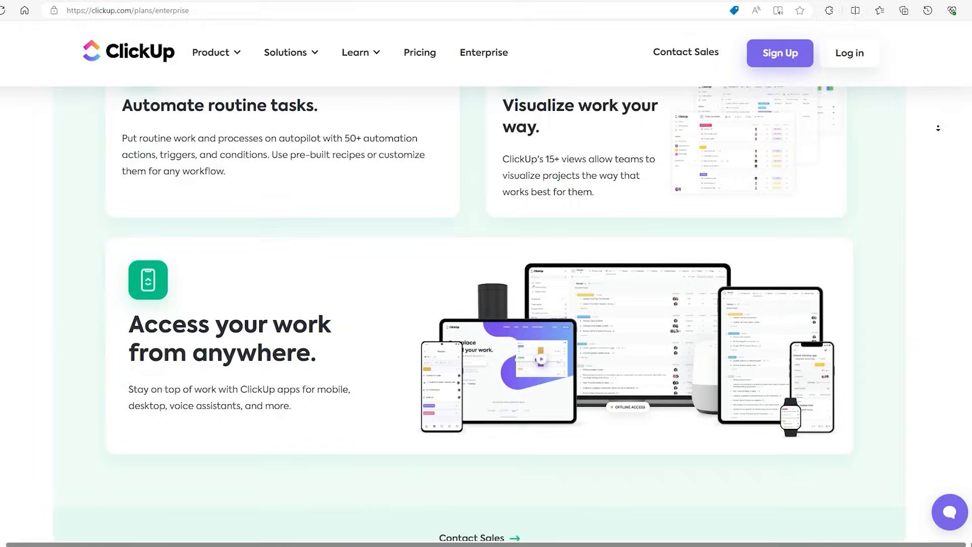
scroll("down", 3)
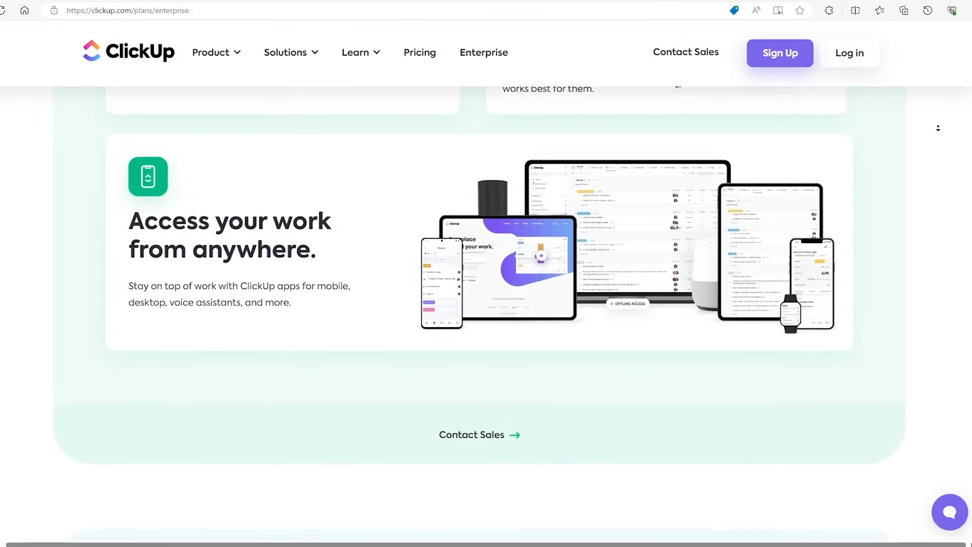
scroll("down", 3)
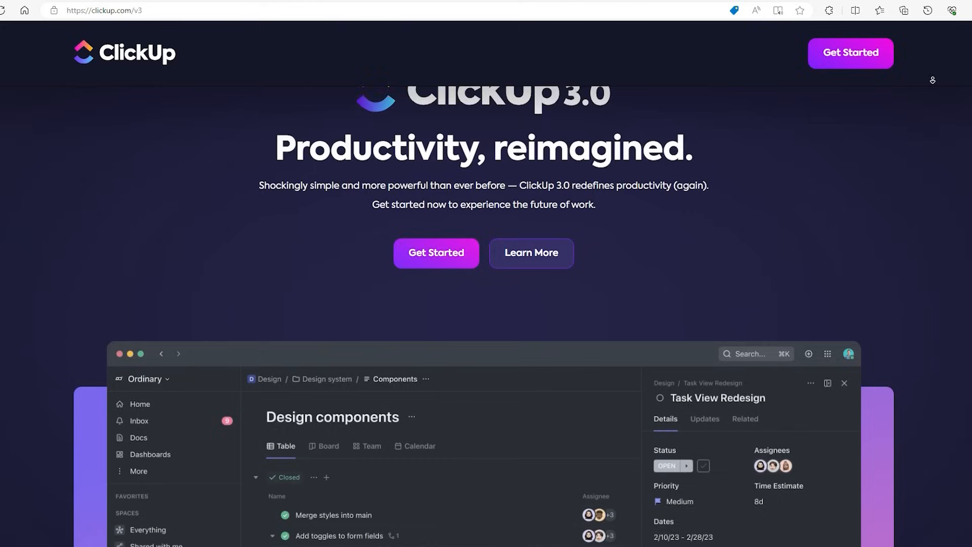
Scroll the ClickUp 3.0 page past the app preview to 'Rebuilt for rock-solid reliability'.
scroll("down", 3)
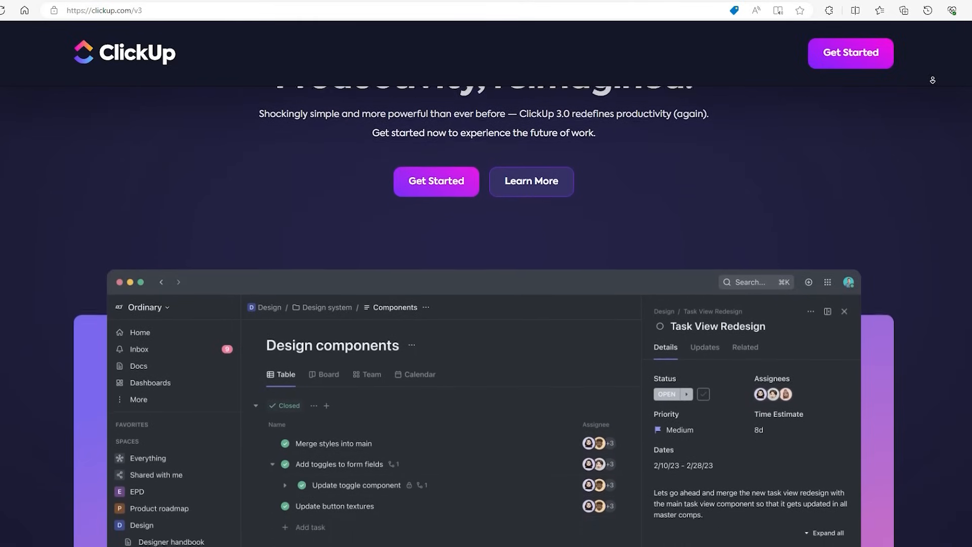
scroll("down", 3)
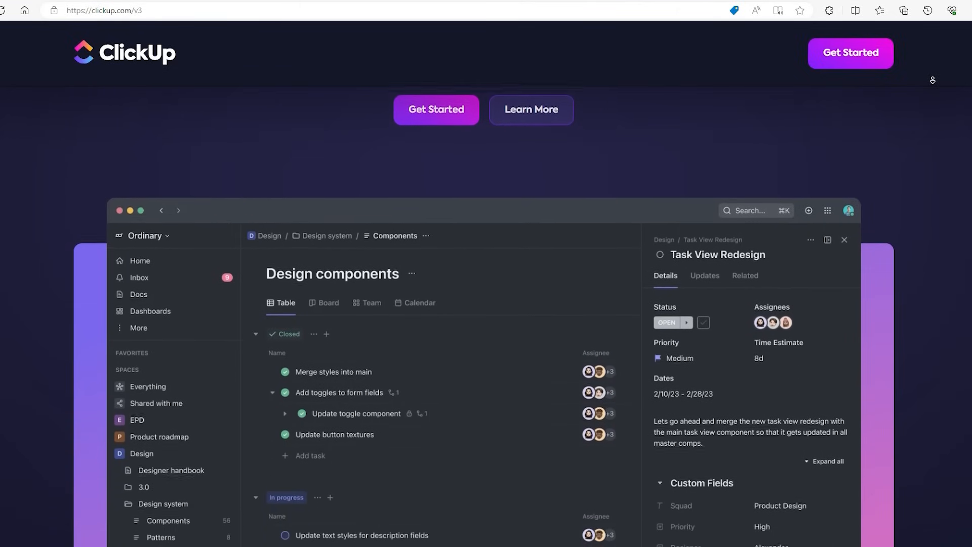
scroll("down", 3)
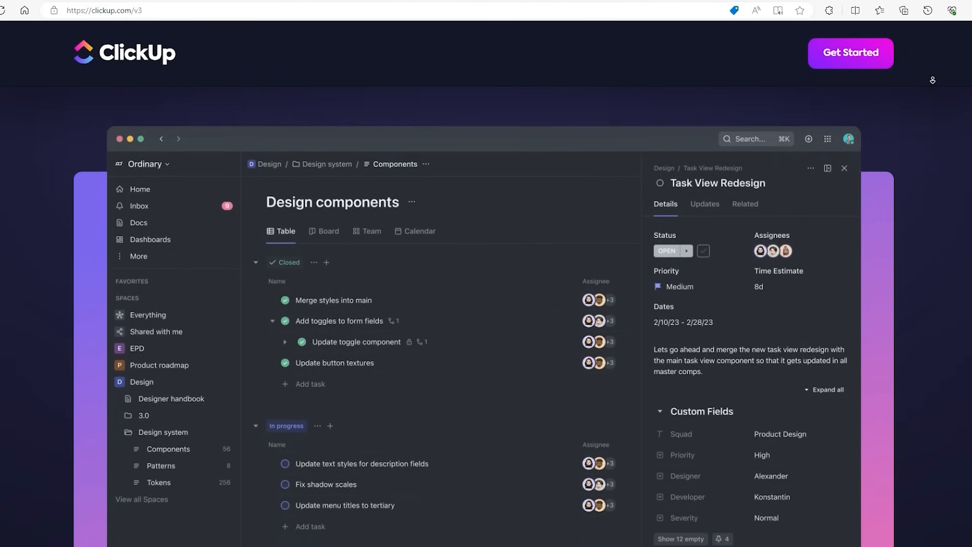
scroll("down", 3)
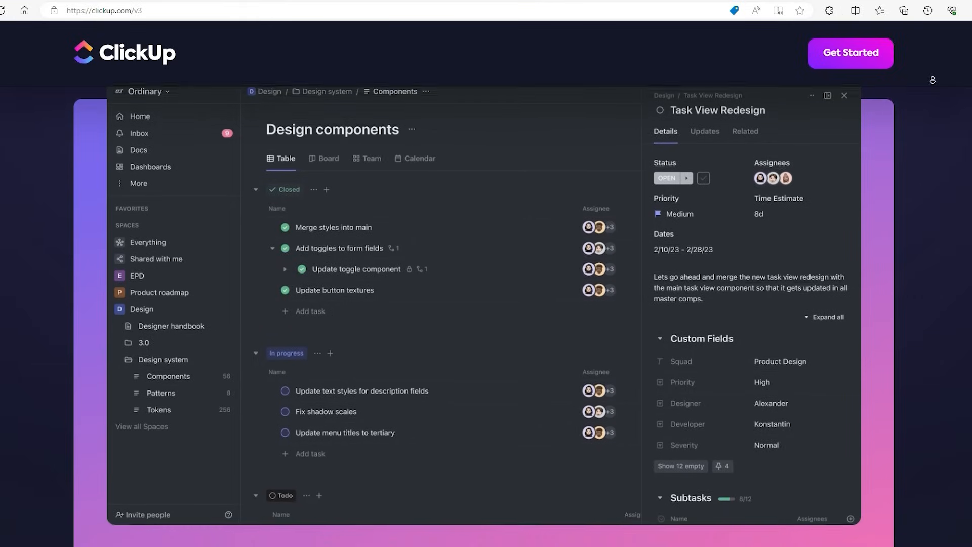
scroll("down", 3)
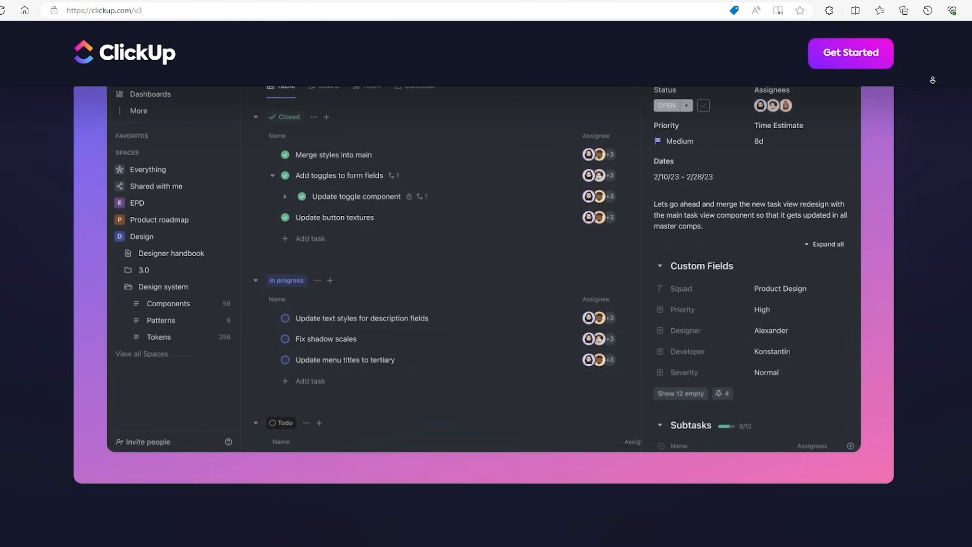
scroll("down", 3)
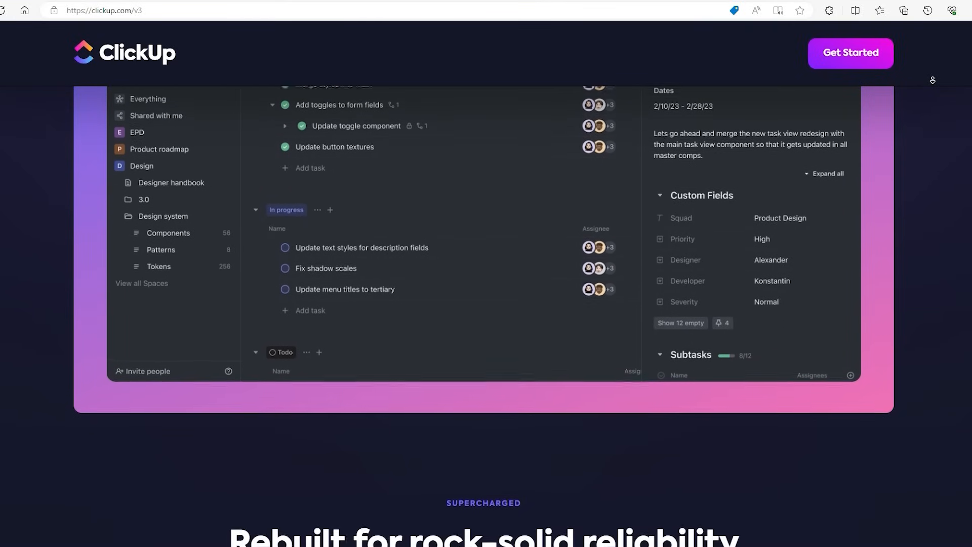
scroll("down", 3)
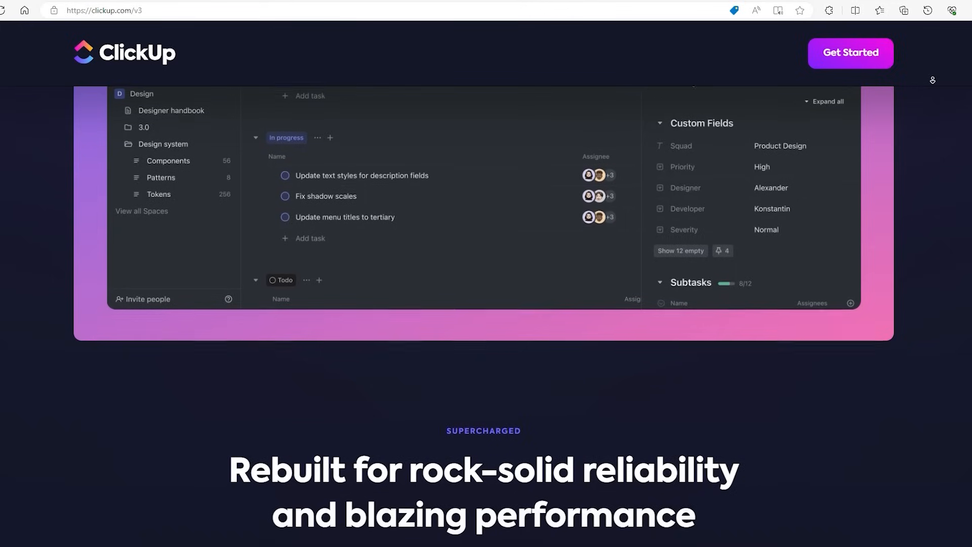
scroll("down", 3)
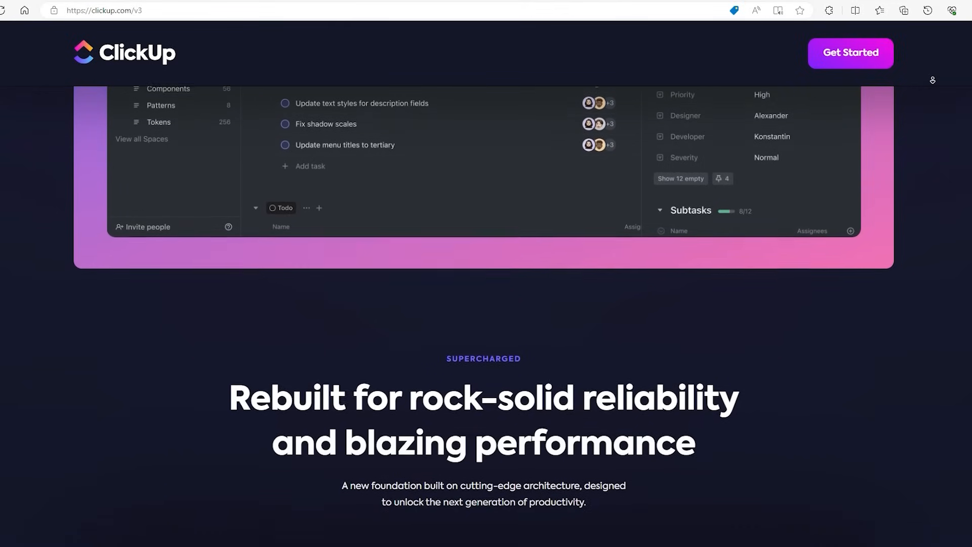
scroll("down", 3)
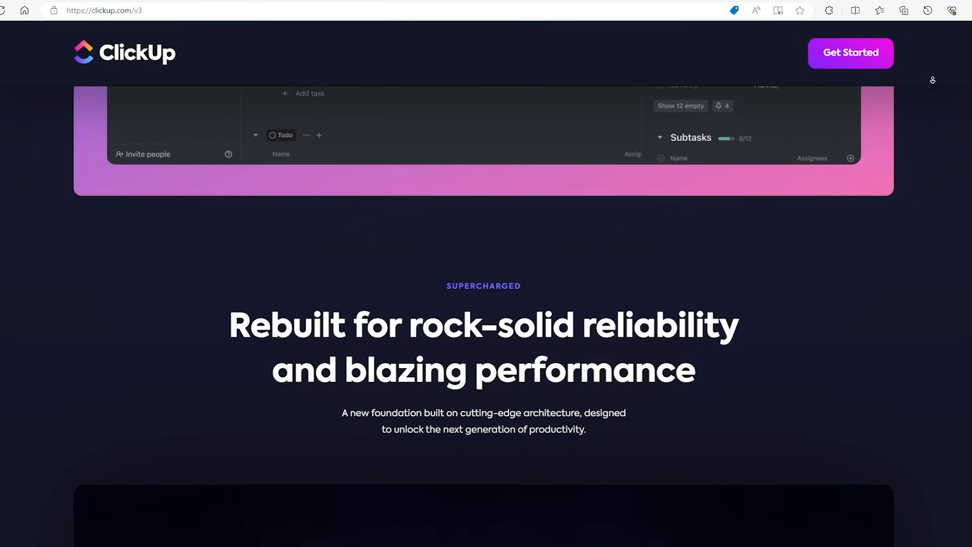
scroll("down", 3)
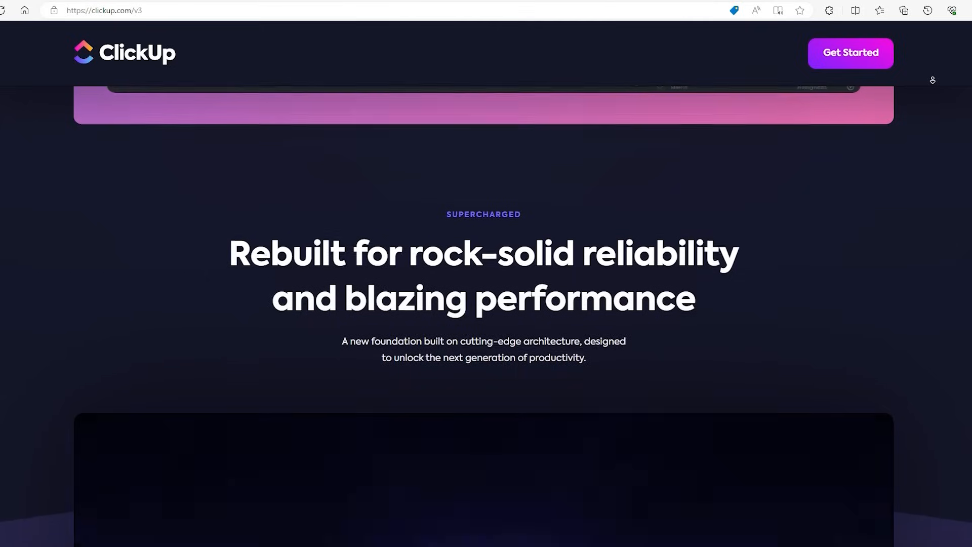
scroll("down", 3)
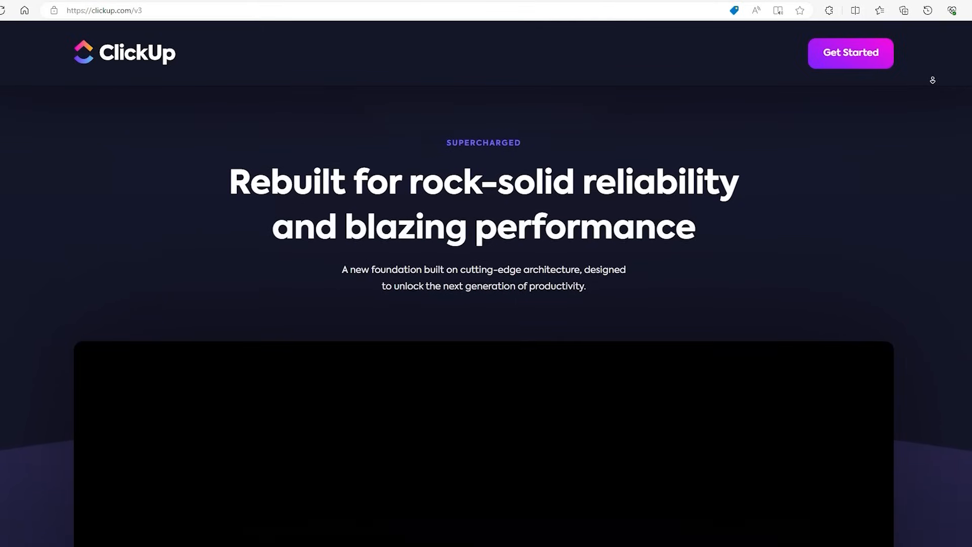
scroll("down", 3)
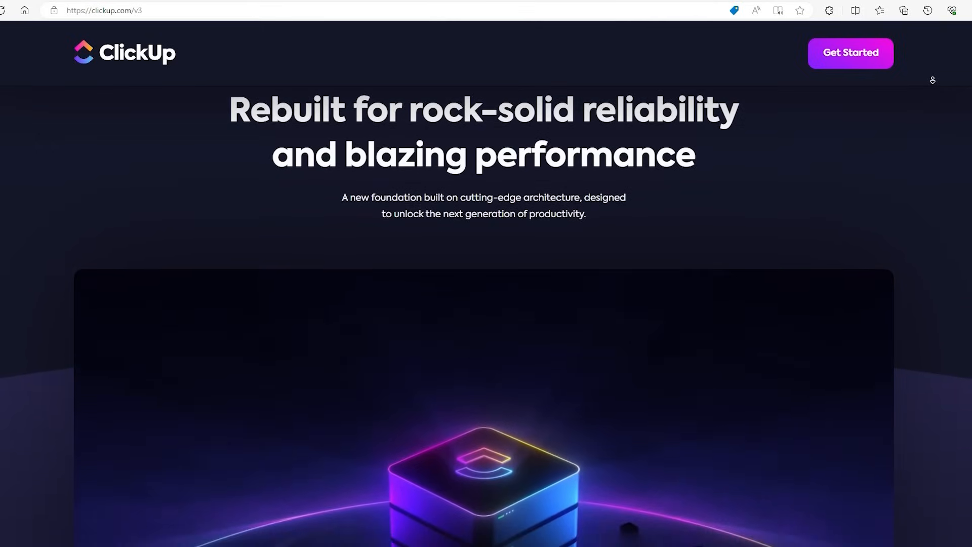
scroll("down", 3)
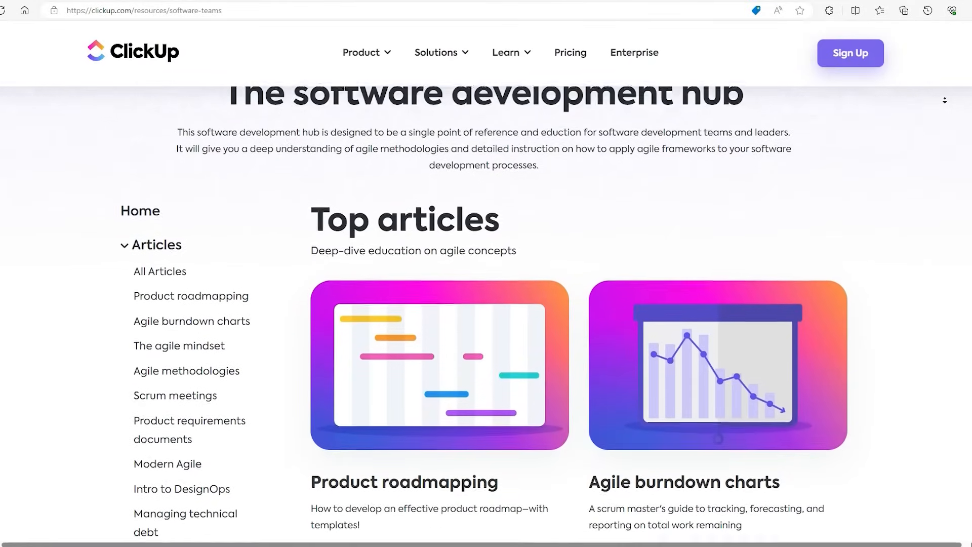
Browse down the software hub's Top articles, Help Center and community pages.
scroll("down", 3)
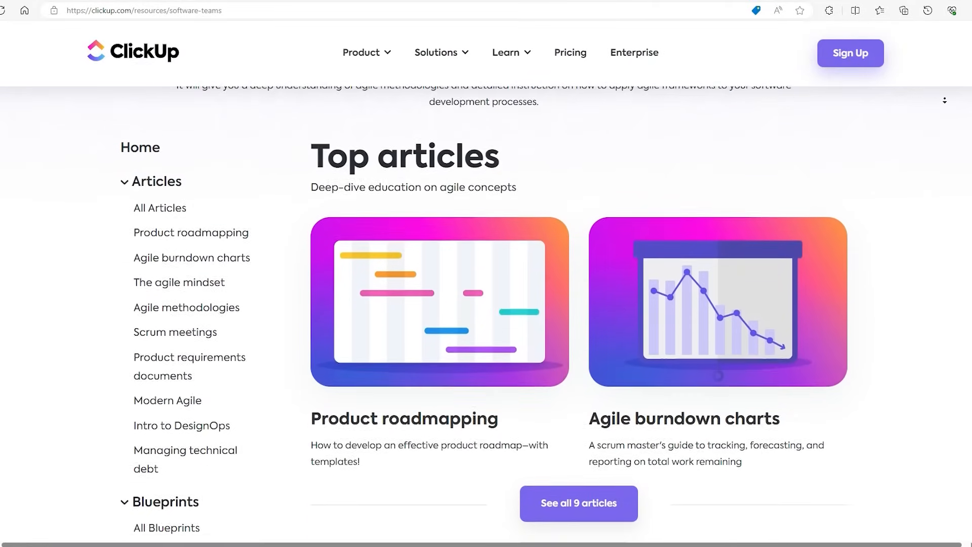
scroll("down", 3)
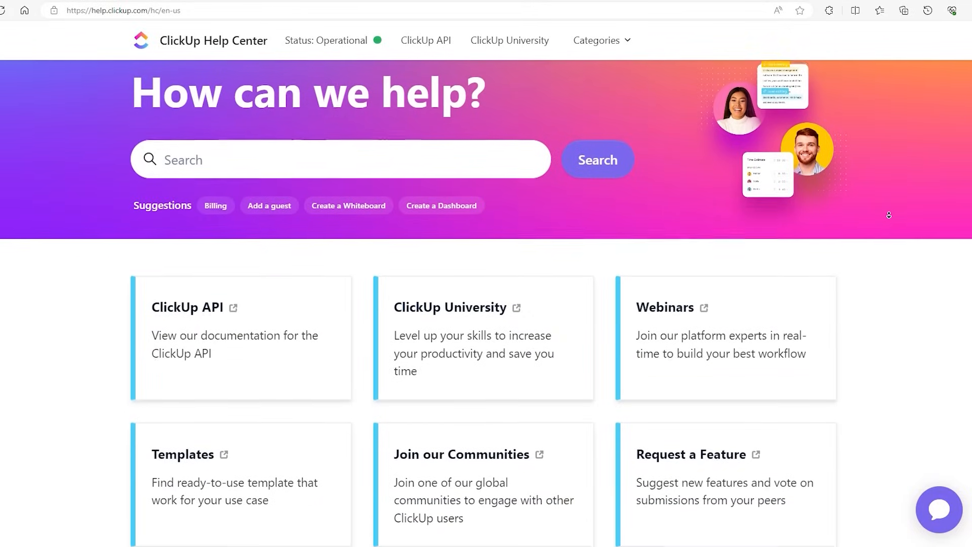
scroll("down", 3)
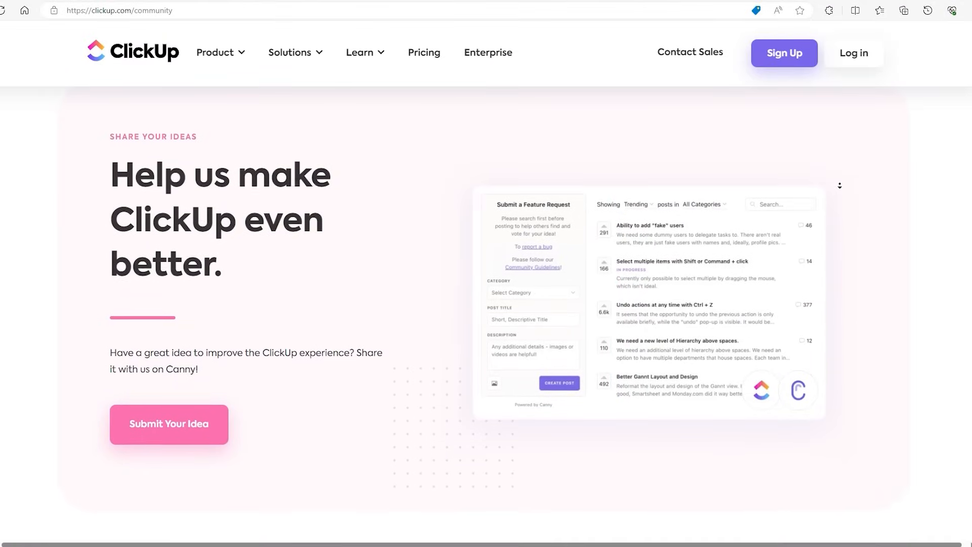
scroll("down", 3)
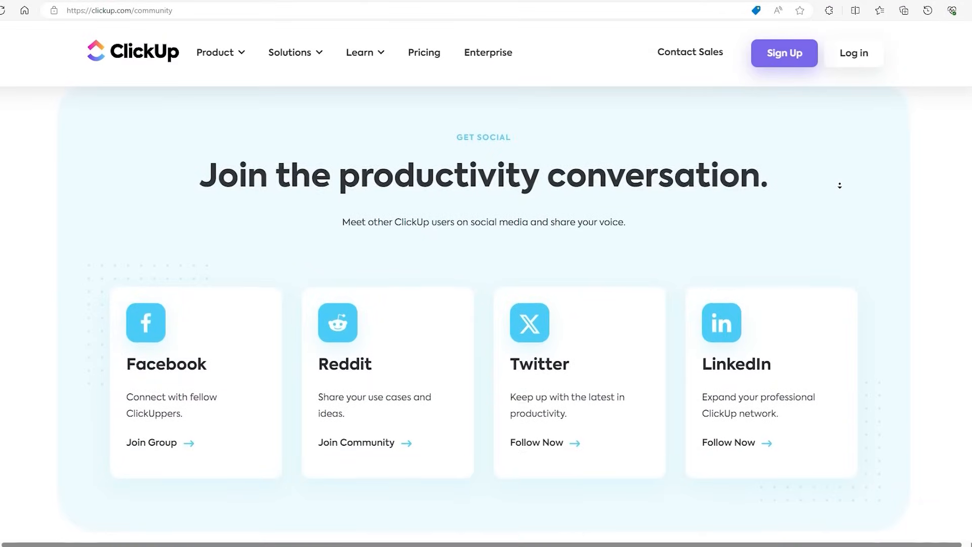
scroll("down", 3)
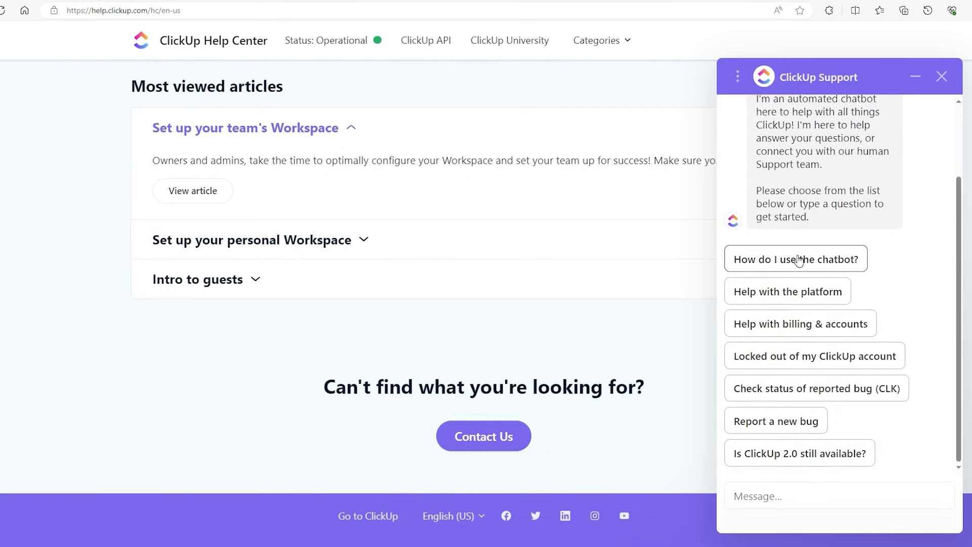
Send 'How do I use the chatbot?' in the Help Center support chat.
left_click(796, 260)
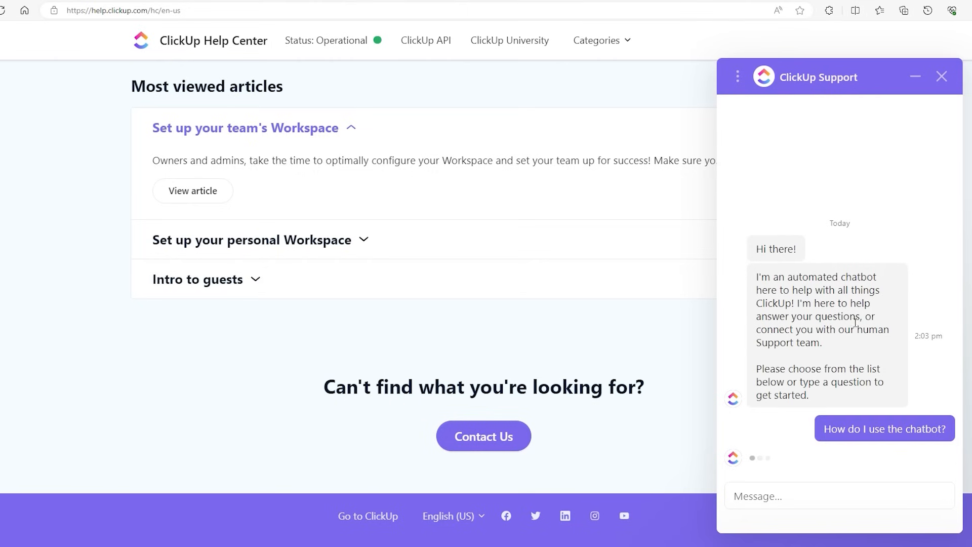
left_click(885, 429)
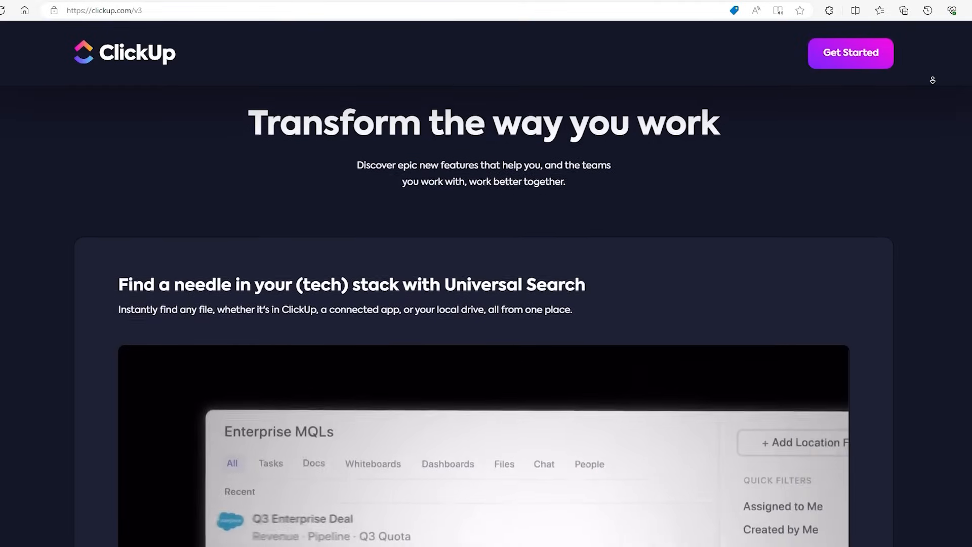
Scroll the 3.0 page through Universal Search, Custom Task Types and the new Inbox.
scroll("down", 3)
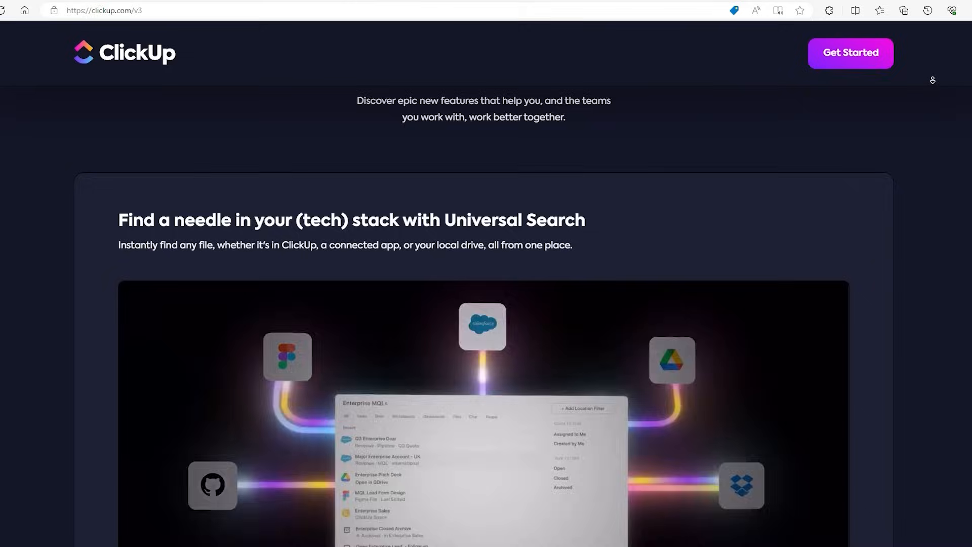
scroll("down", 3)
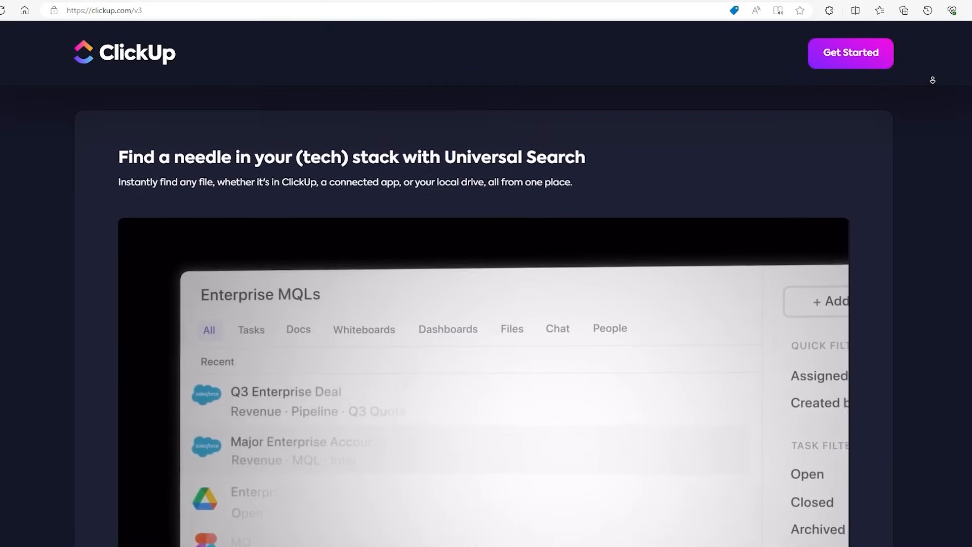
scroll("down", 3)
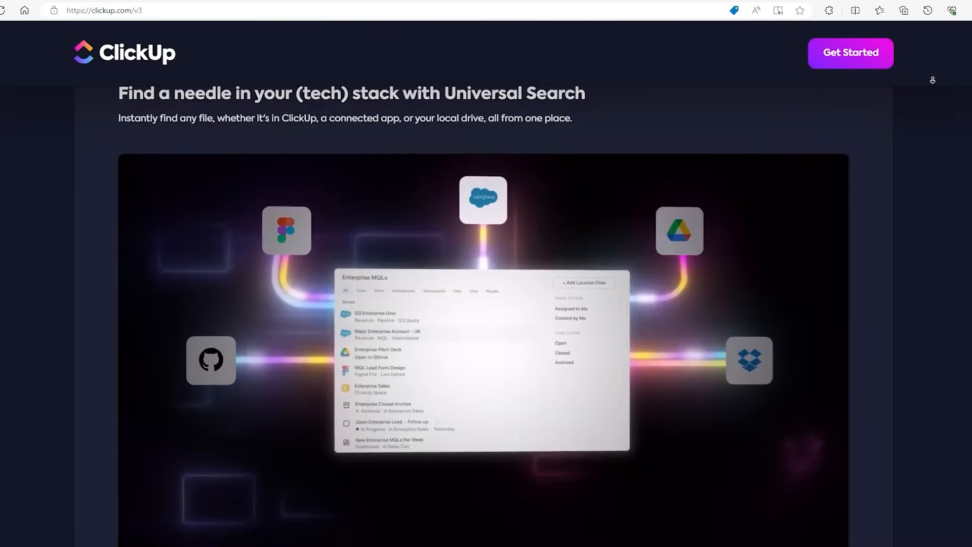
scroll("down", 3)
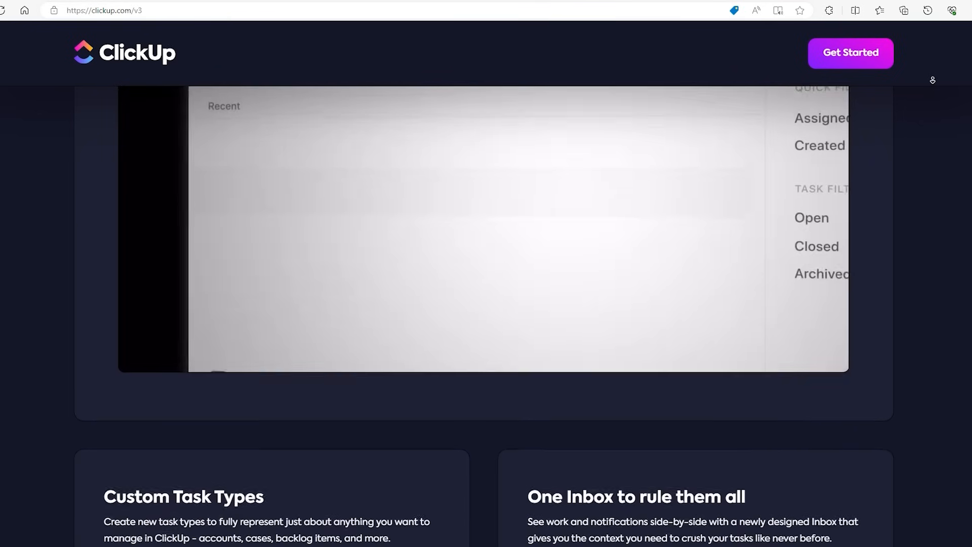
scroll("down", 3)
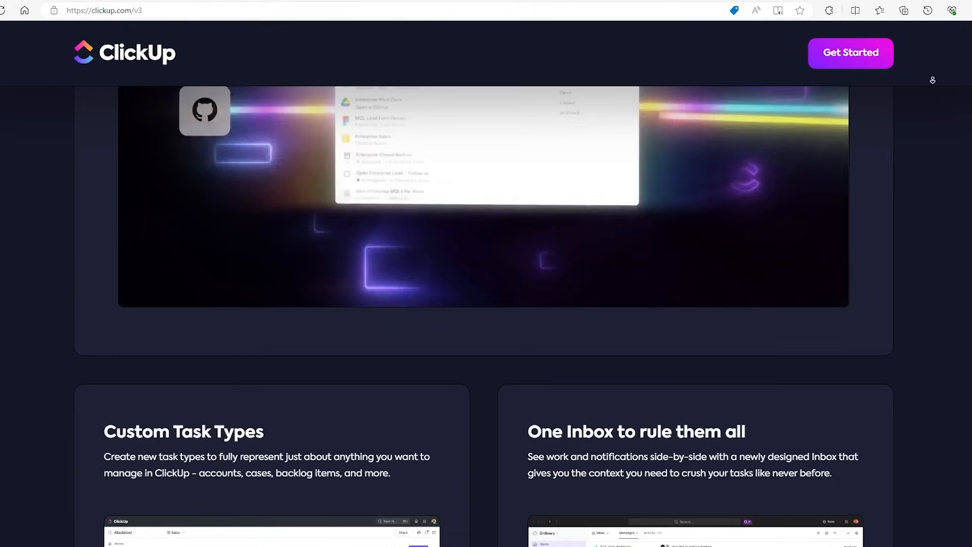
scroll("down", 3)
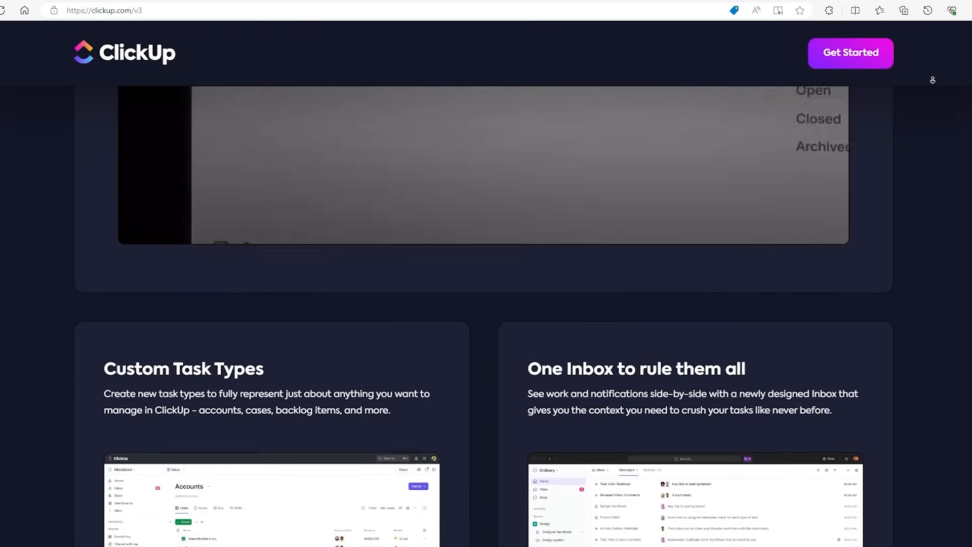
scroll("down", 3)
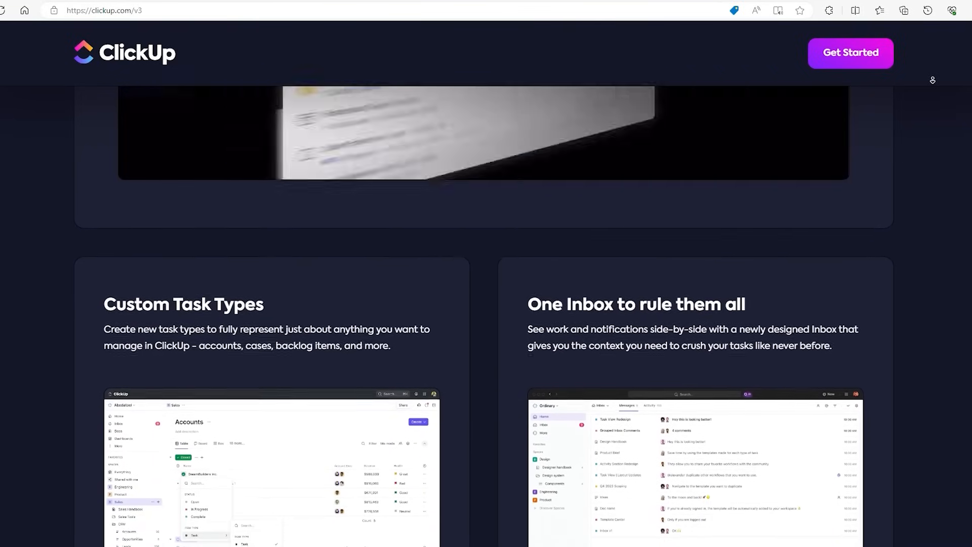
scroll("down", 3)
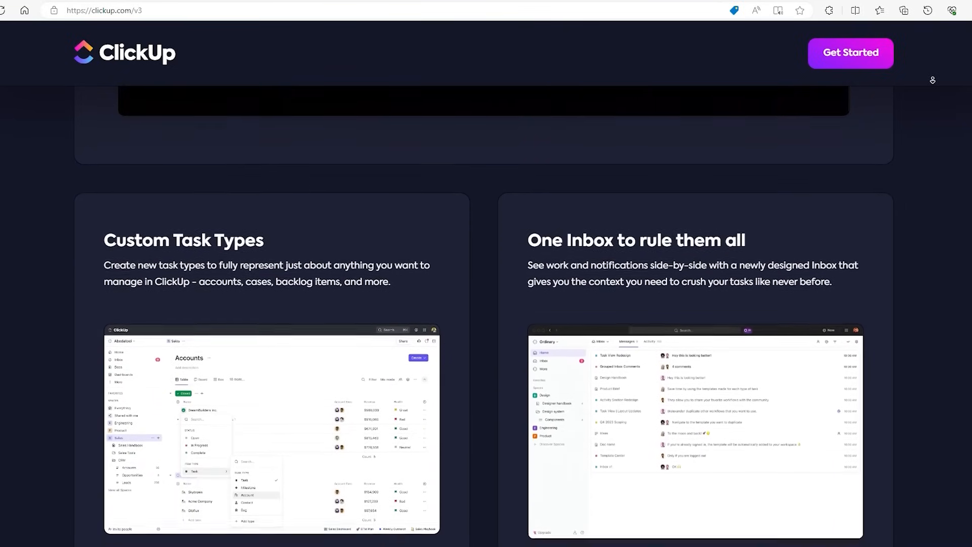
scroll("down", 3)
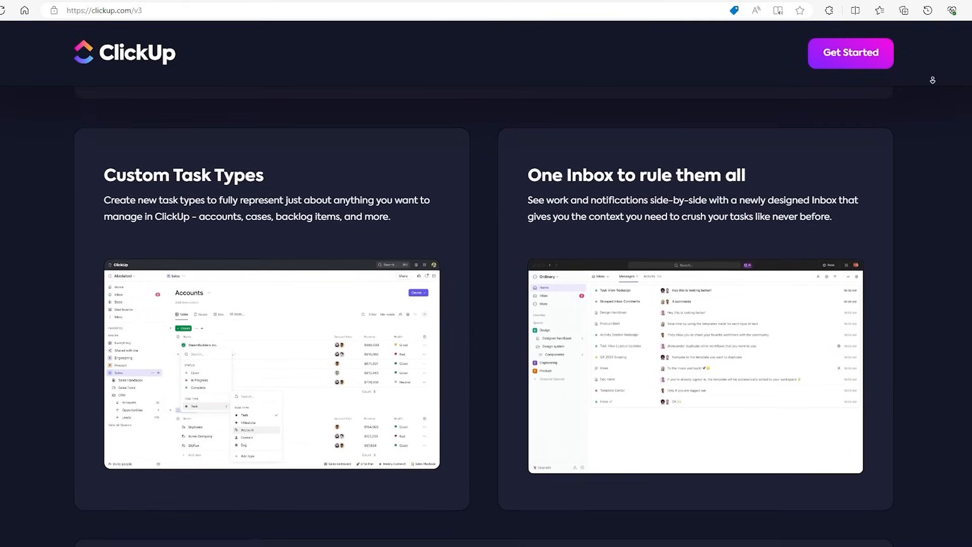
scroll("down", 3)
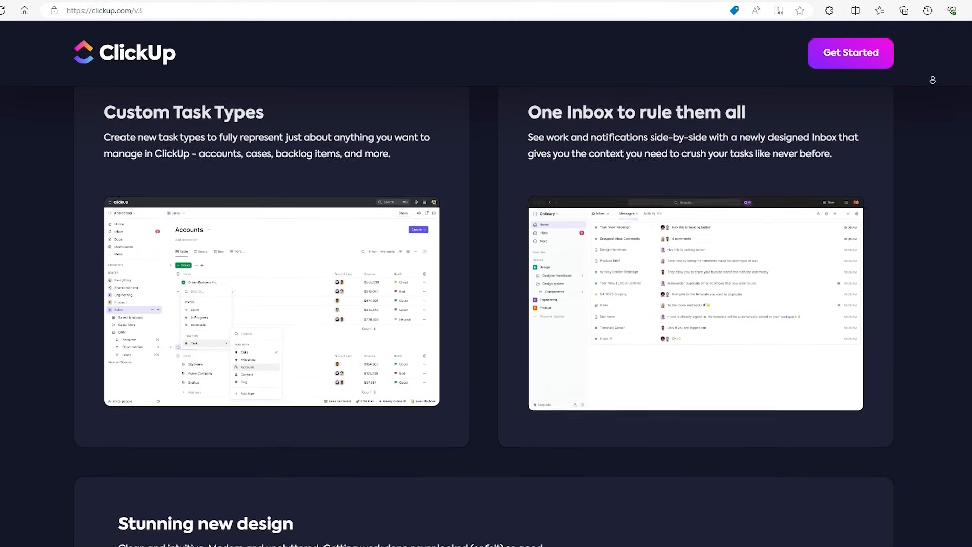
scroll("down", 3)
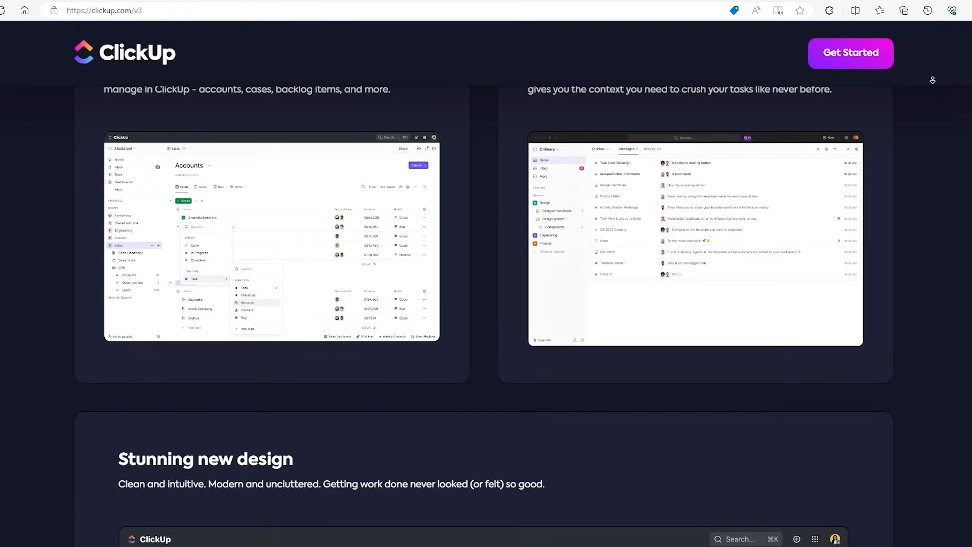
scroll("down", 3)
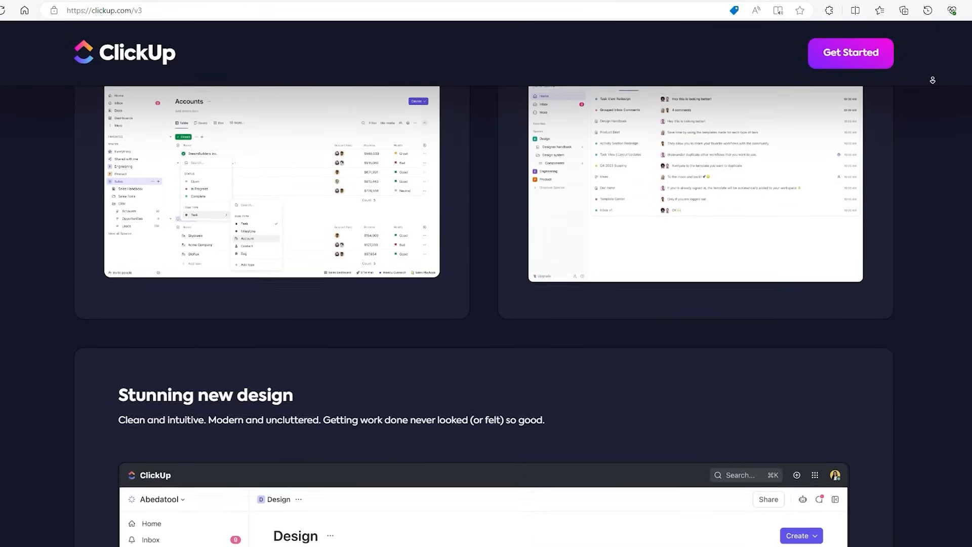
Continue past 'Stunning new design' to ClickUp Canvas and 'Welcome to your new Home'.
scroll("down", 3)
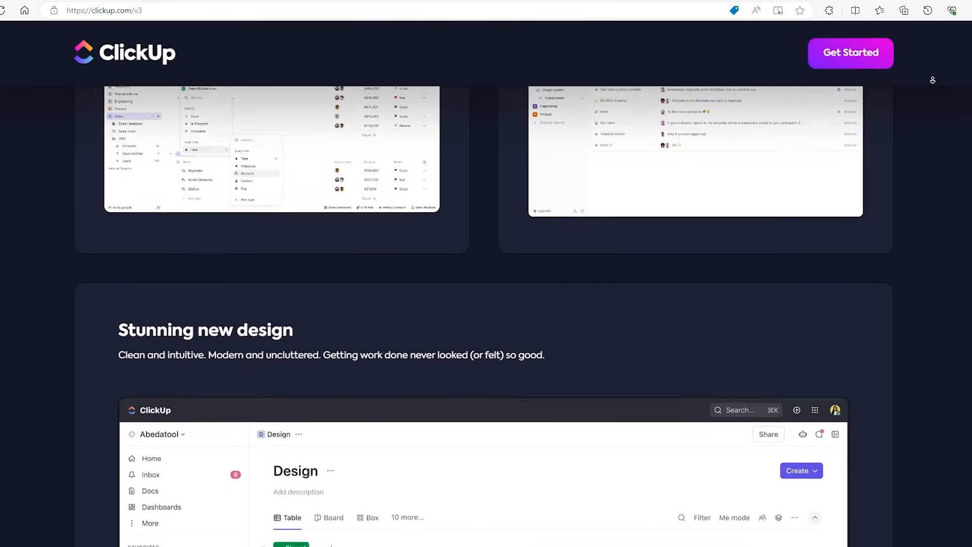
scroll("down", 3)
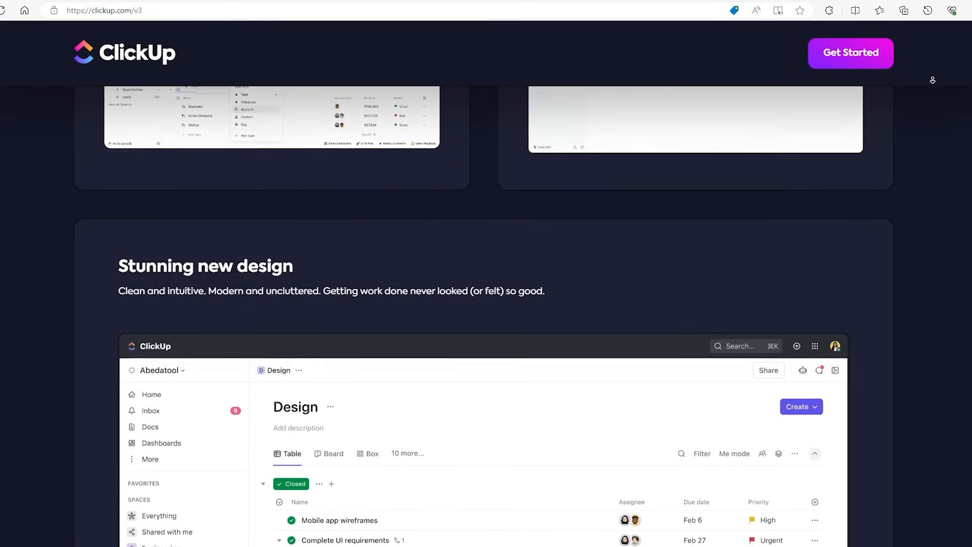
scroll("down", 3)
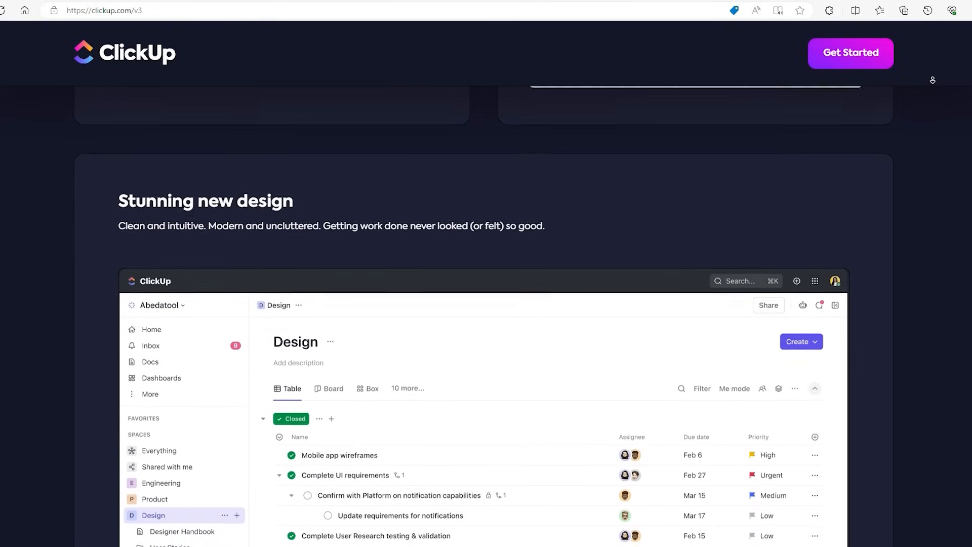
scroll("down", 3)
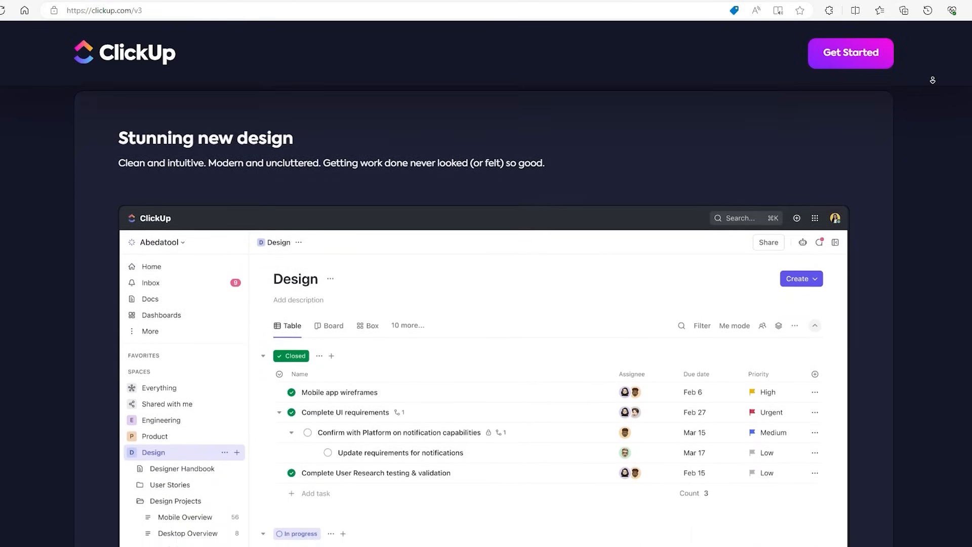
scroll("down", 3)
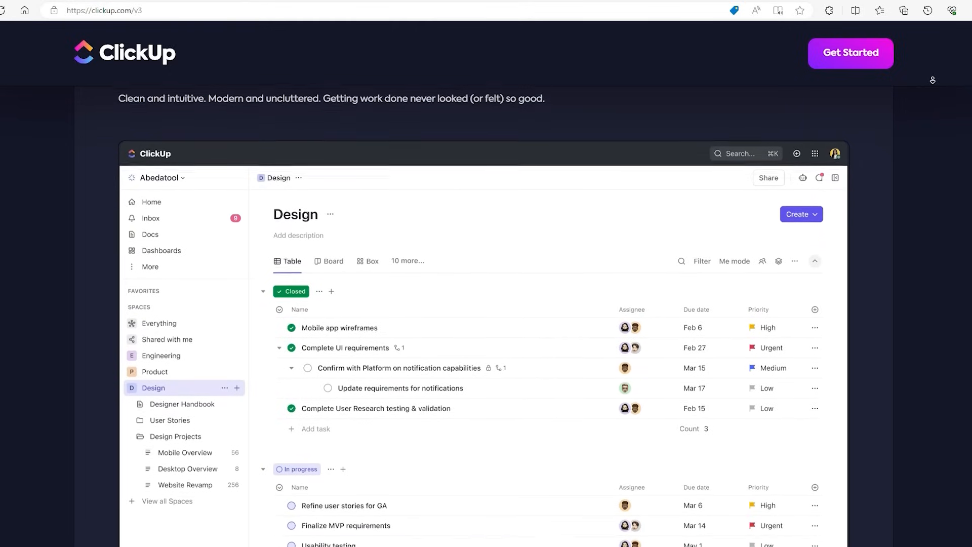
scroll("down", 3)
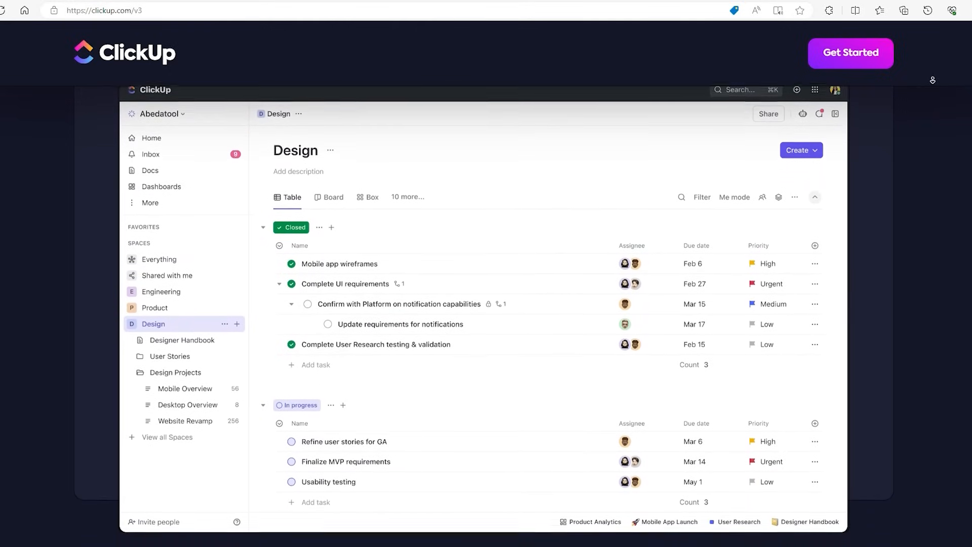
scroll("down", 3)
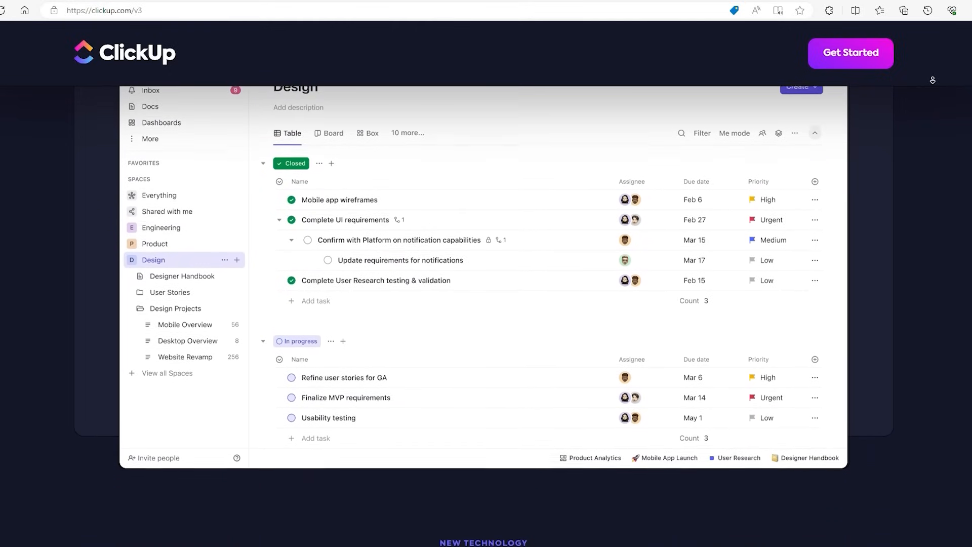
scroll("down", 3)
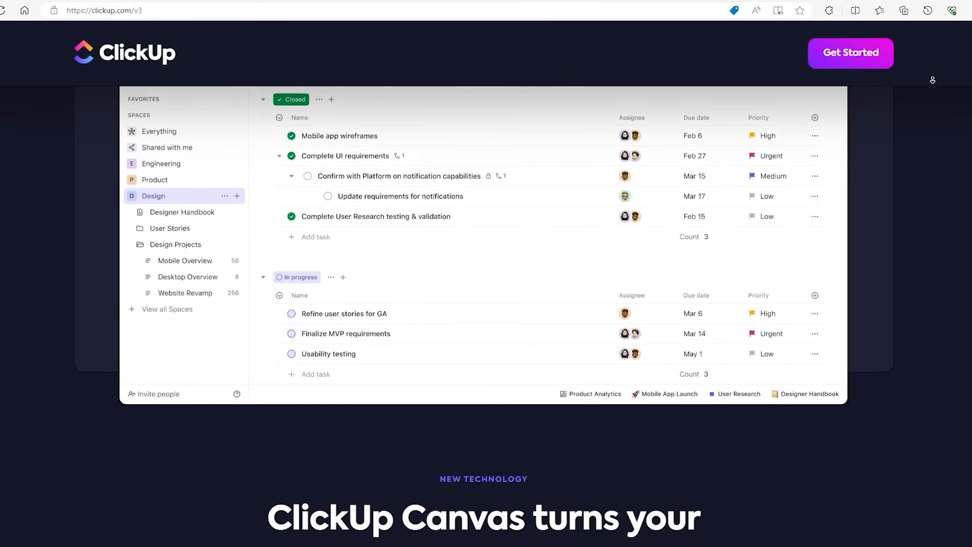
scroll("down", 3)
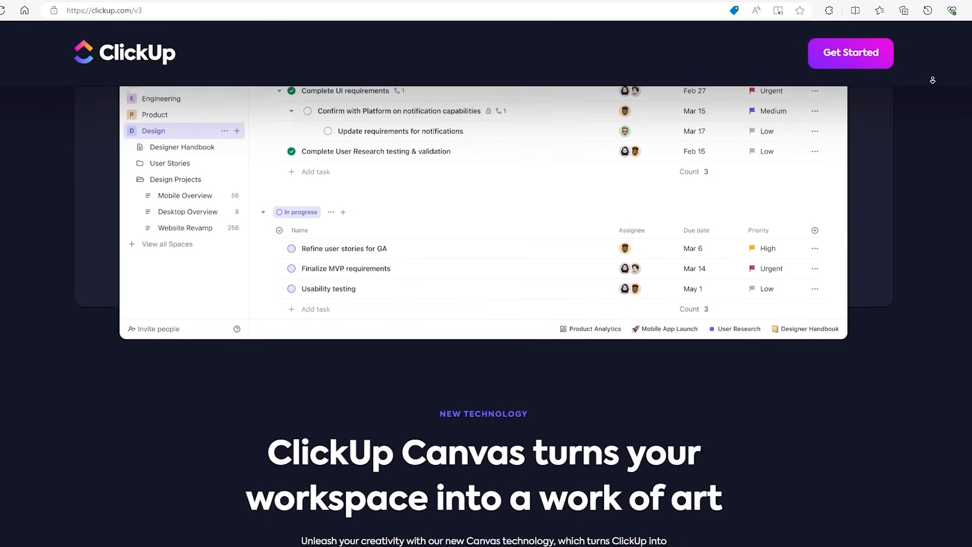
scroll("down", 3)
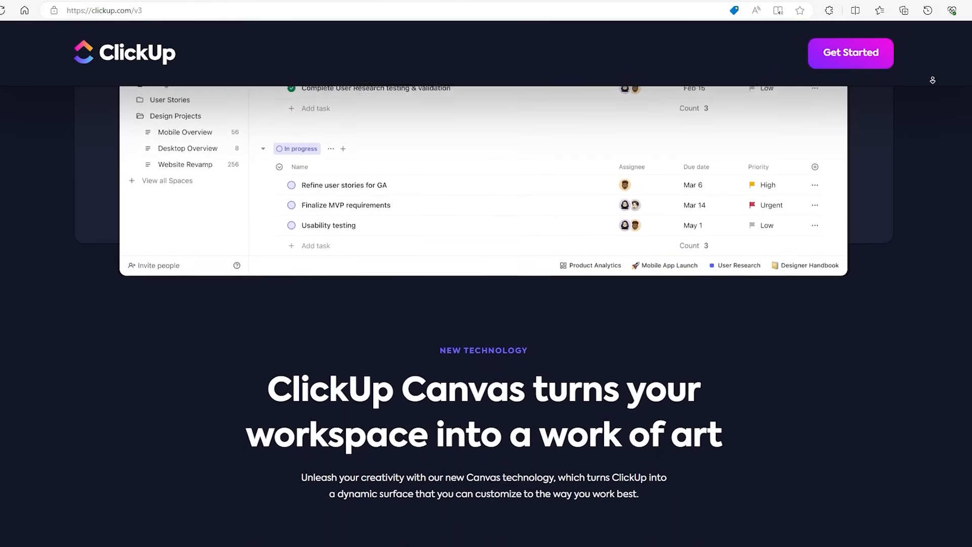
scroll("down", 3)
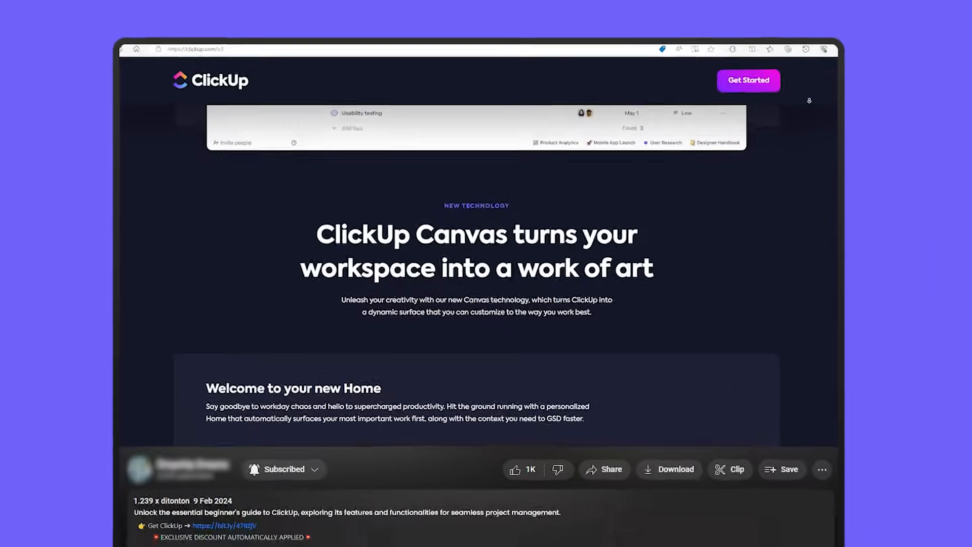
Show the ClickUp pricing page and the Get ClickUp link in the video description.
left_click(223, 538)
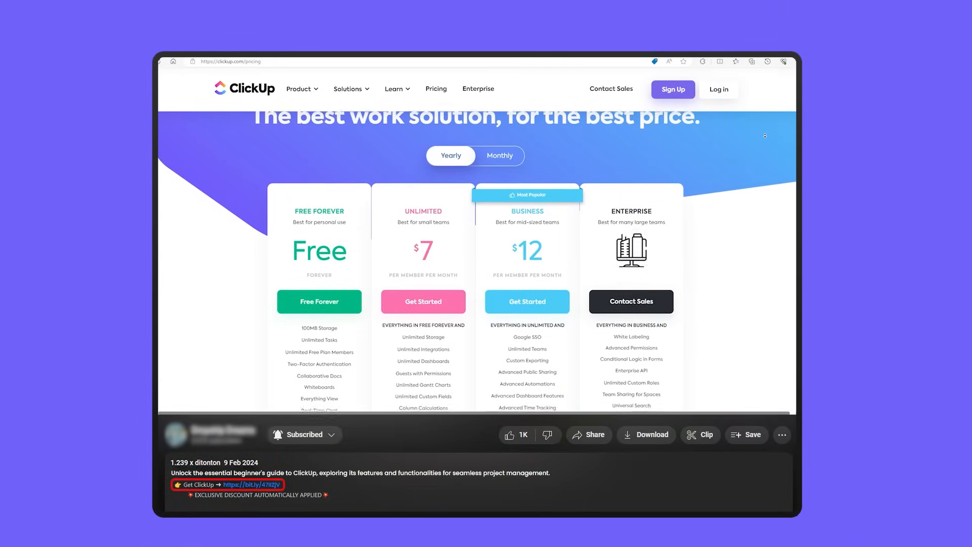
scroll("down", 3)
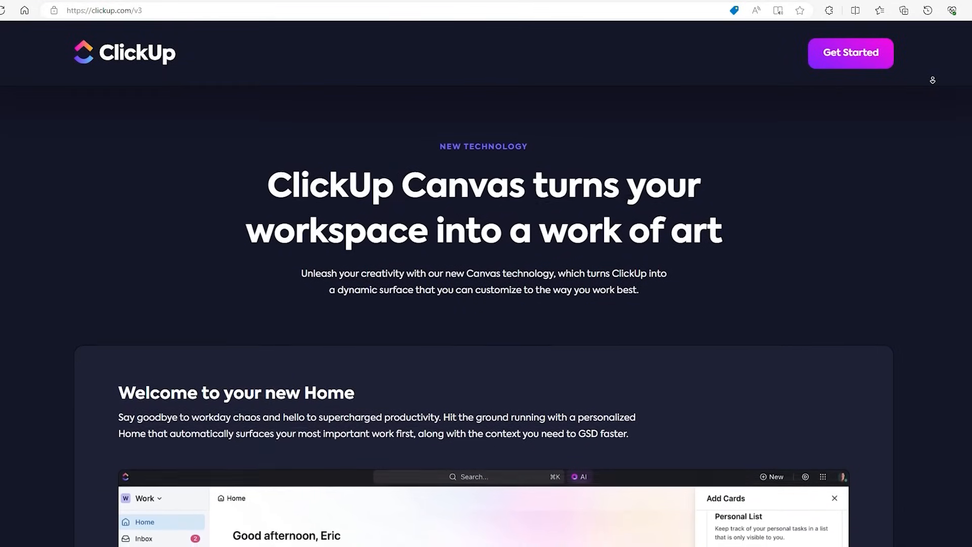
Scroll past the new Home preview to the Overviews and Hubs feature cards.
scroll("down", 3)
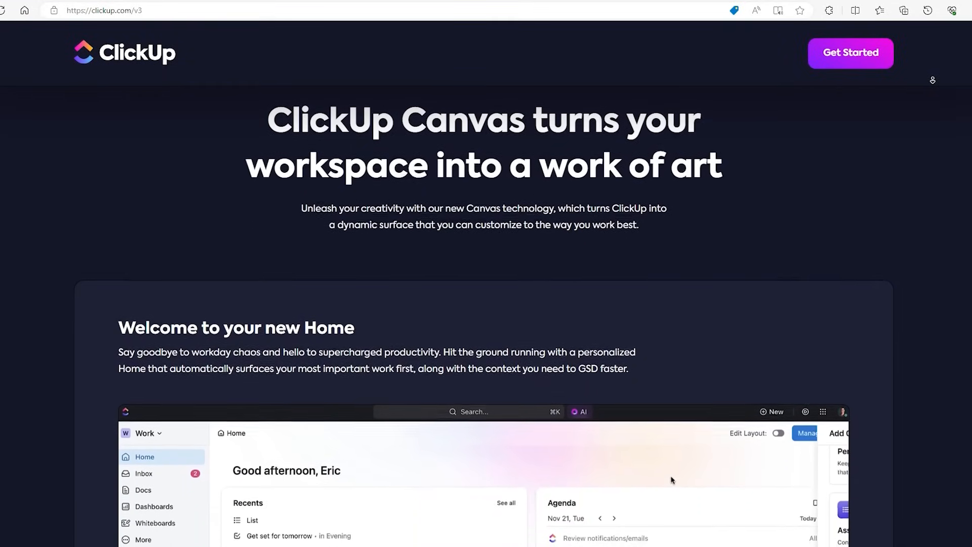
scroll("down", 3)
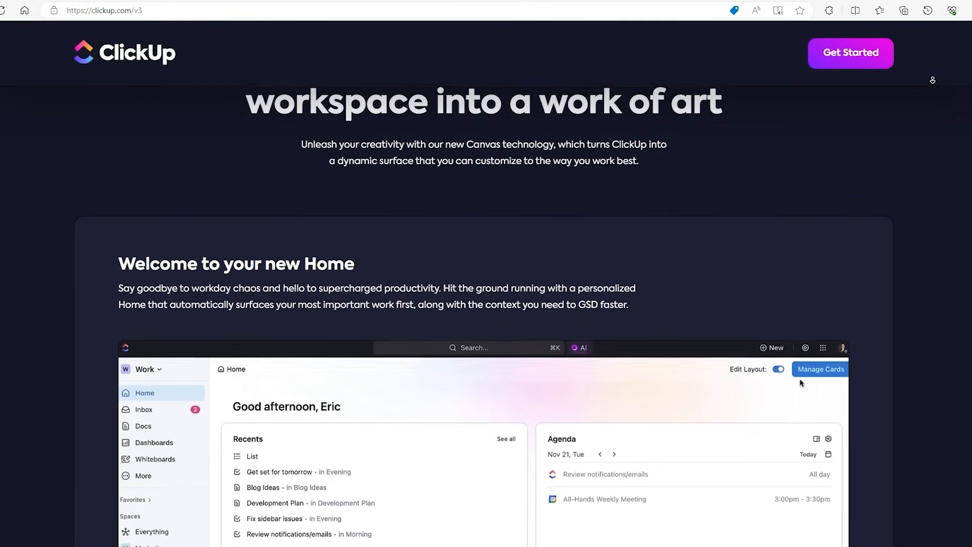
scroll("down", 3)
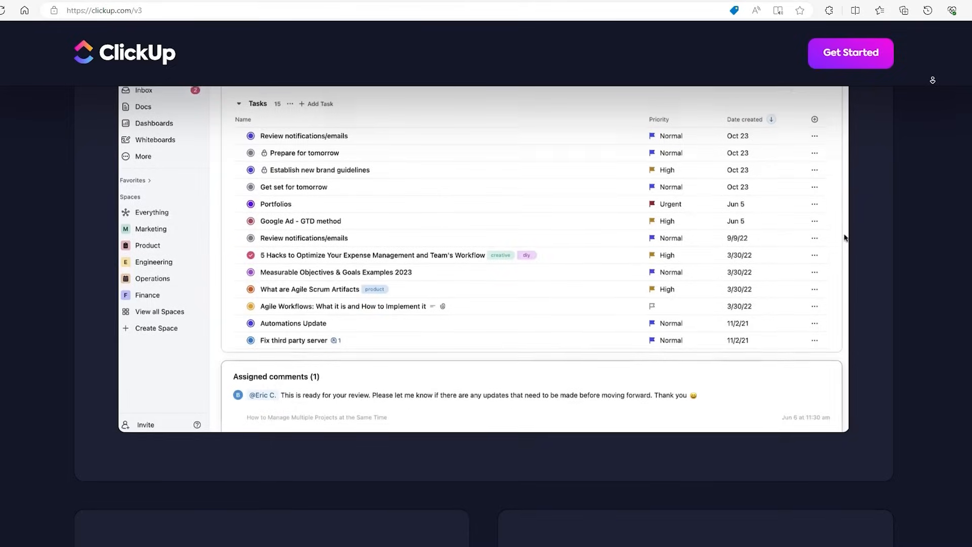
scroll("down", 3)
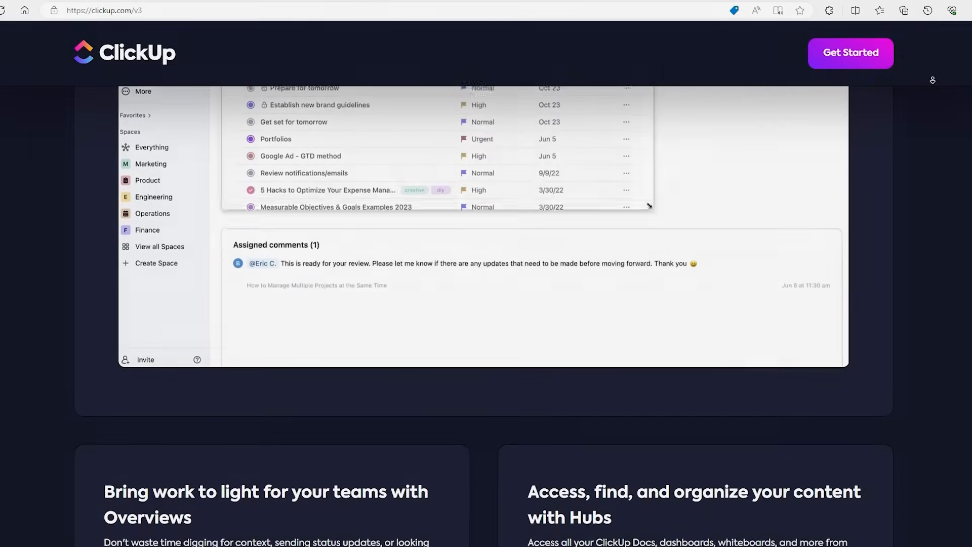